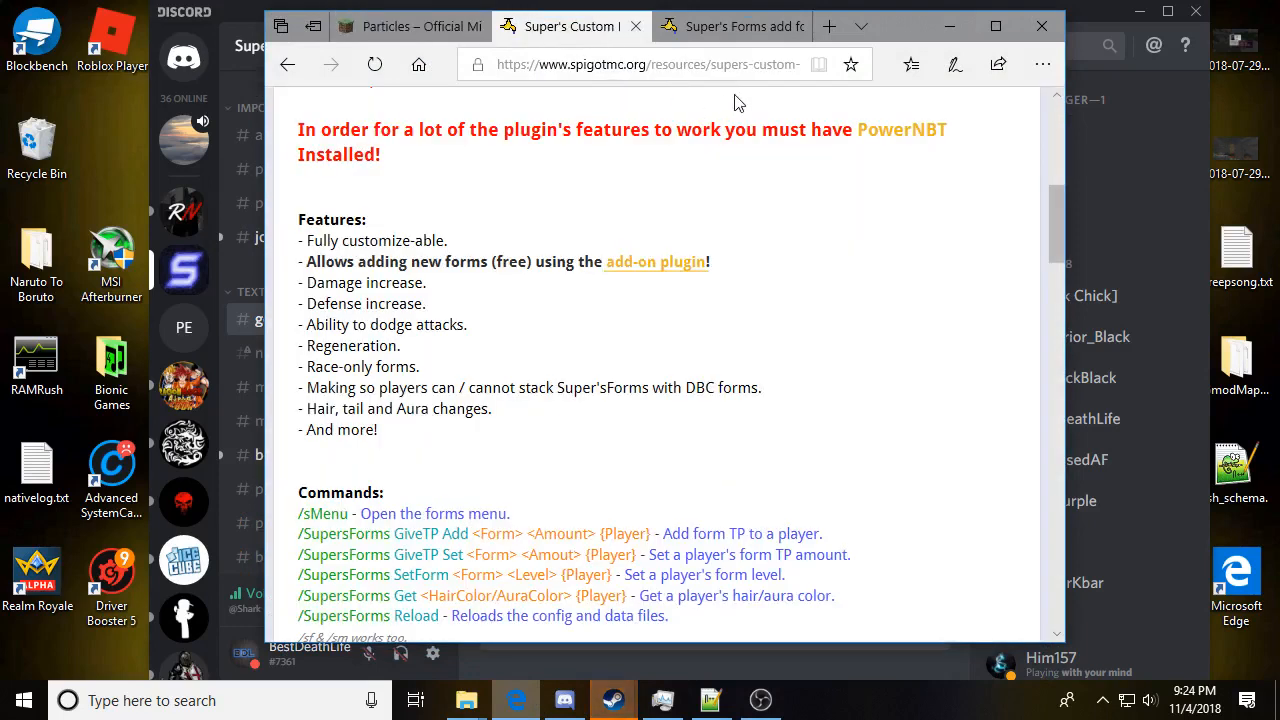
Step: Scroll back to the top of the Super's Custom Forms resource page
scroll("up", 3)
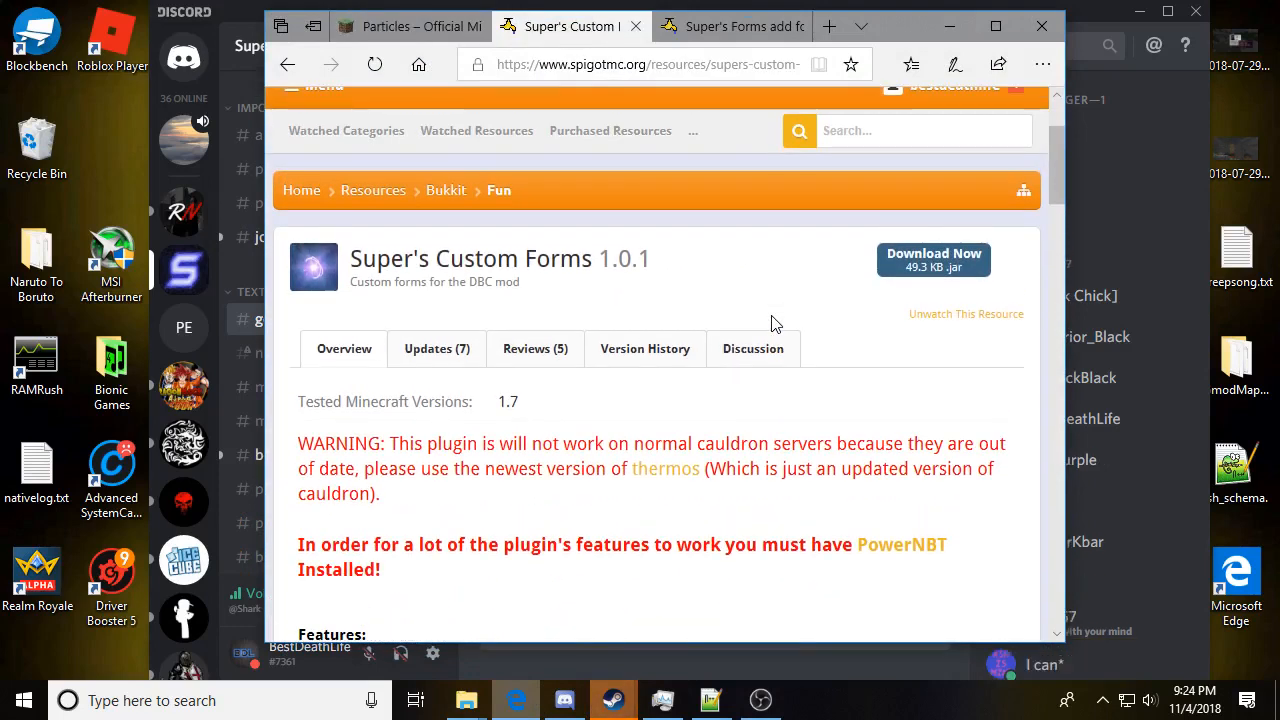
mouse_move(662, 276)
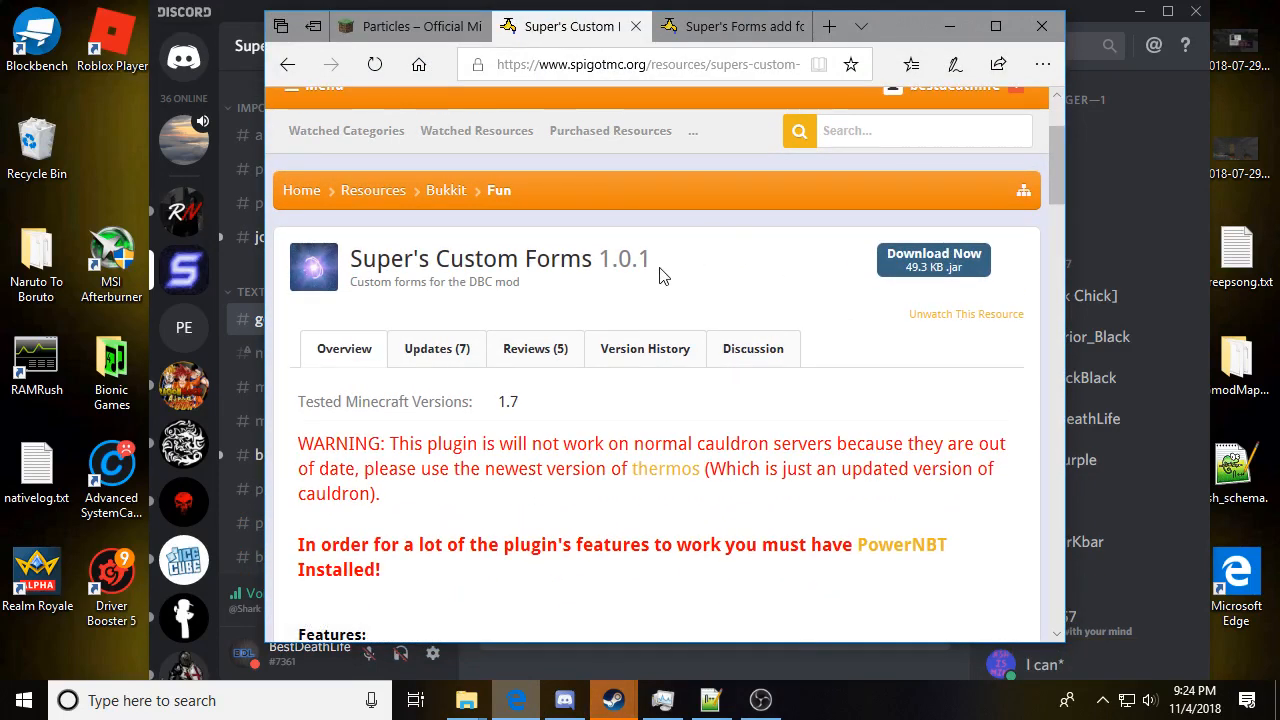
mouse_move(704, 310)
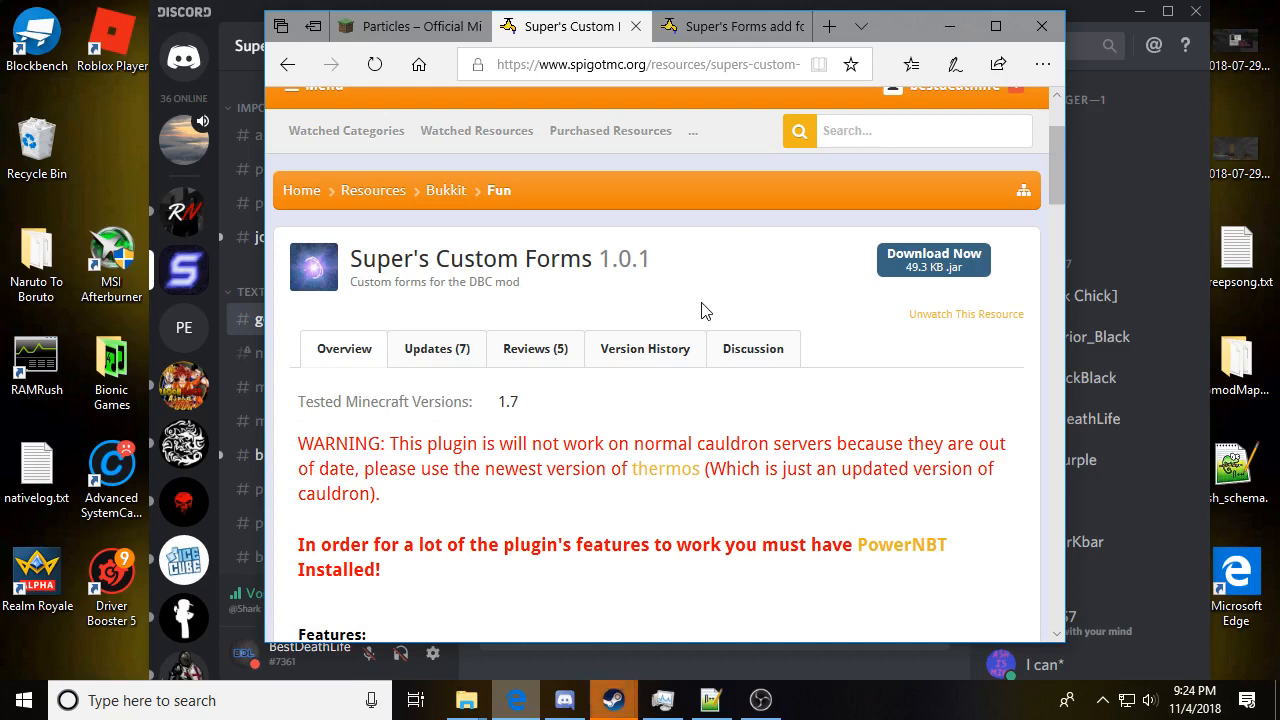
mouse_move(528, 298)
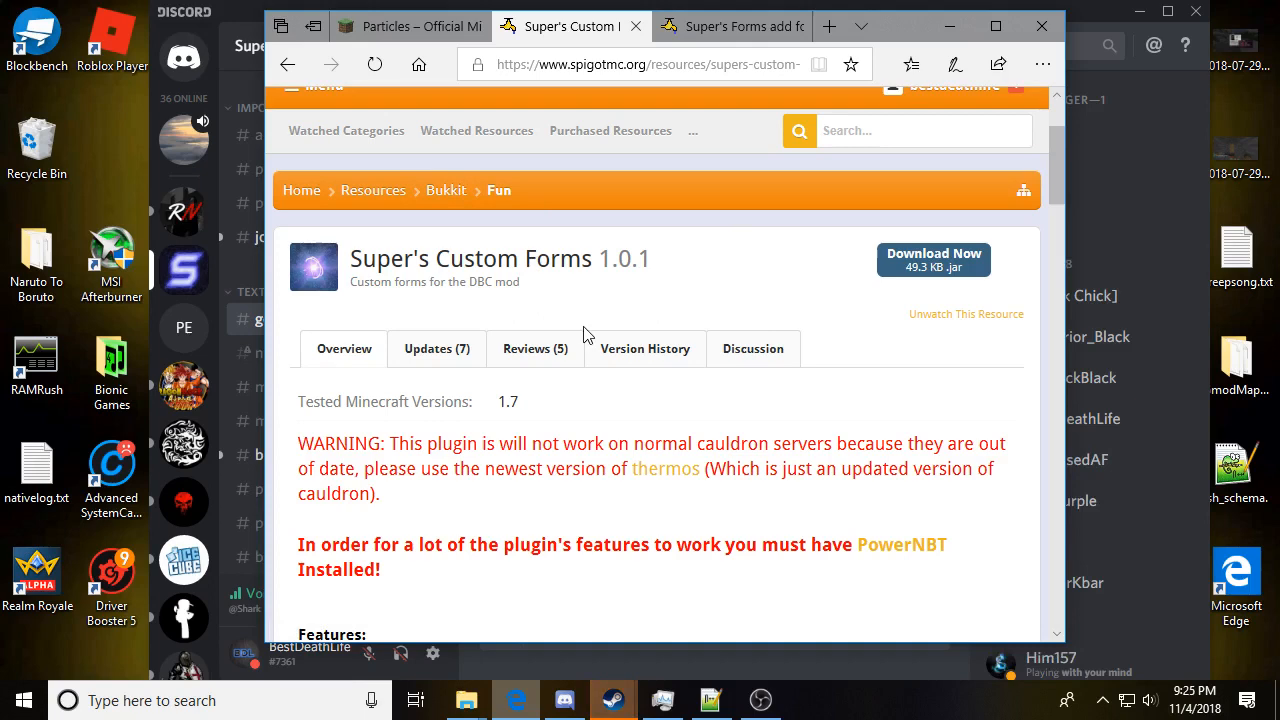
mouse_move(700, 308)
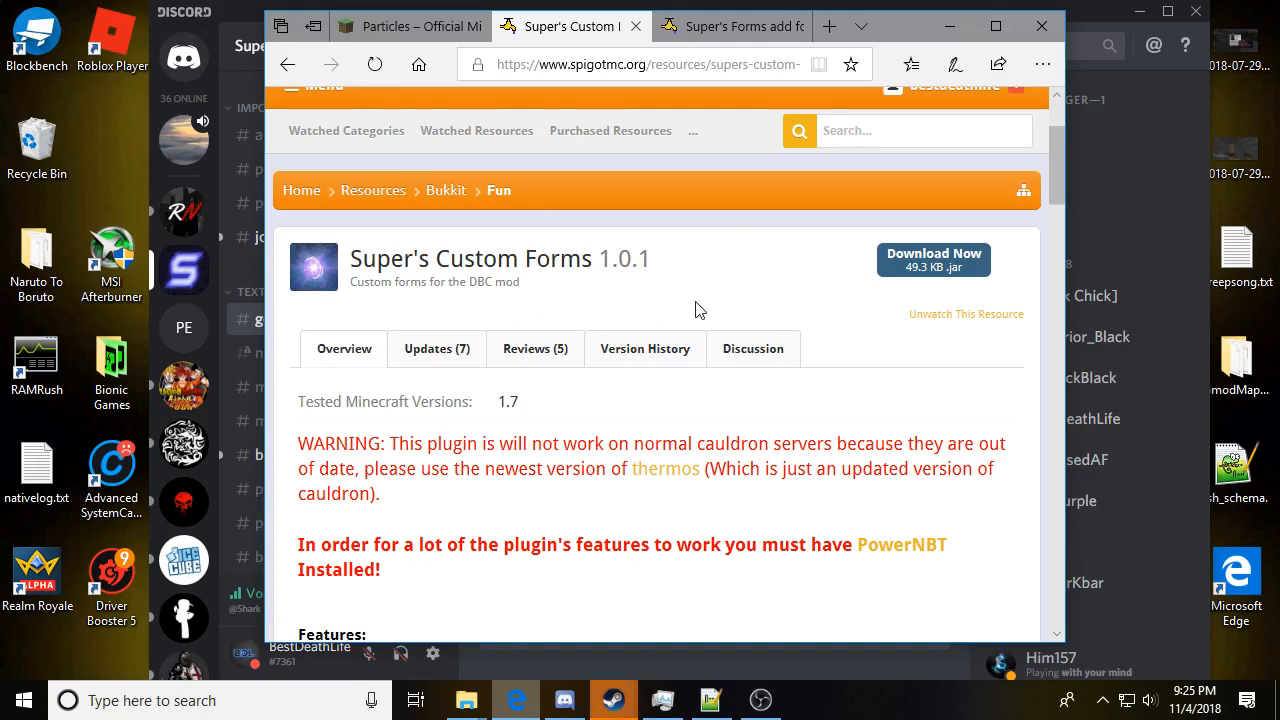
mouse_move(464, 700)
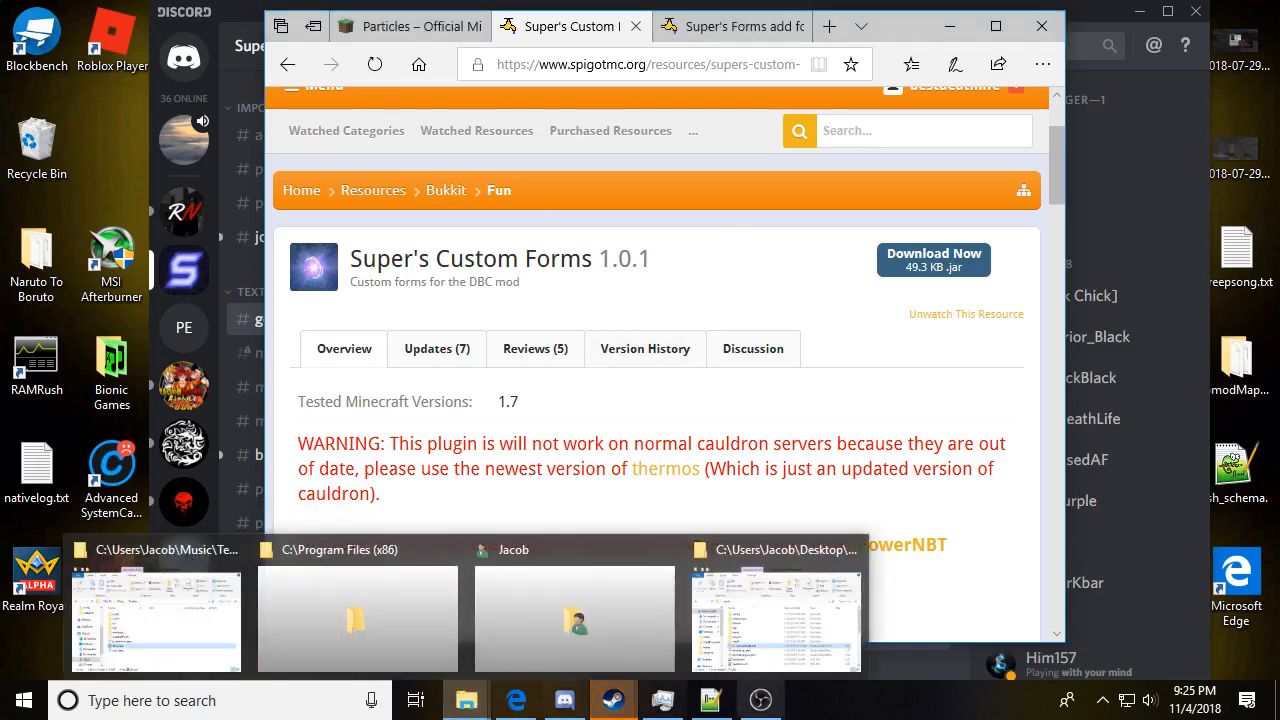
Step: Open the server's plugins folder, then return to the Super's Custom Forms page
left_click(776, 600)
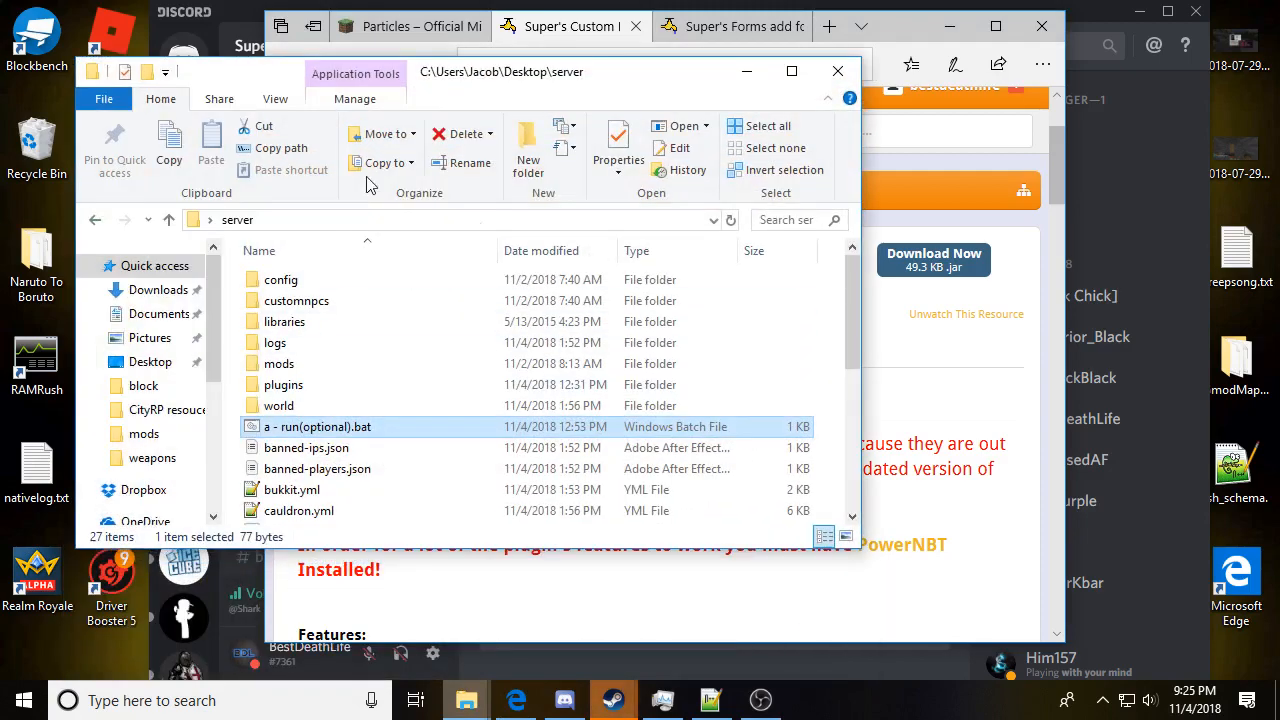
mouse_move(380, 404)
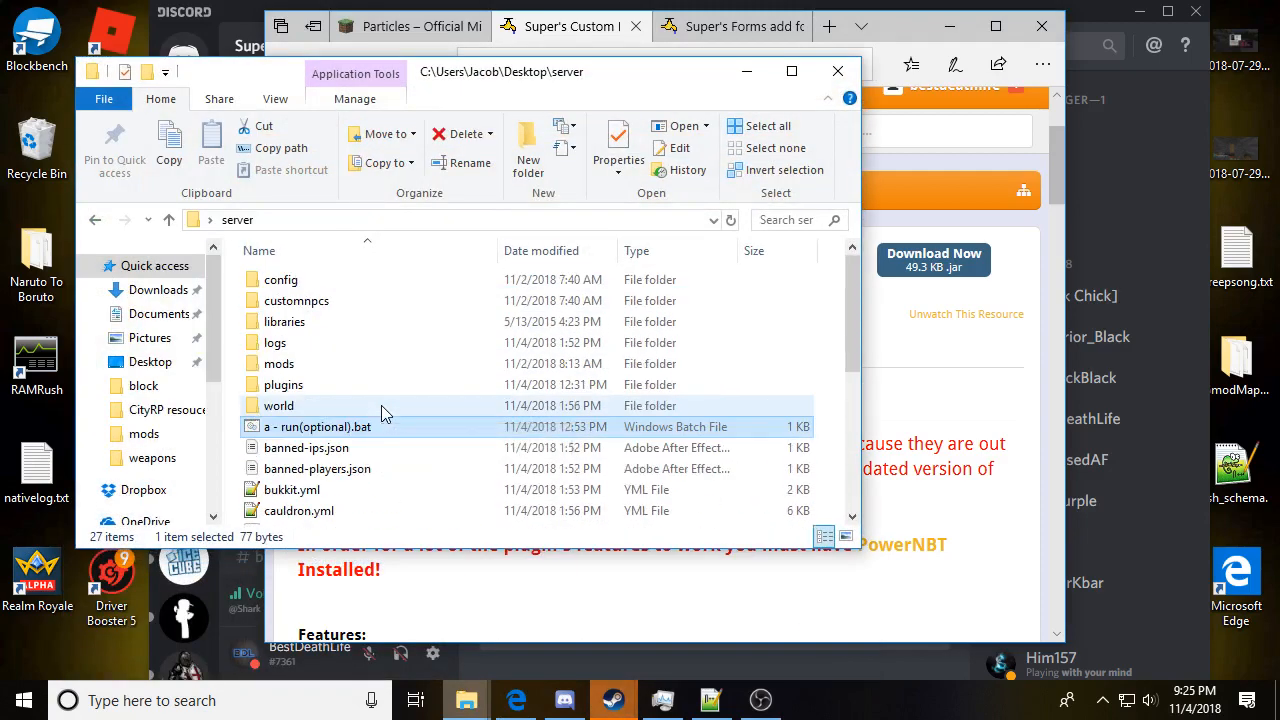
mouse_move(470, 420)
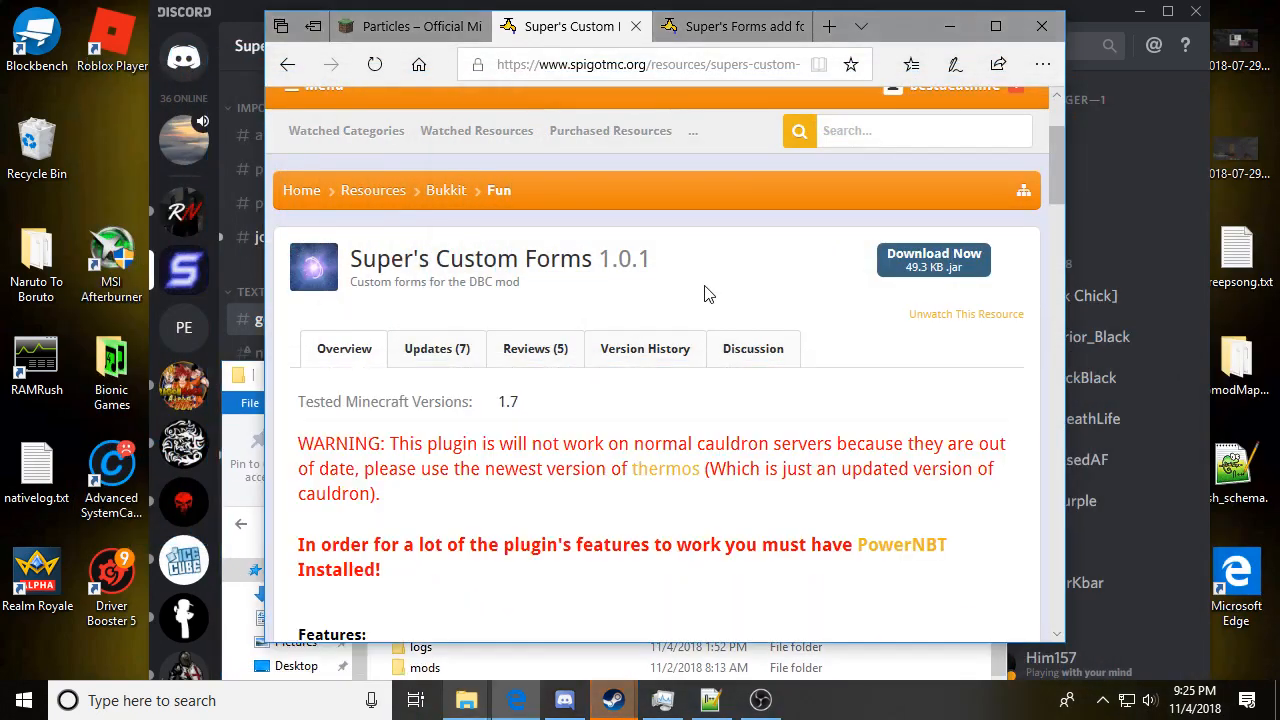
mouse_move(436, 364)
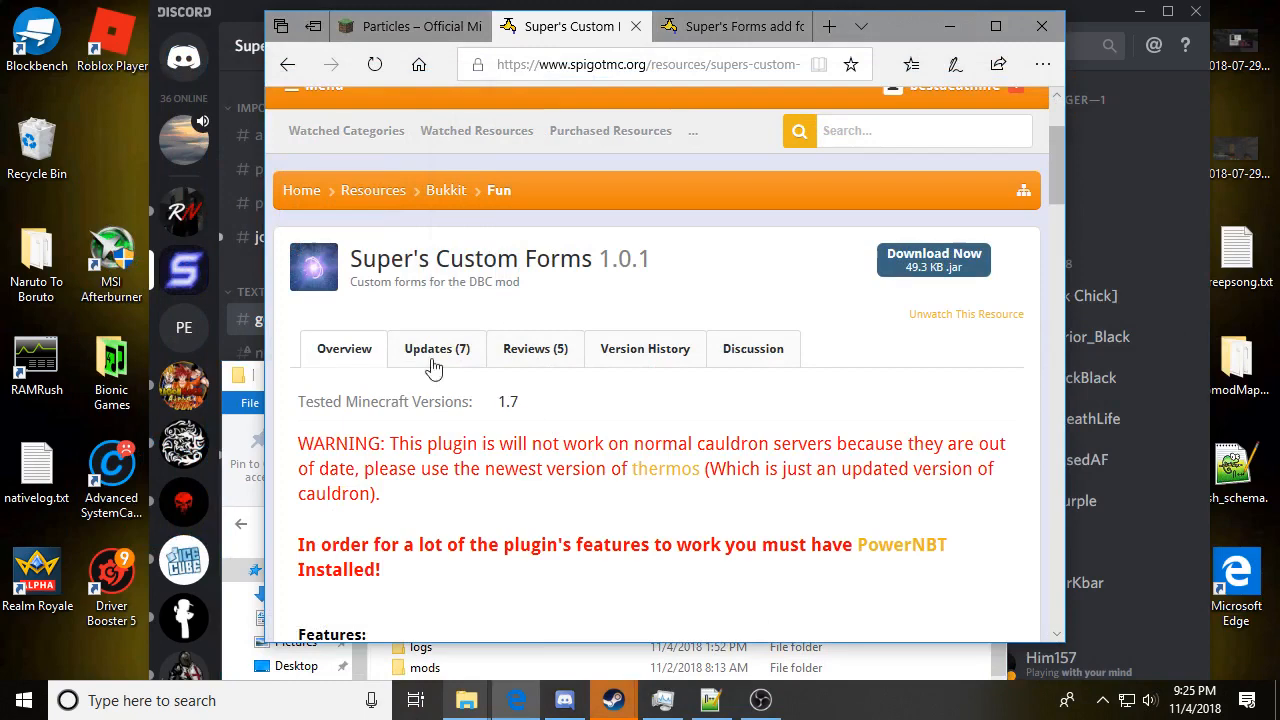
mouse_move(932, 260)
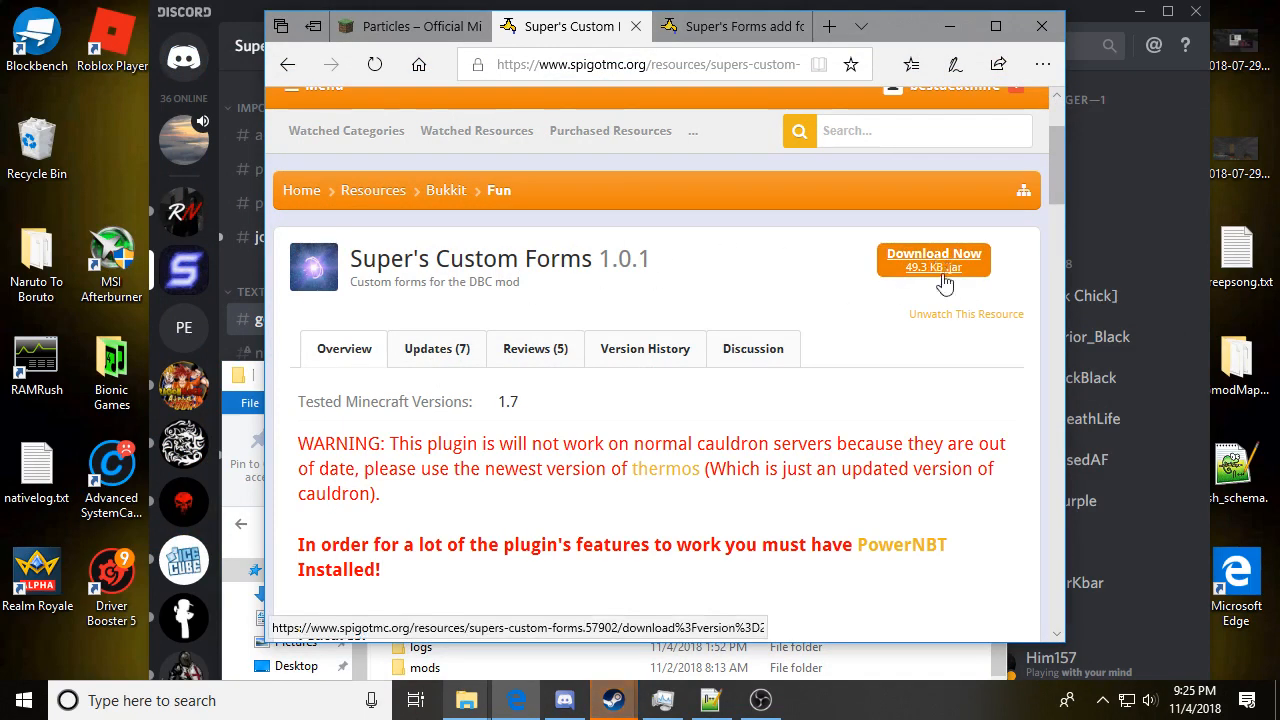
mouse_move(466, 700)
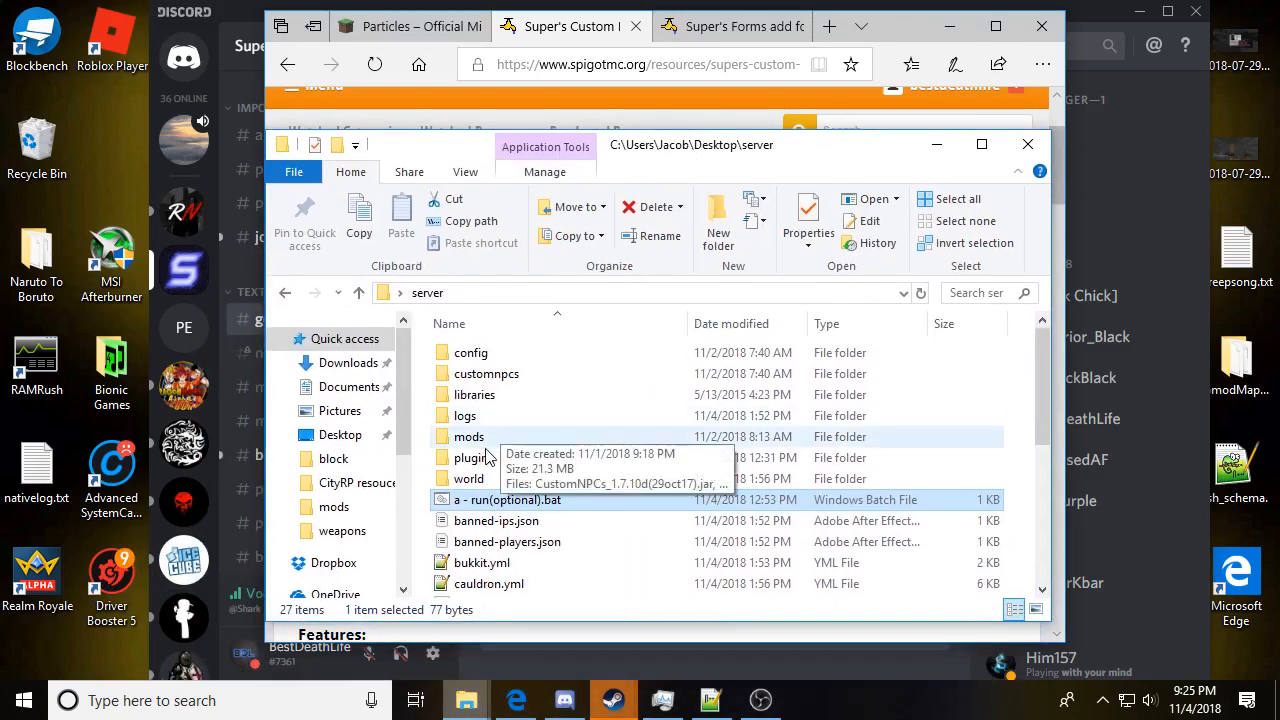
double_click(472, 456)
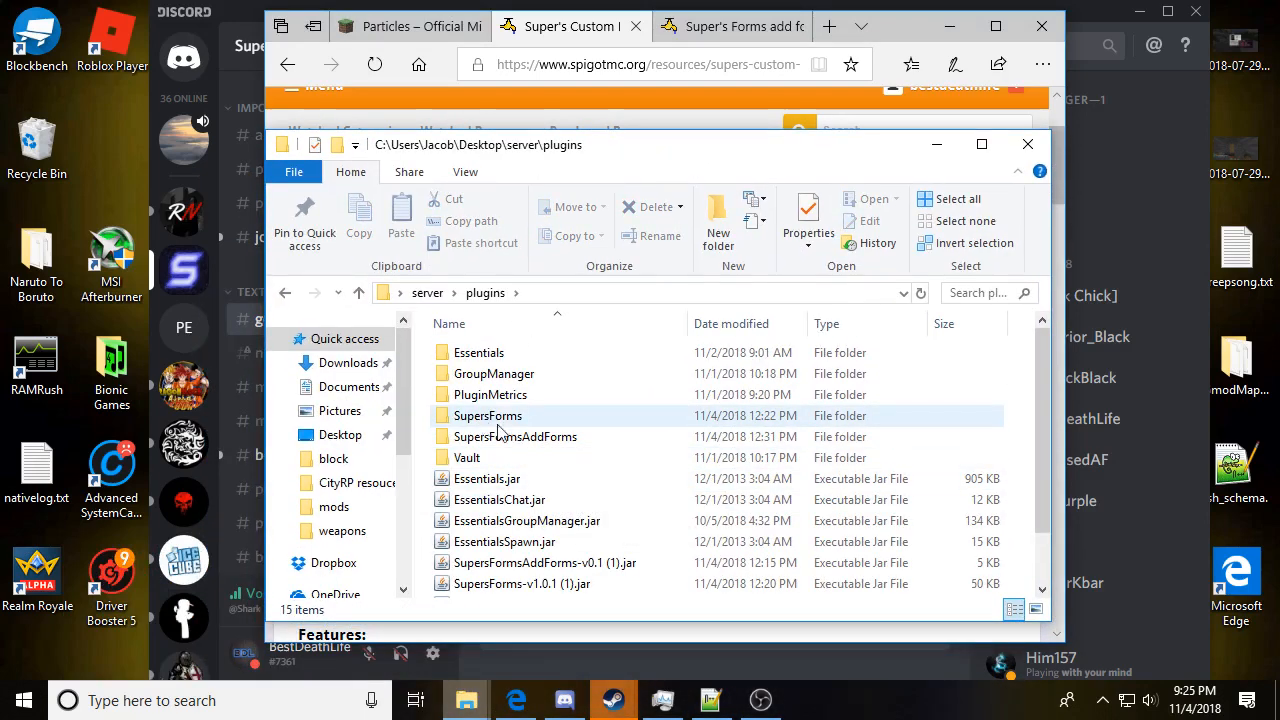
mouse_move(528, 520)
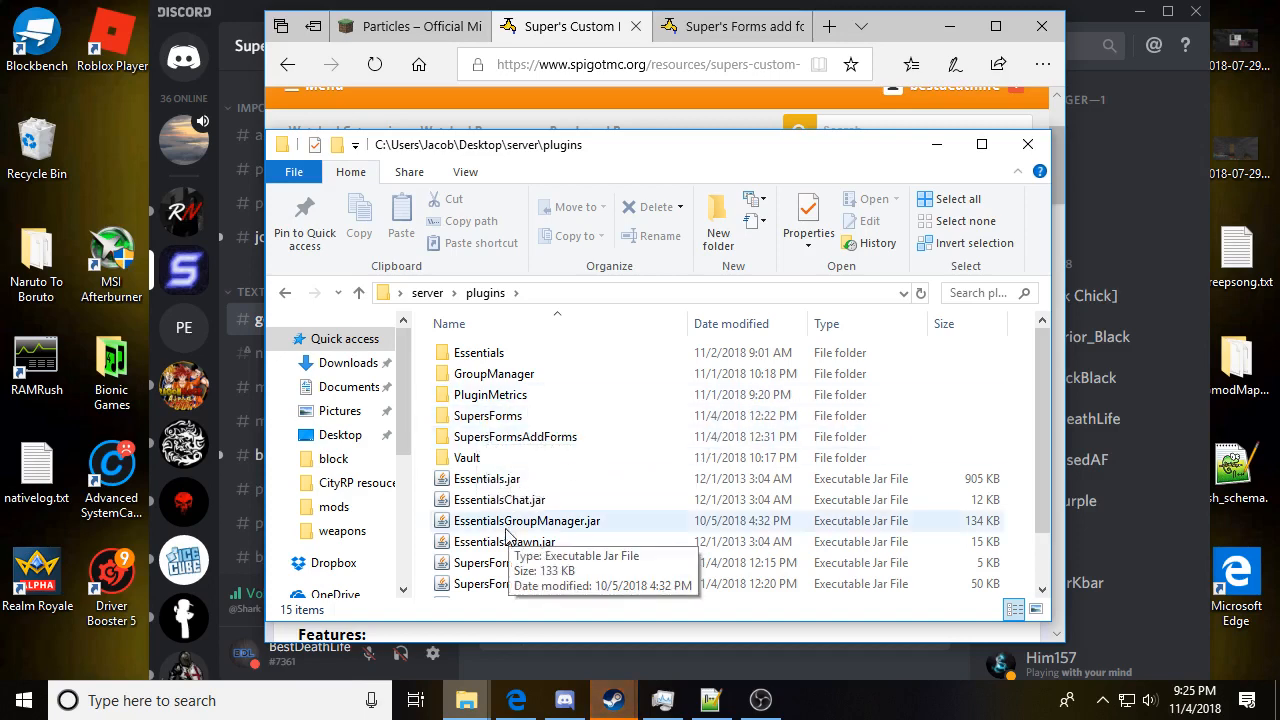
left_click(522, 524)
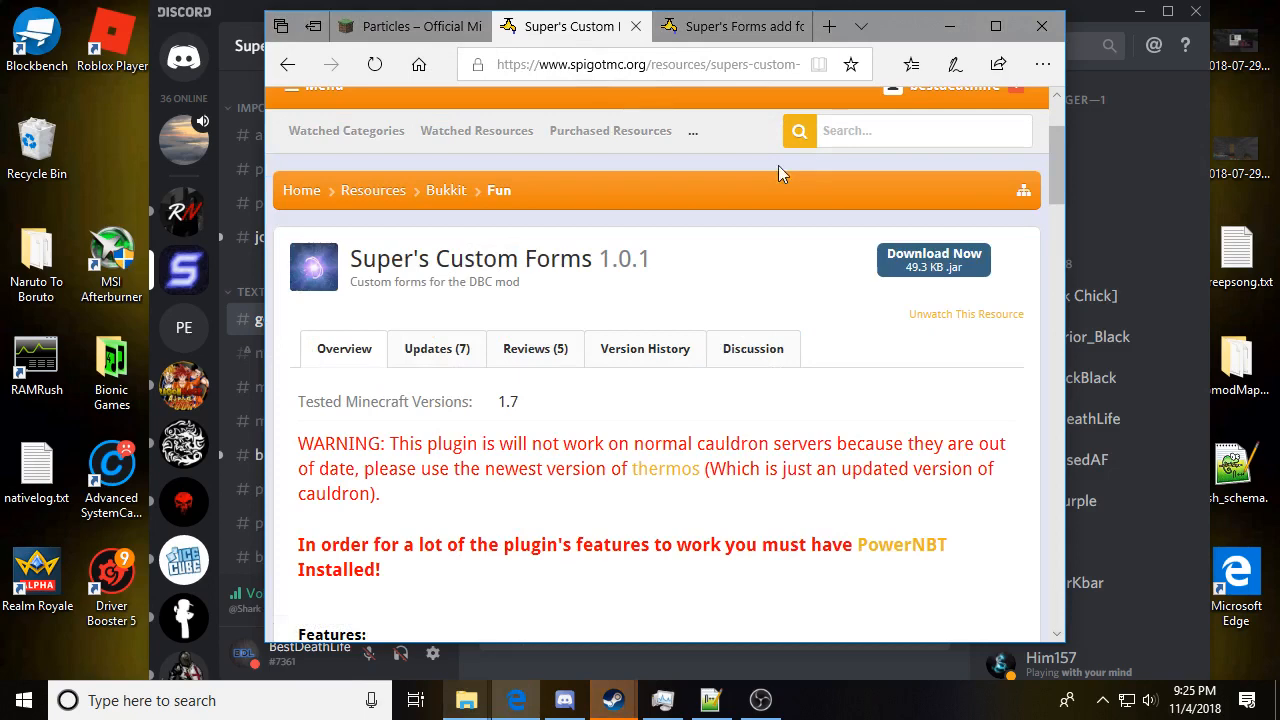
mouse_move(756, 132)
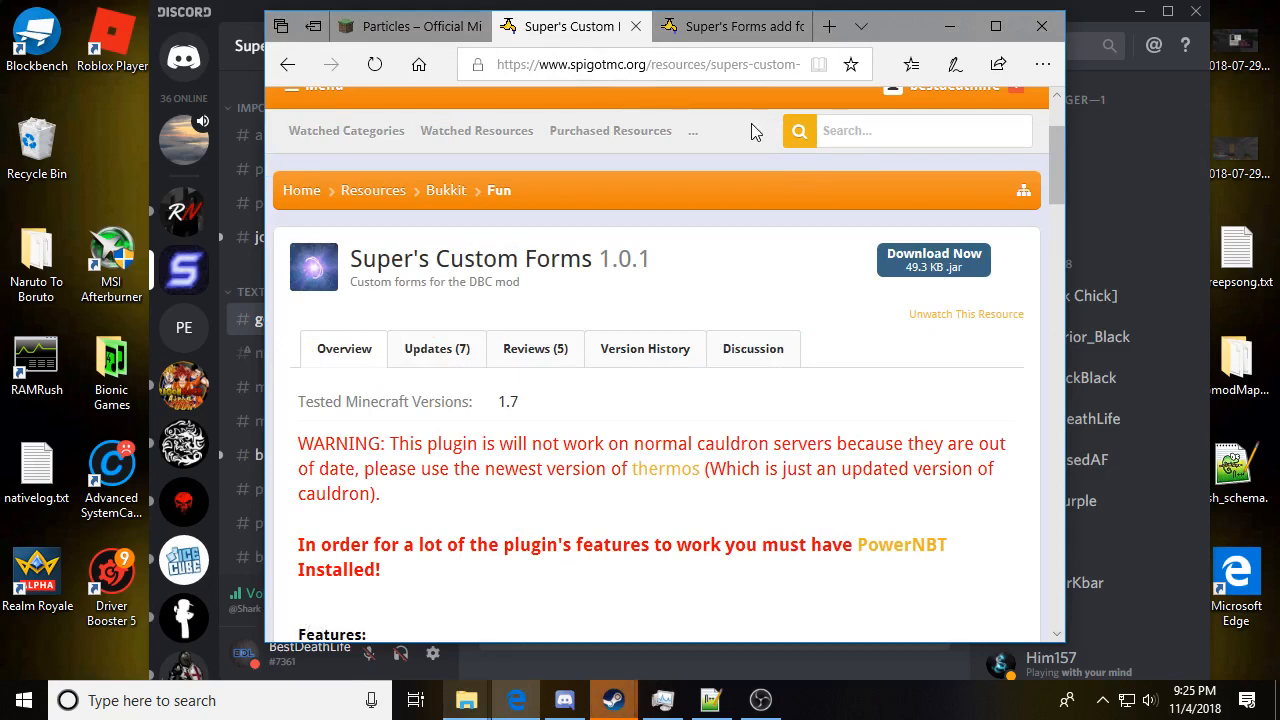
Step: Switch to the Super's Forms add forms addon page and read through its overview
left_click(732, 24)
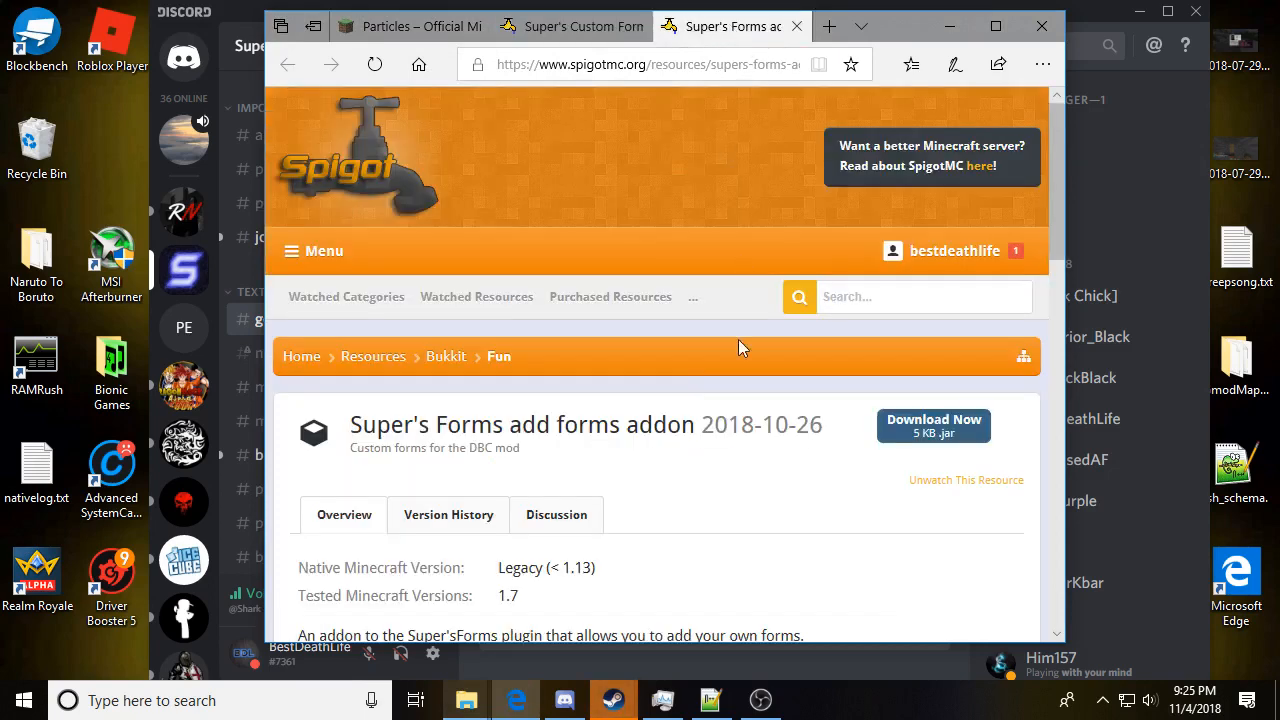
scroll("down", 3)
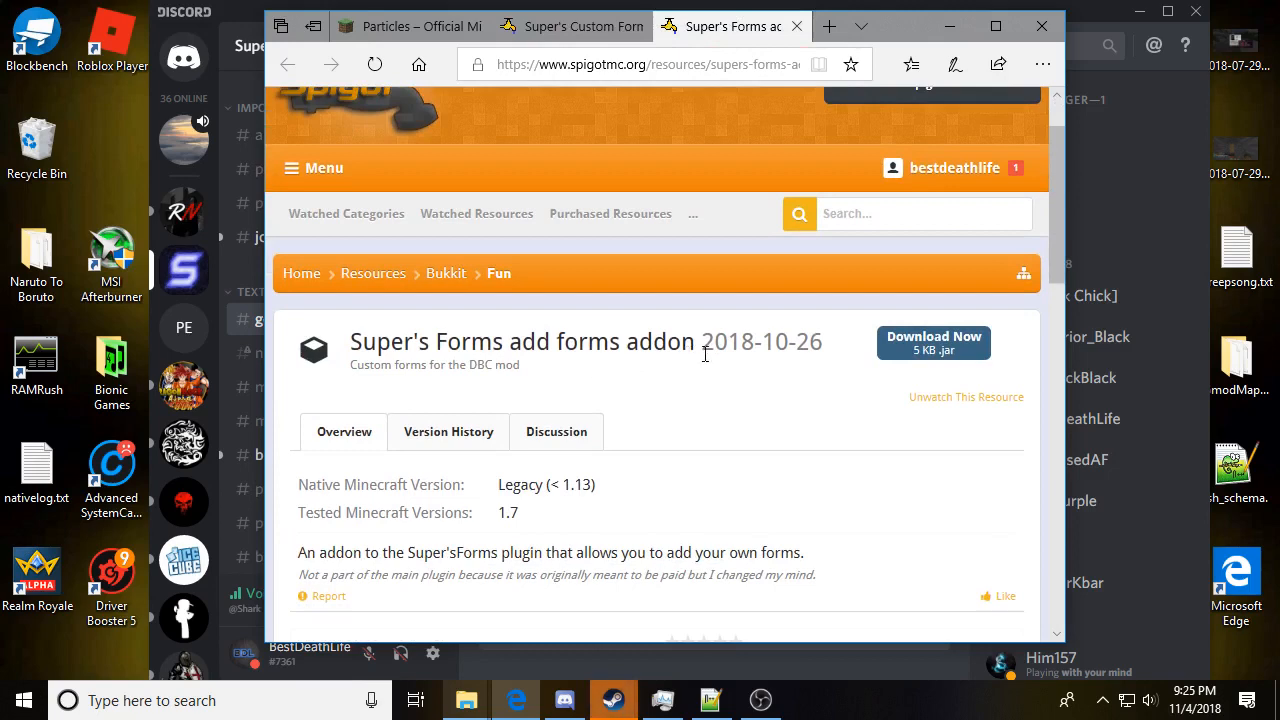
mouse_move(966, 396)
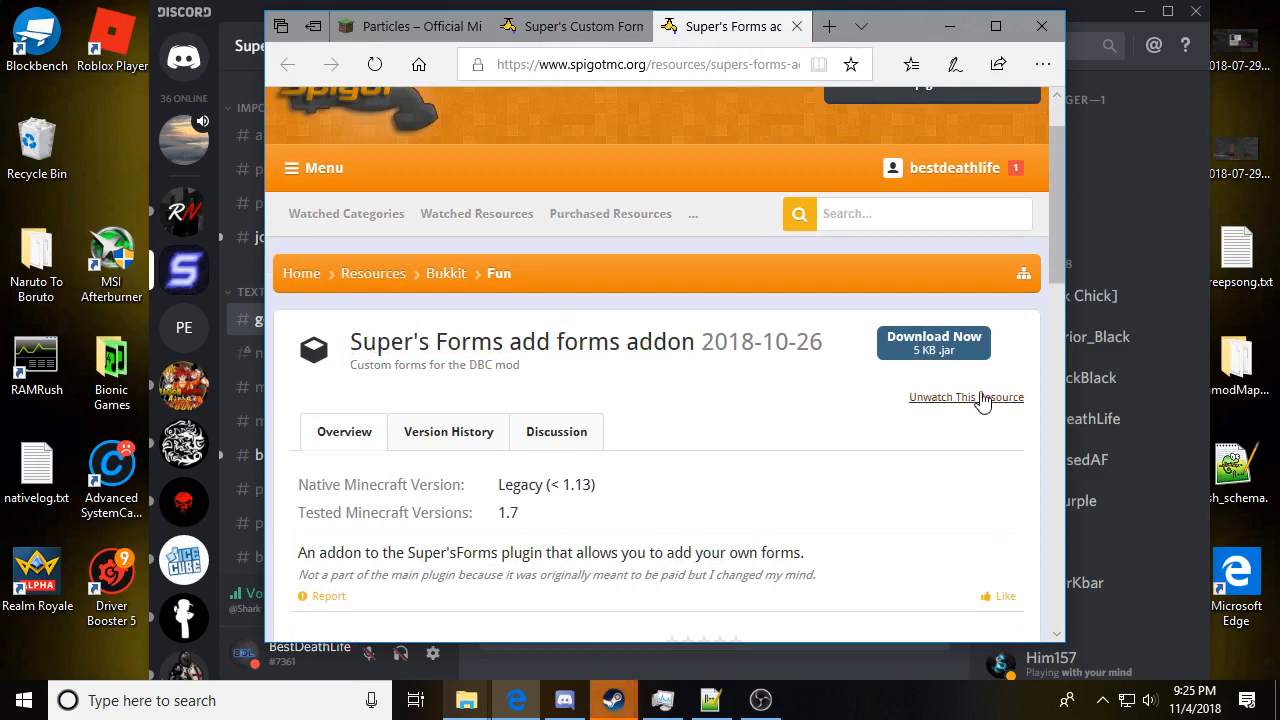
scroll("down", 3)
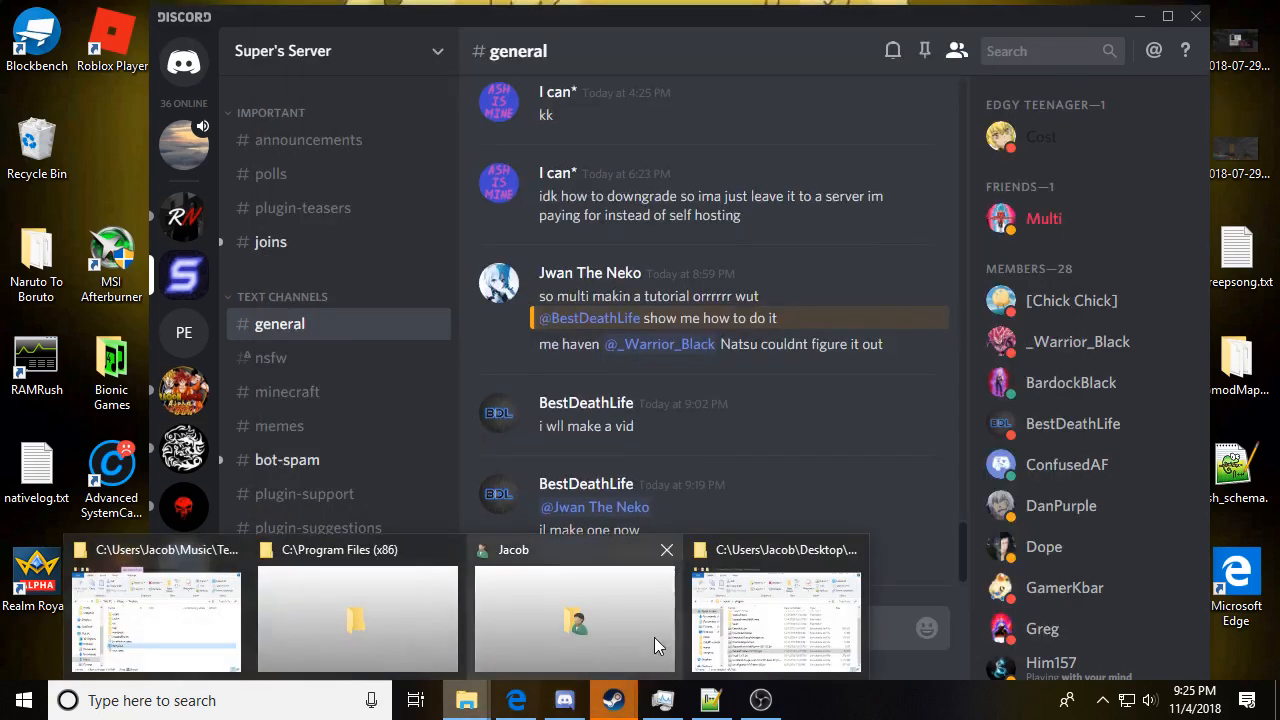
Step: Bring the plugins folder forward and open the SuperForms plugin folder
left_click(784, 620)
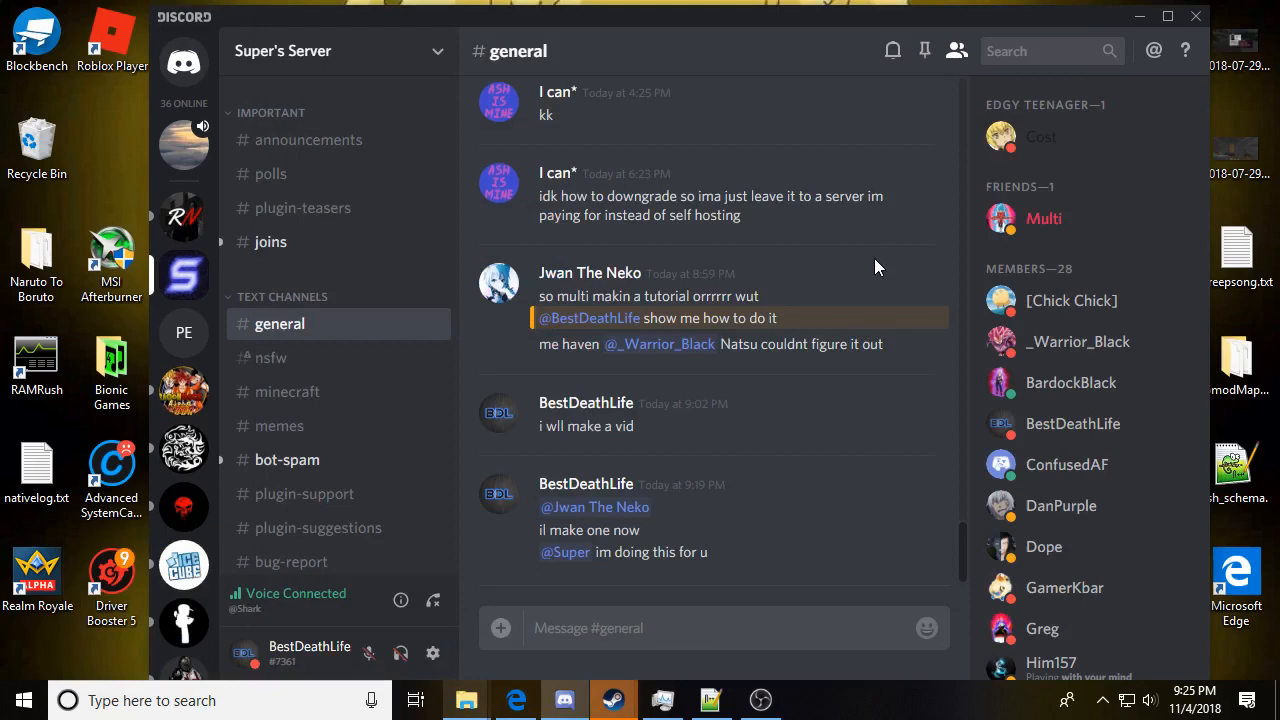
left_click(464, 700)
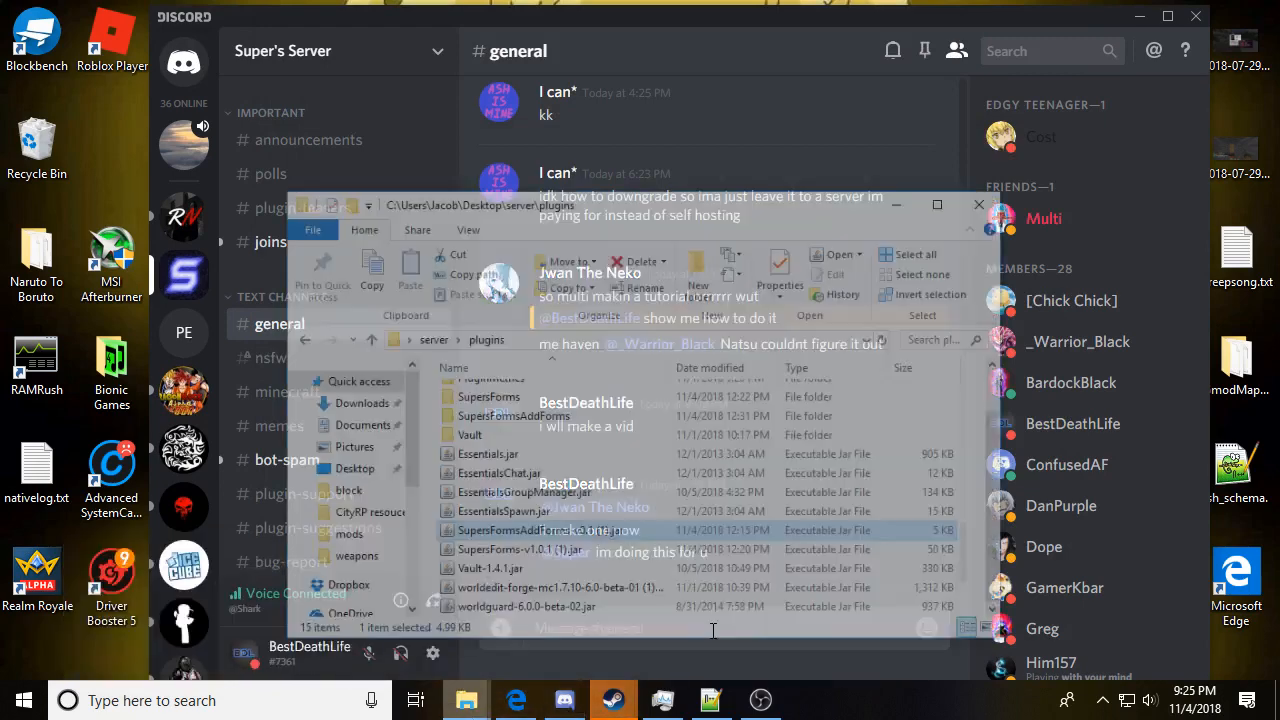
left_click(488, 414)
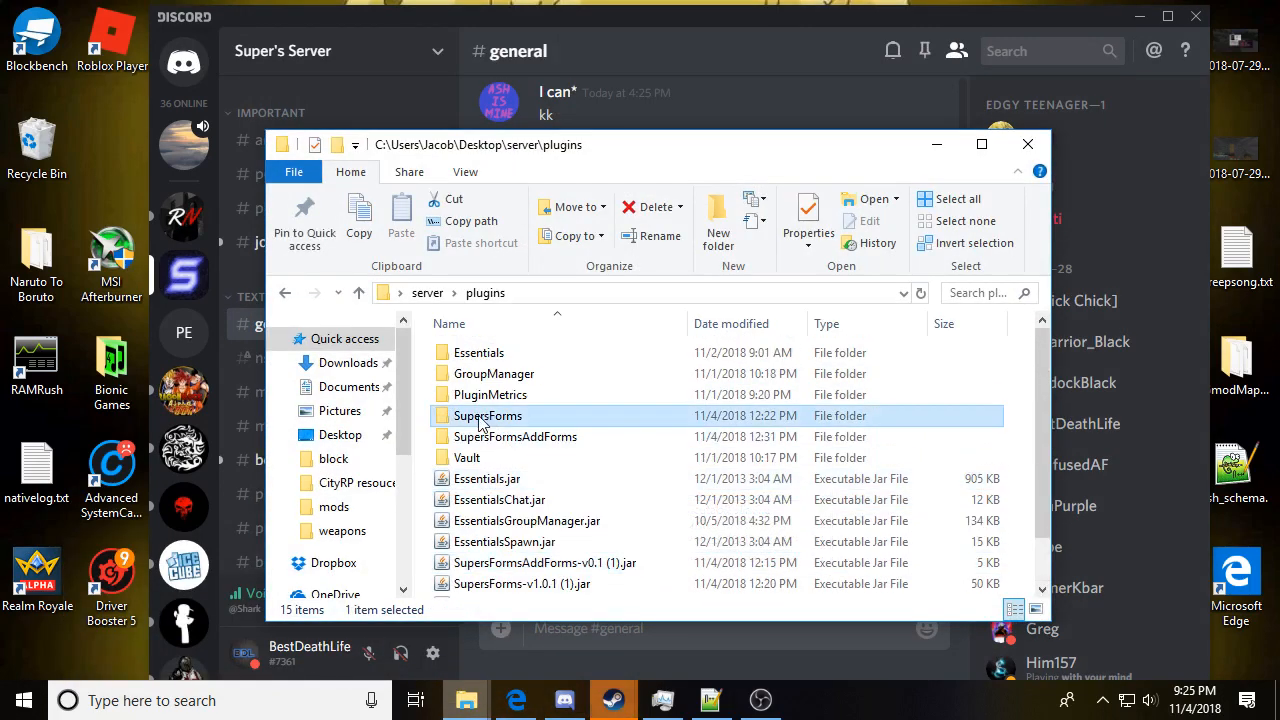
left_click(516, 436)
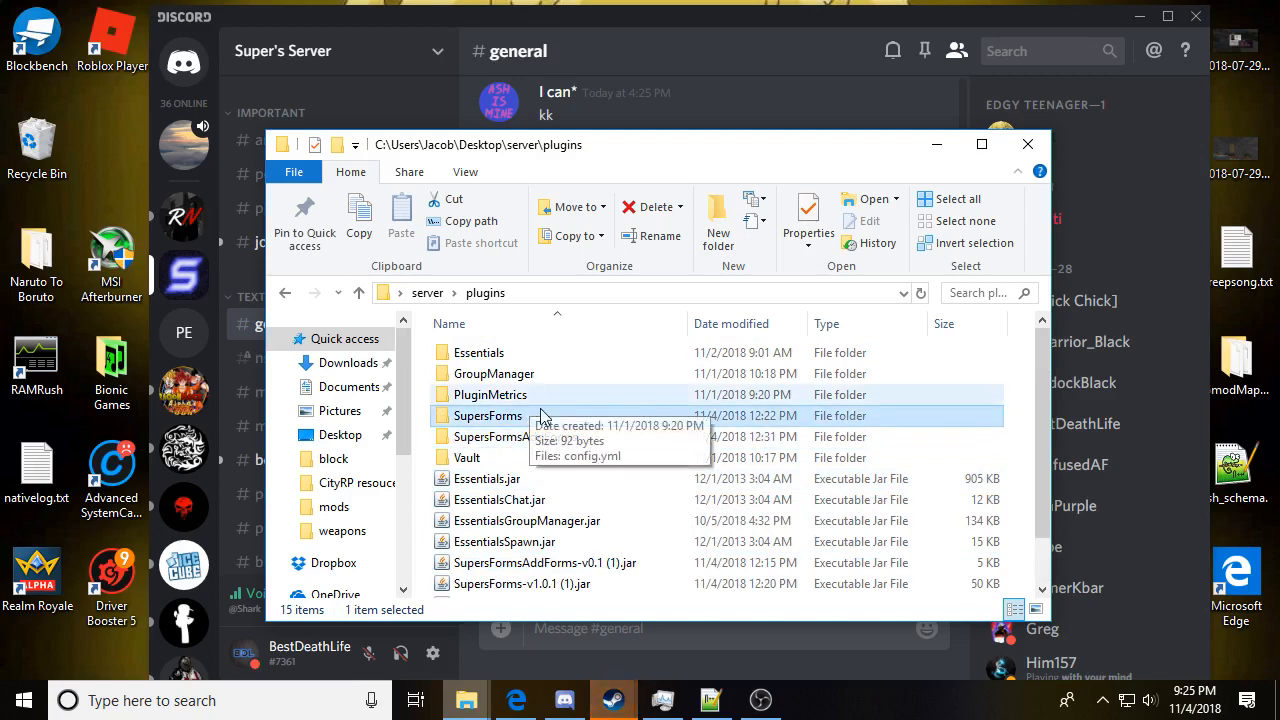
mouse_move(540, 414)
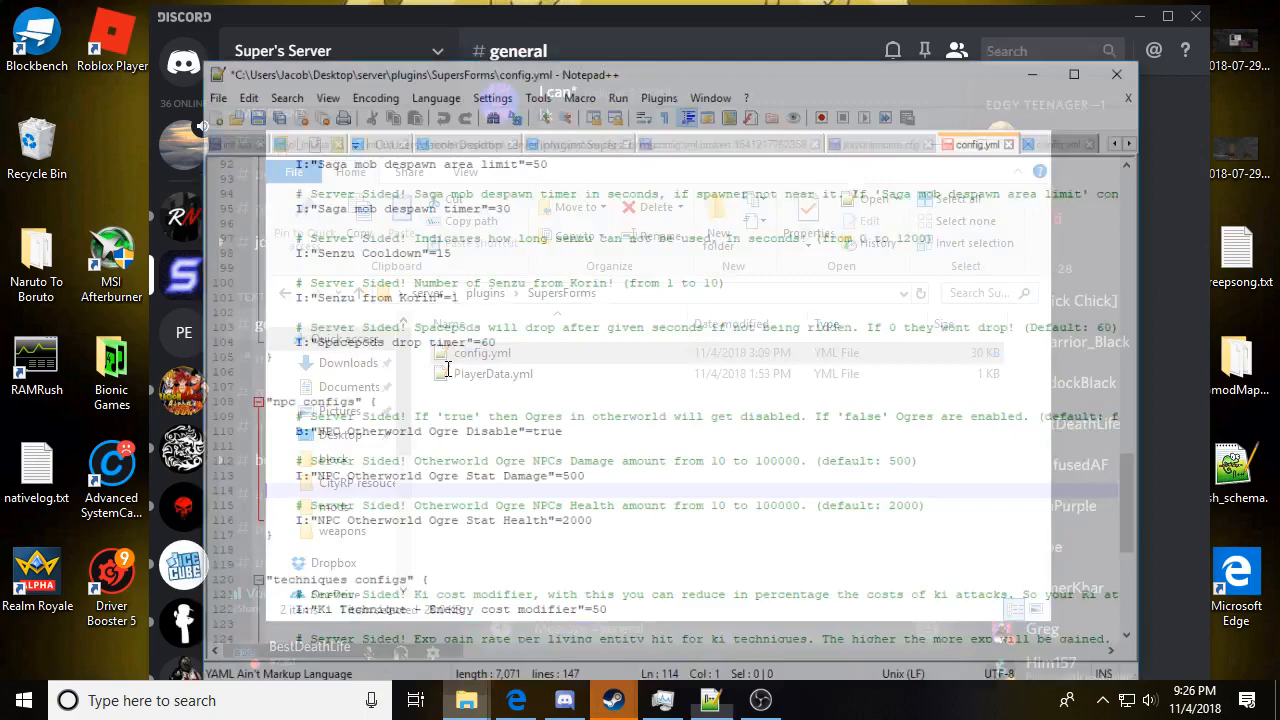
Step: In the config.yml.broken backup, set AddForms to false
left_click(882, 90)
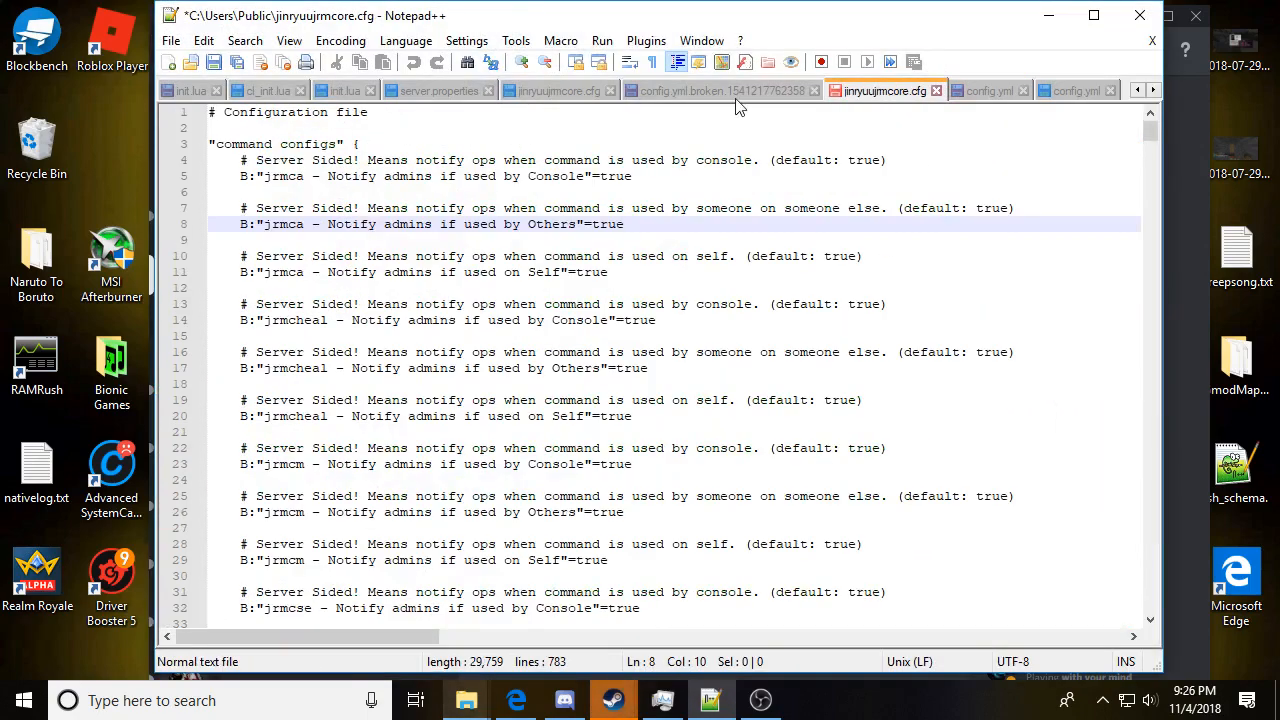
left_click(716, 90)
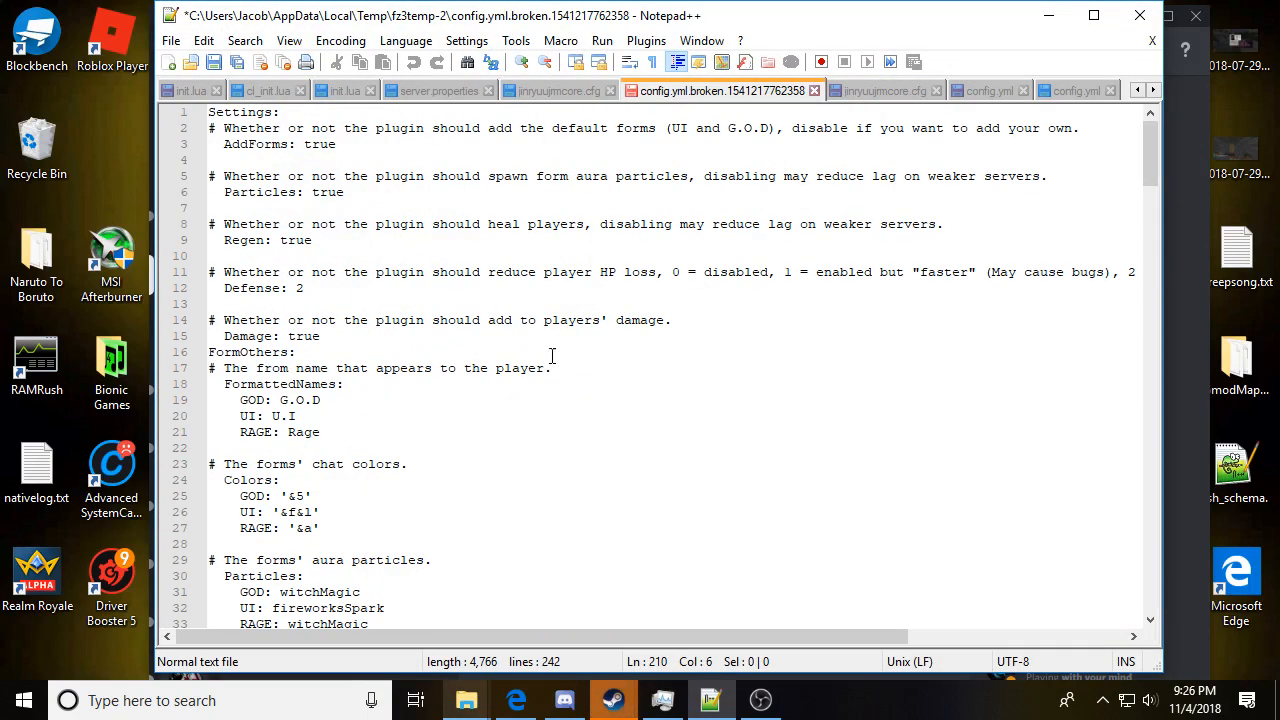
mouse_move(552, 404)
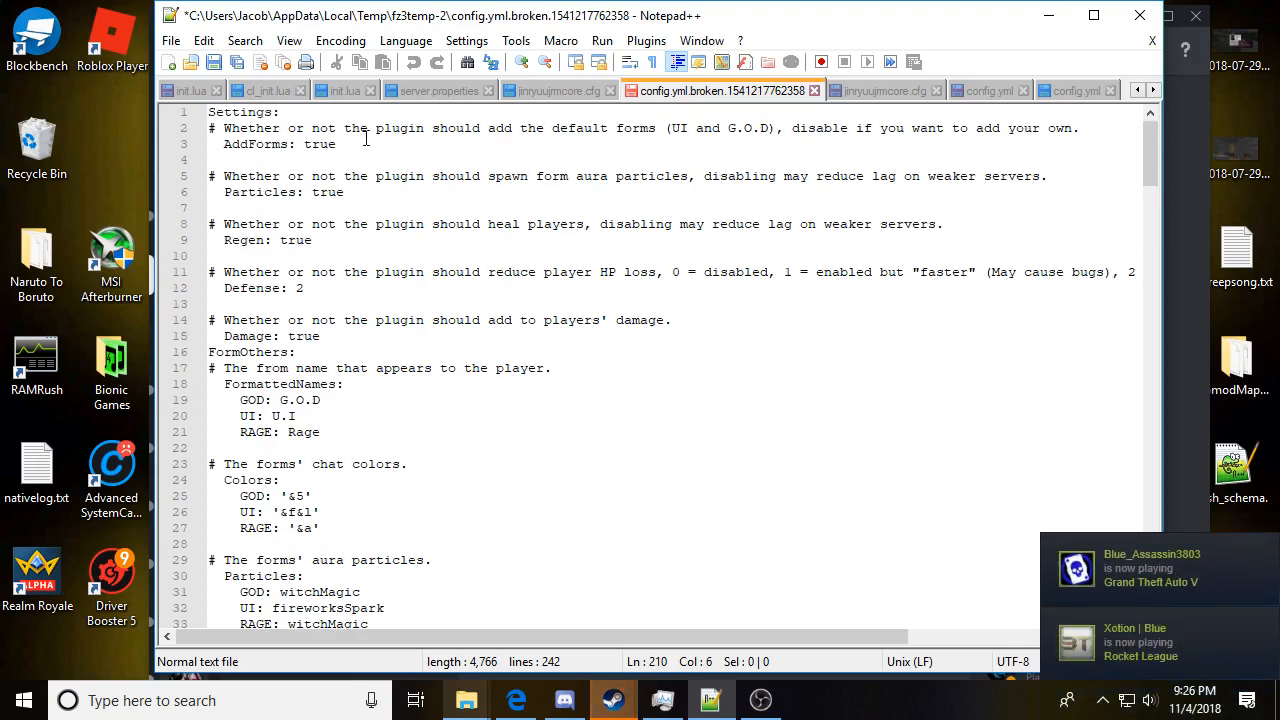
left_click(338, 144)
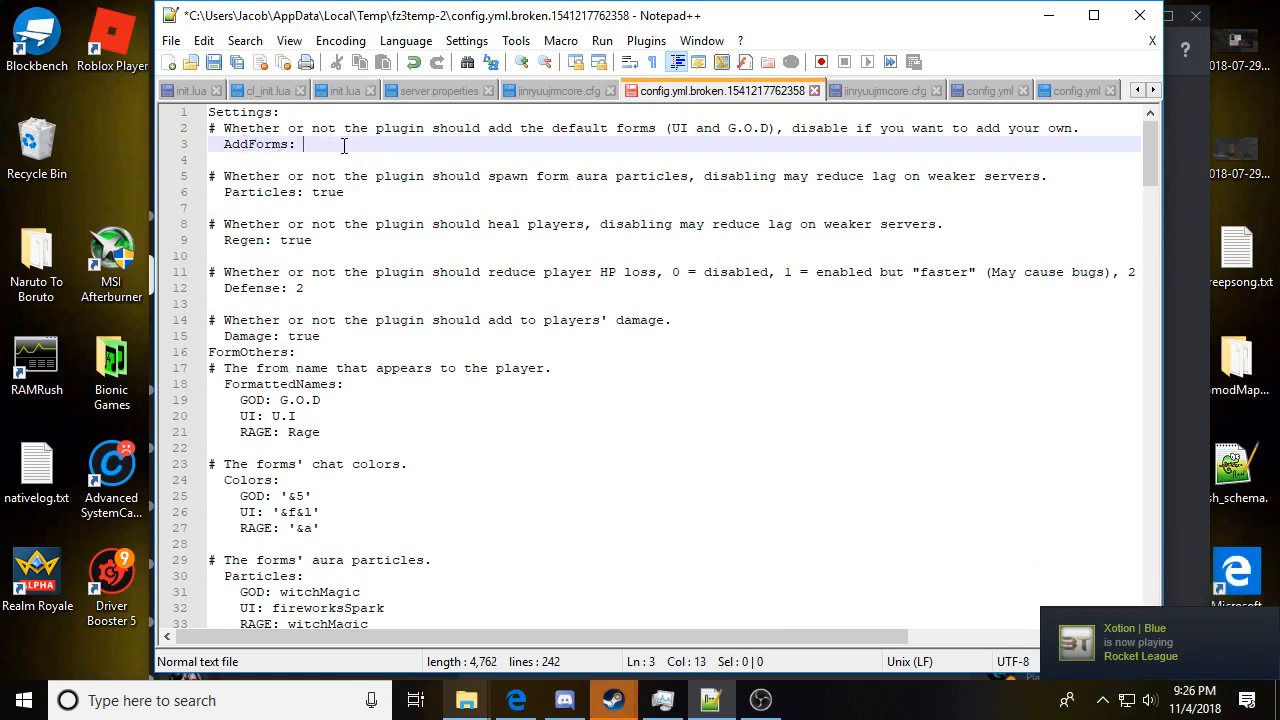
type("false")
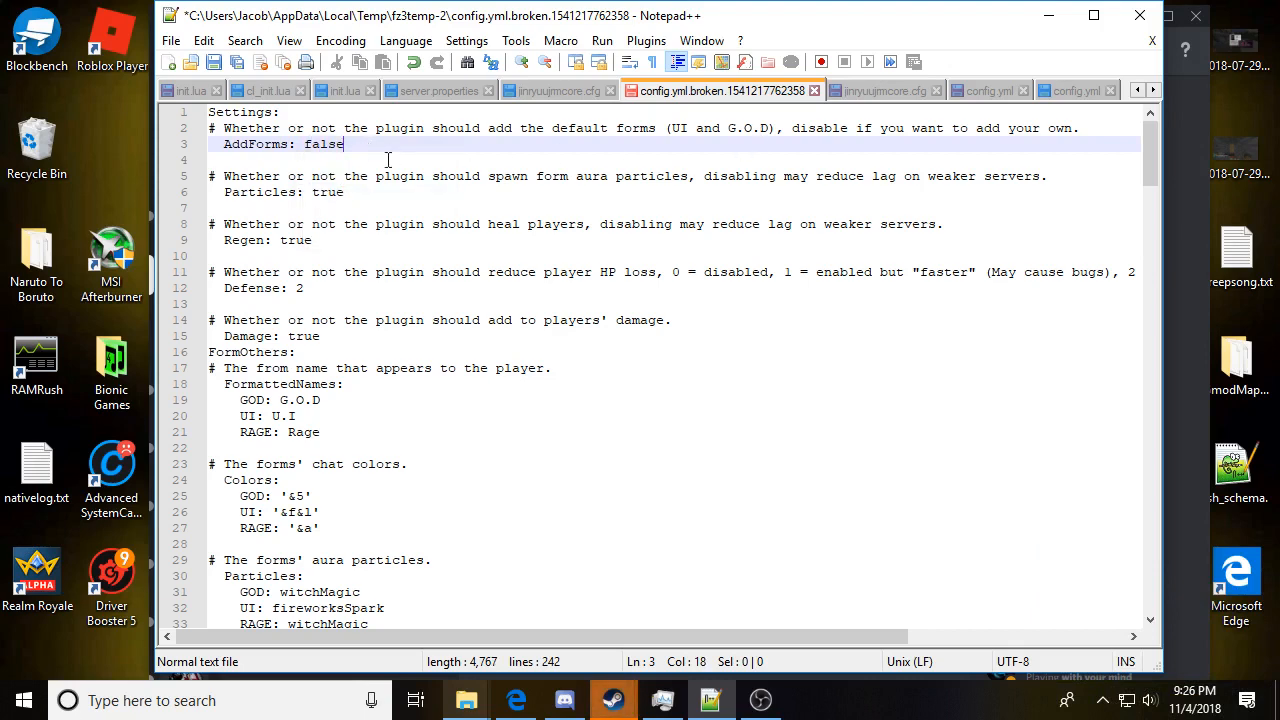
left_click(510, 128)
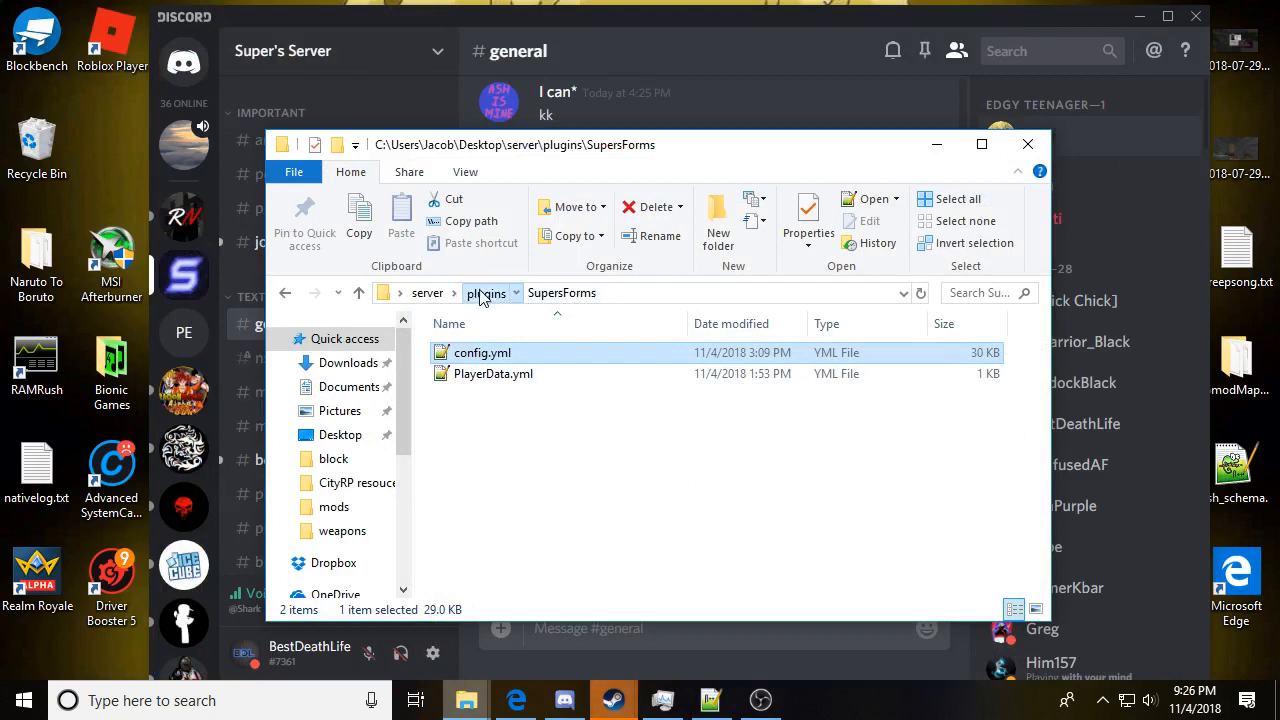
Step: Open config.yml from the SupersFormsAddForms plugin folder in Notepad++
left_click(486, 292)
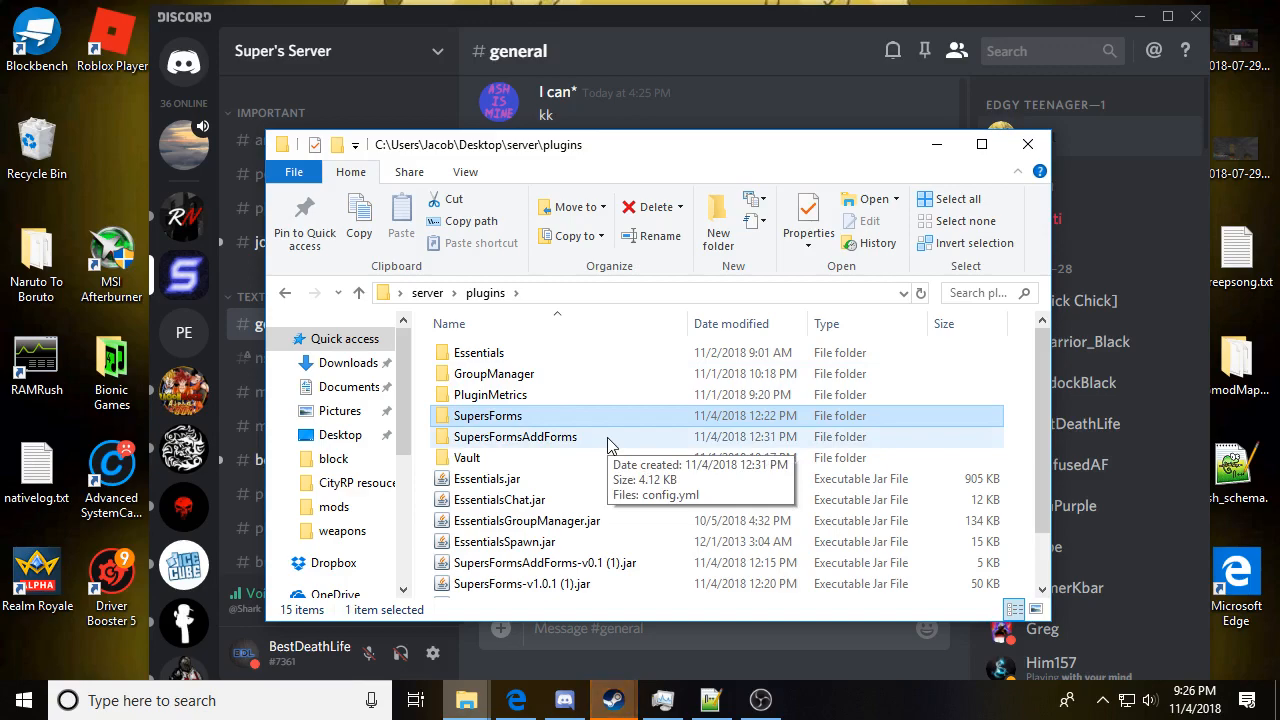
double_click(514, 436)
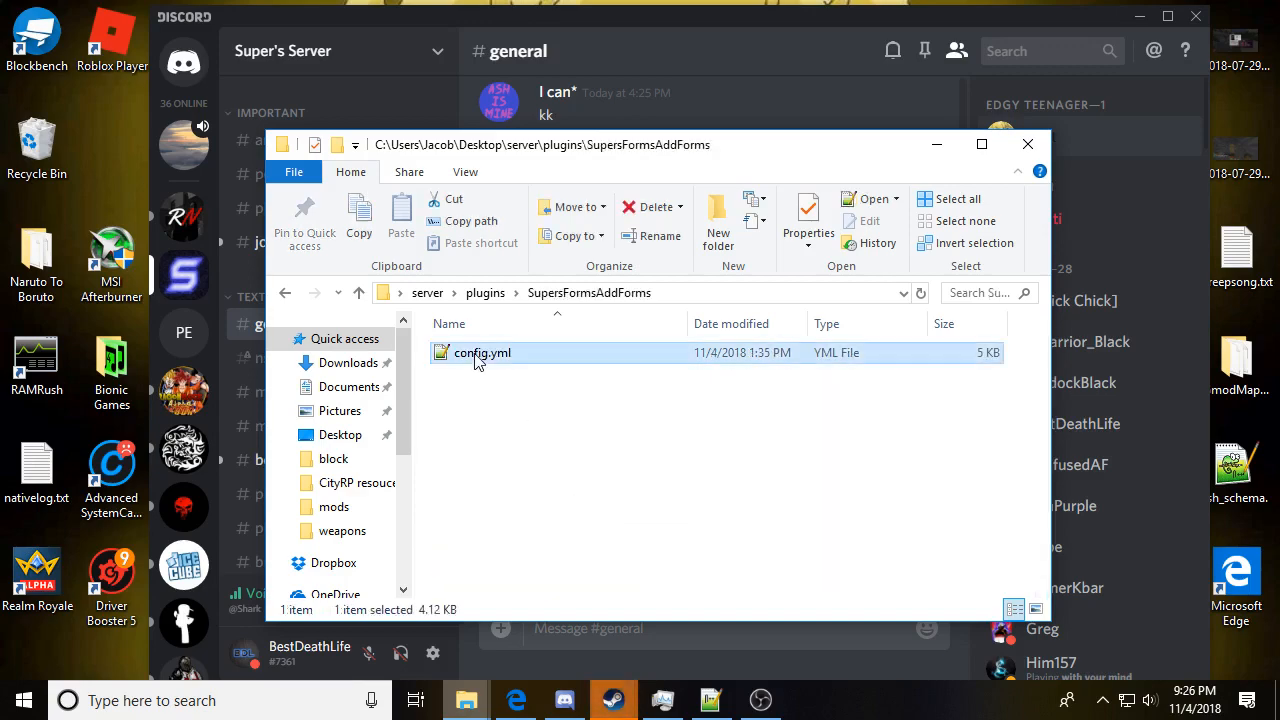
double_click(484, 352)
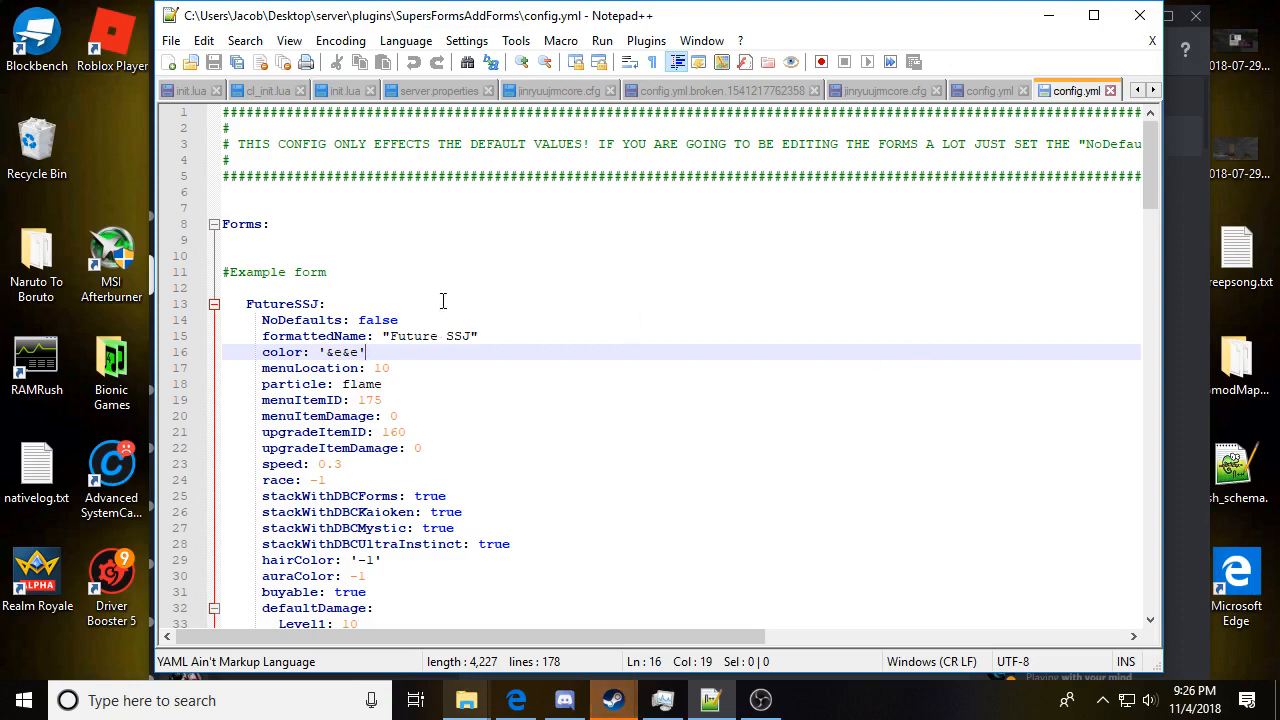
Step: Review the AddForms config from the FutureSSJ example down to the Rage form
key("ctrl+a")
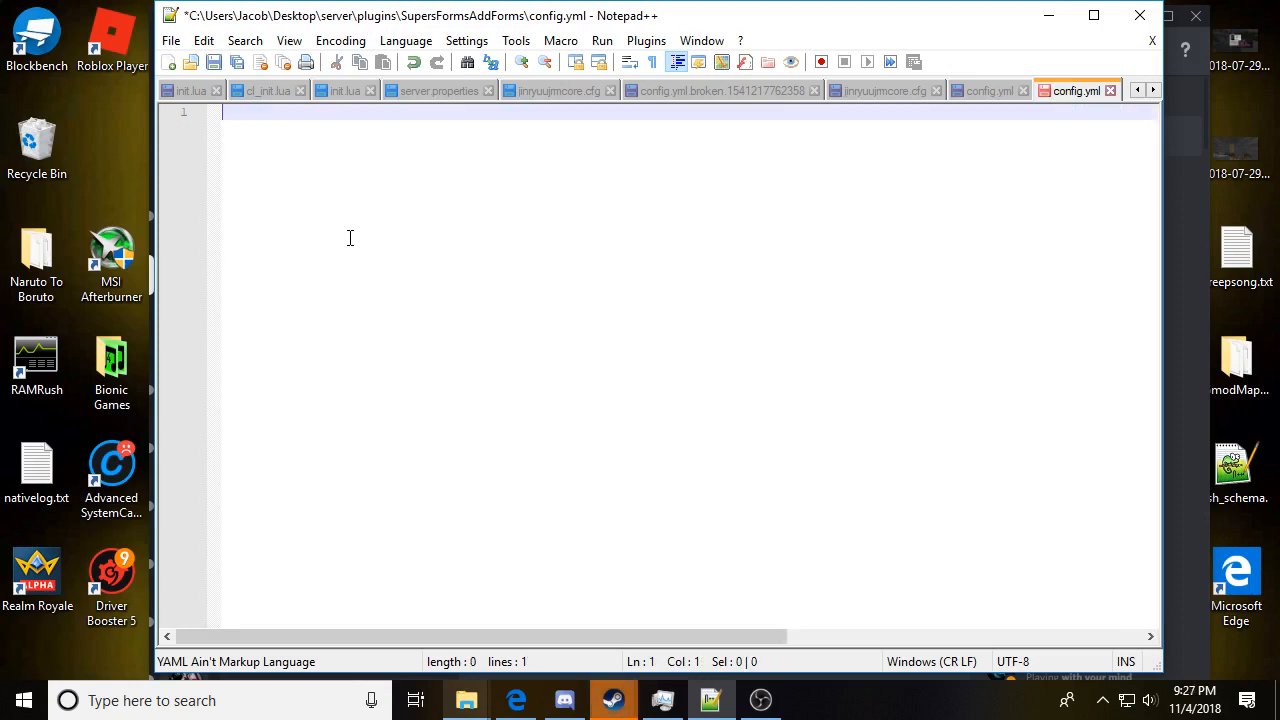
mouse_move(932, 230)
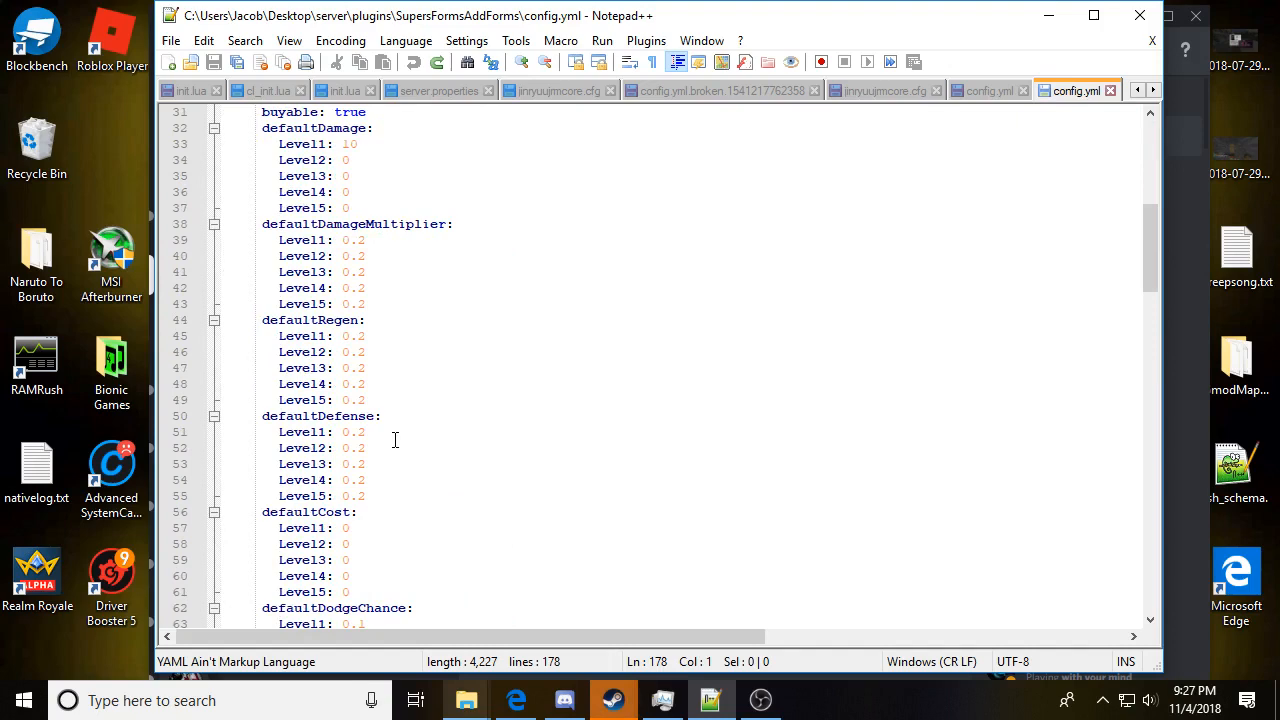
scroll("down", 3)
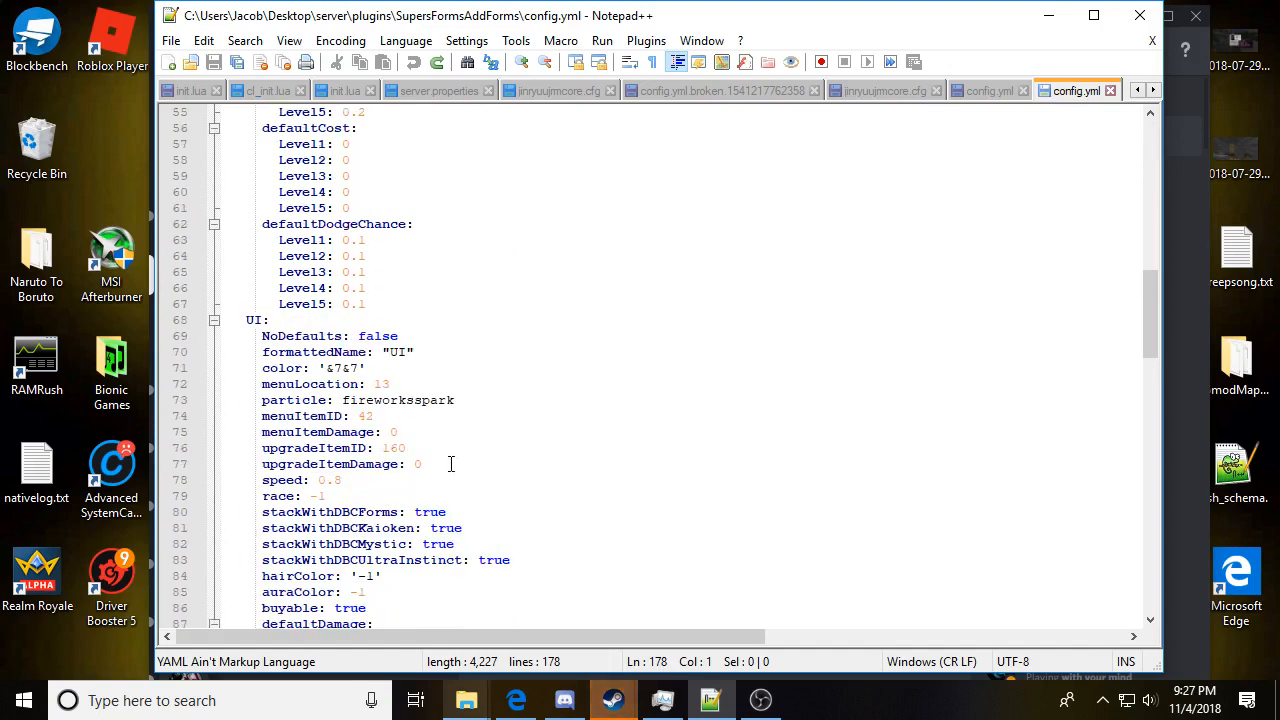
scroll("down", 3)
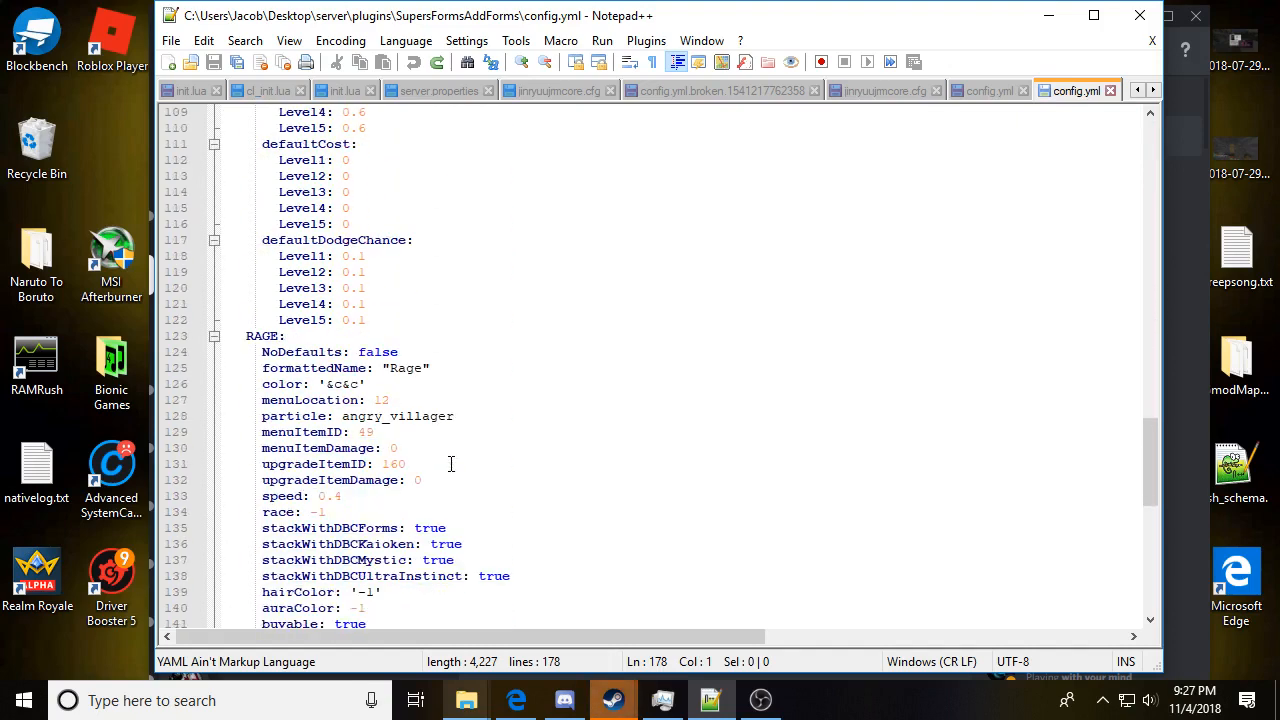
scroll("up", 3)
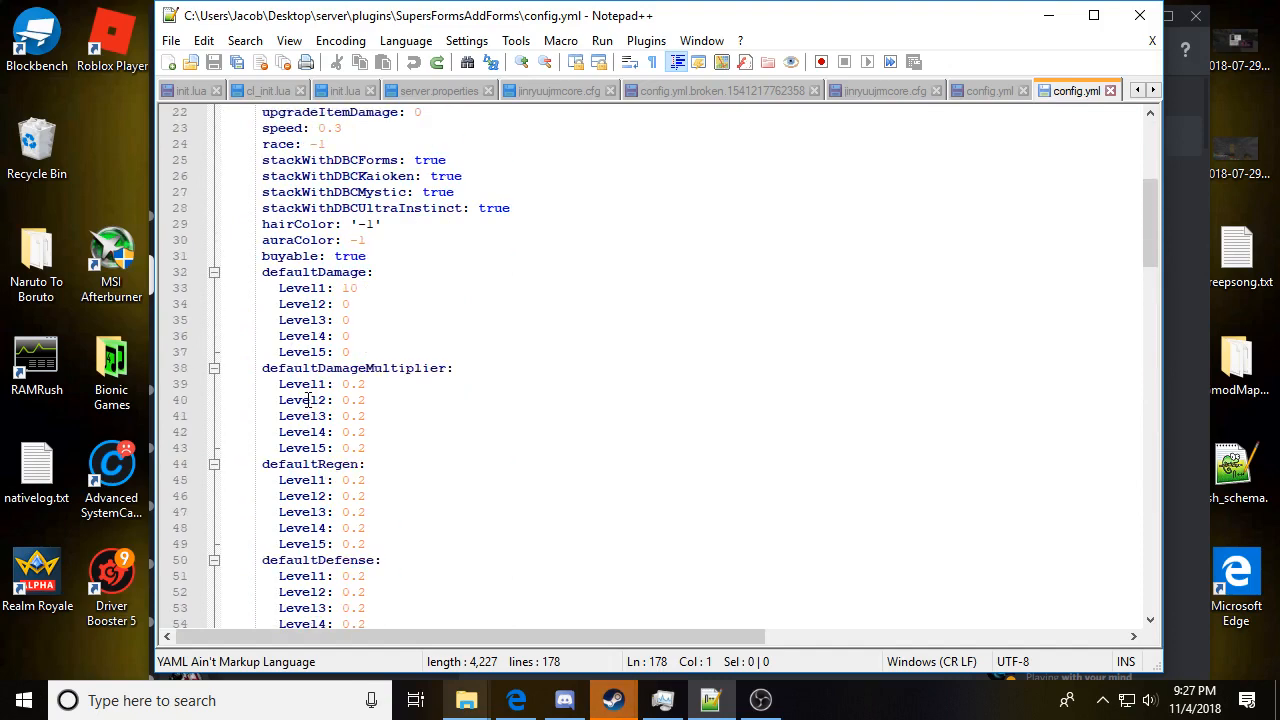
scroll("down", 3)
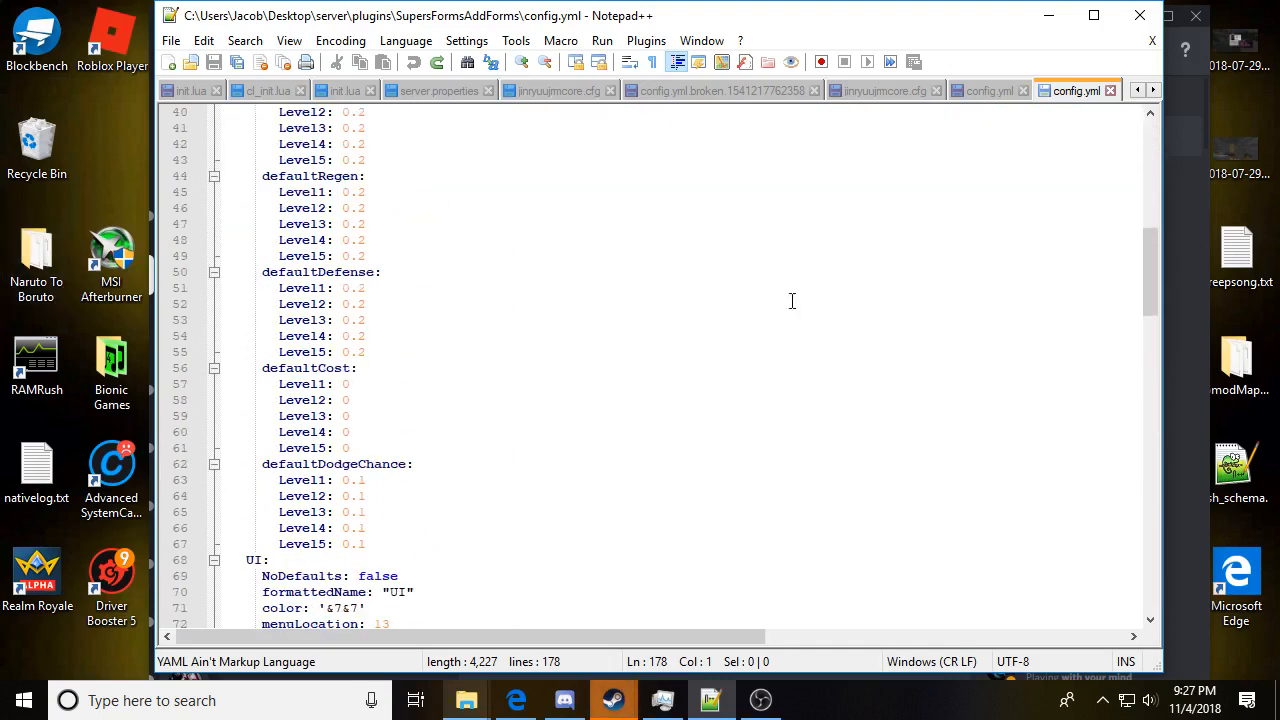
scroll("down", 3)
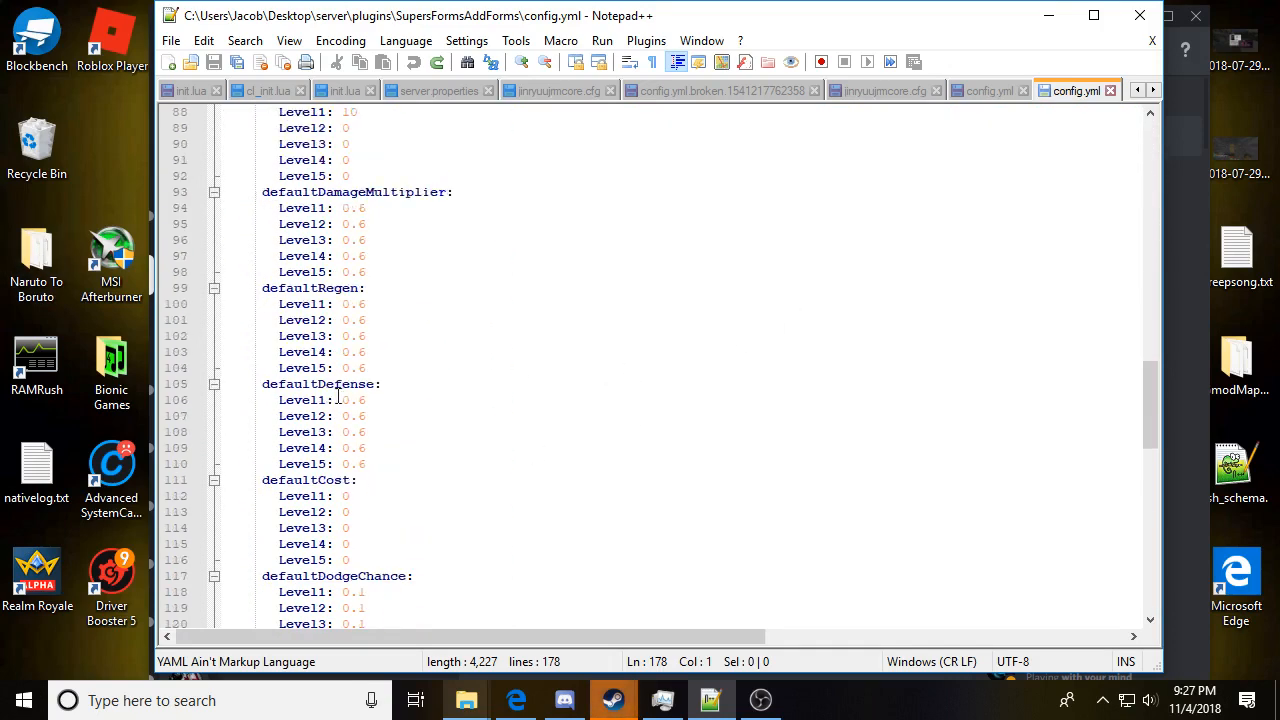
scroll("down", 3)
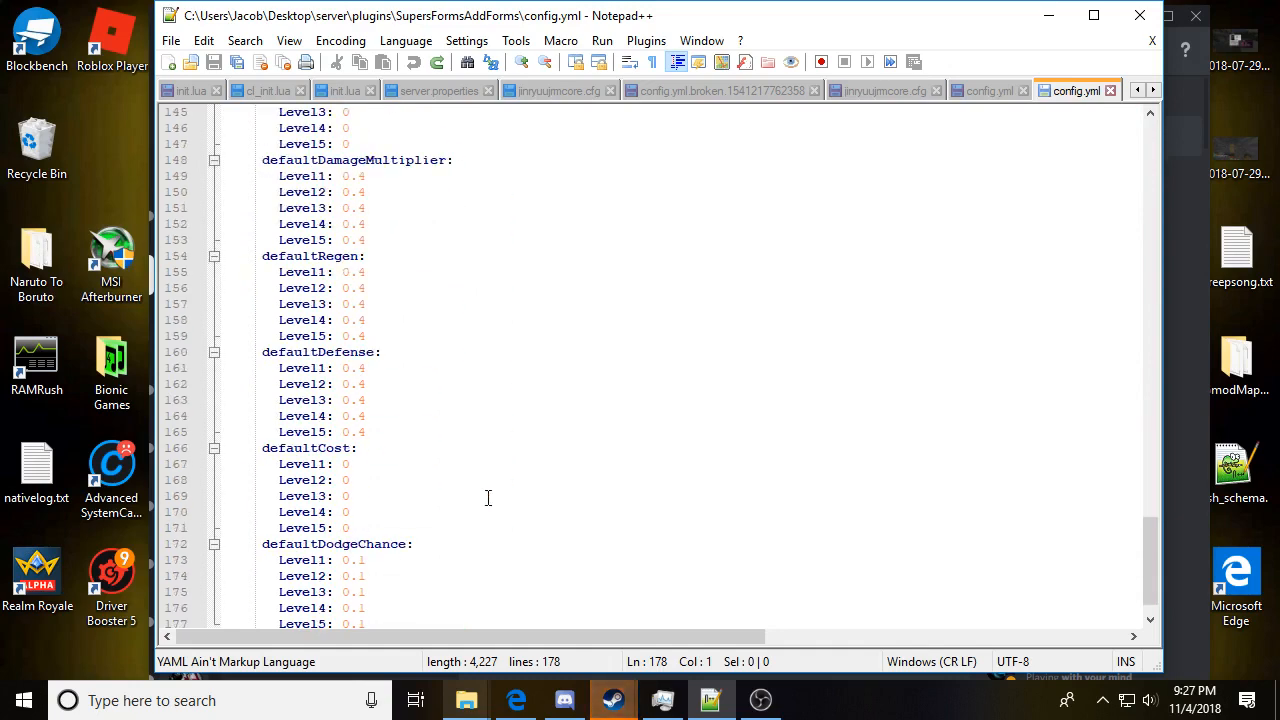
scroll("up", 3)
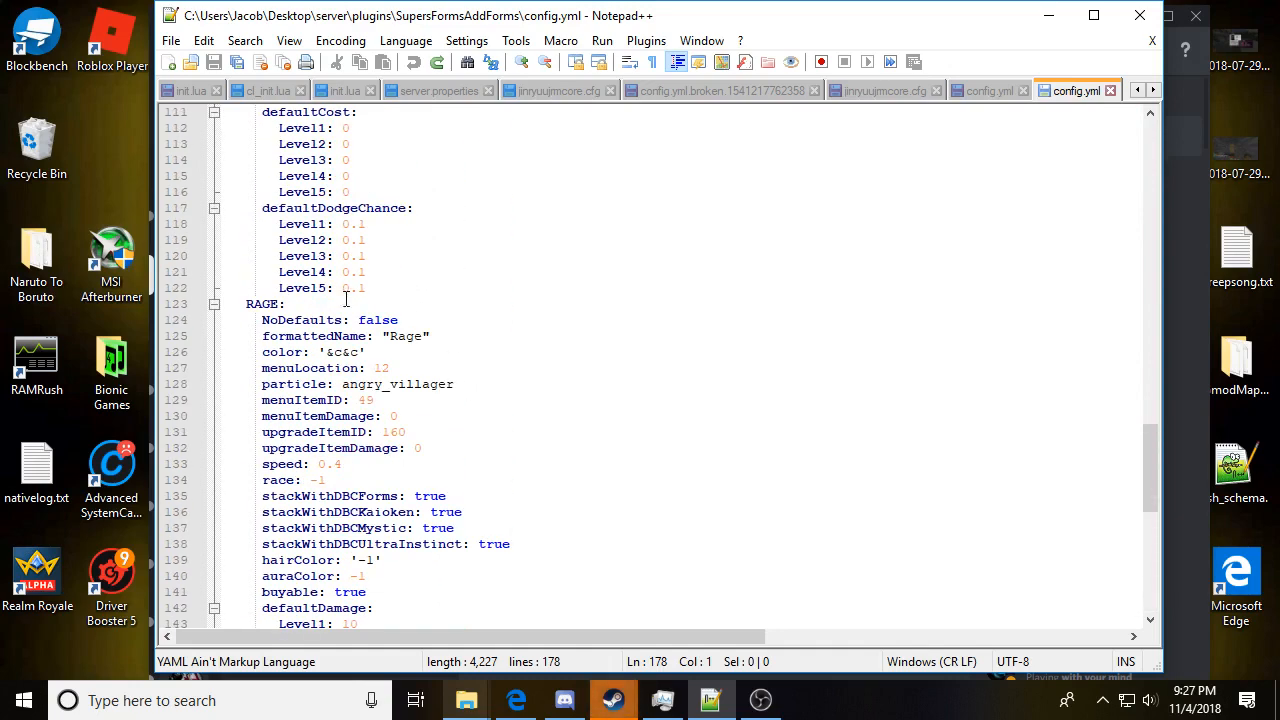
Step: Select the whole RAGE form block from its header to the end of the file
double_click(260, 304)
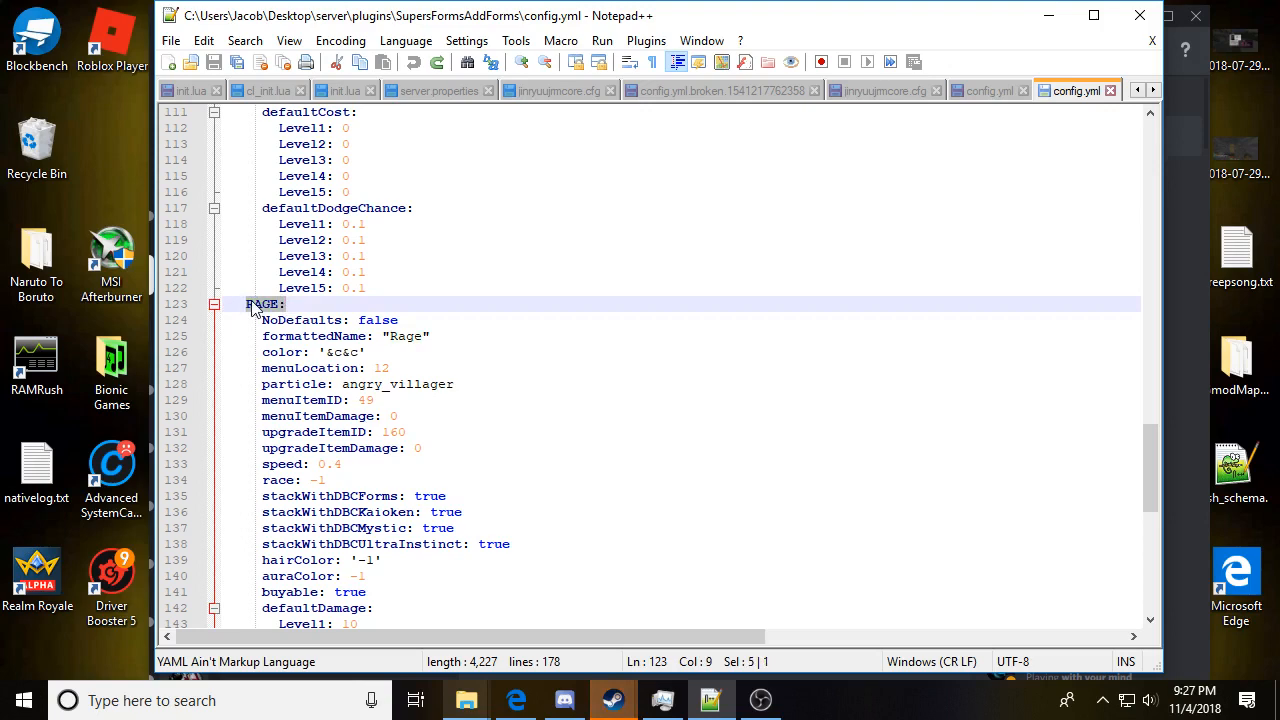
scroll("down", 3)
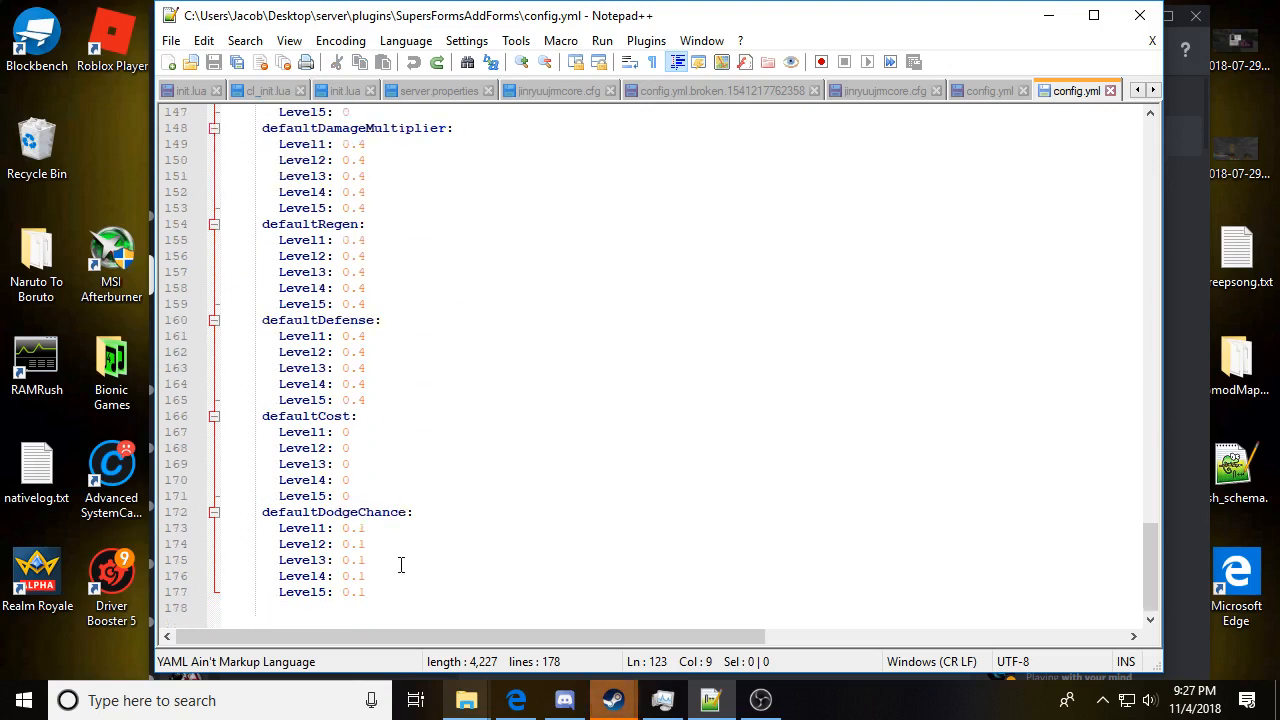
left_click(294, 608)
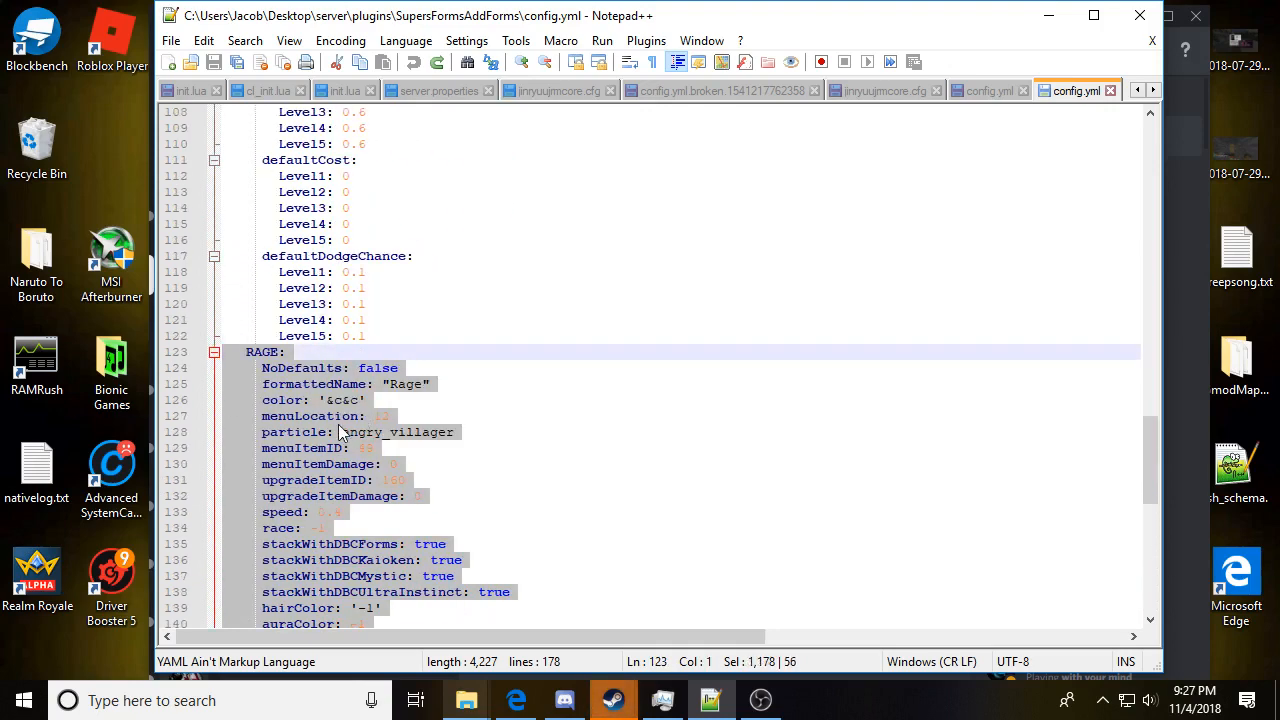
Step: Paste a second copy of the RAGE block at the end and go to its header
scroll("down", 3)
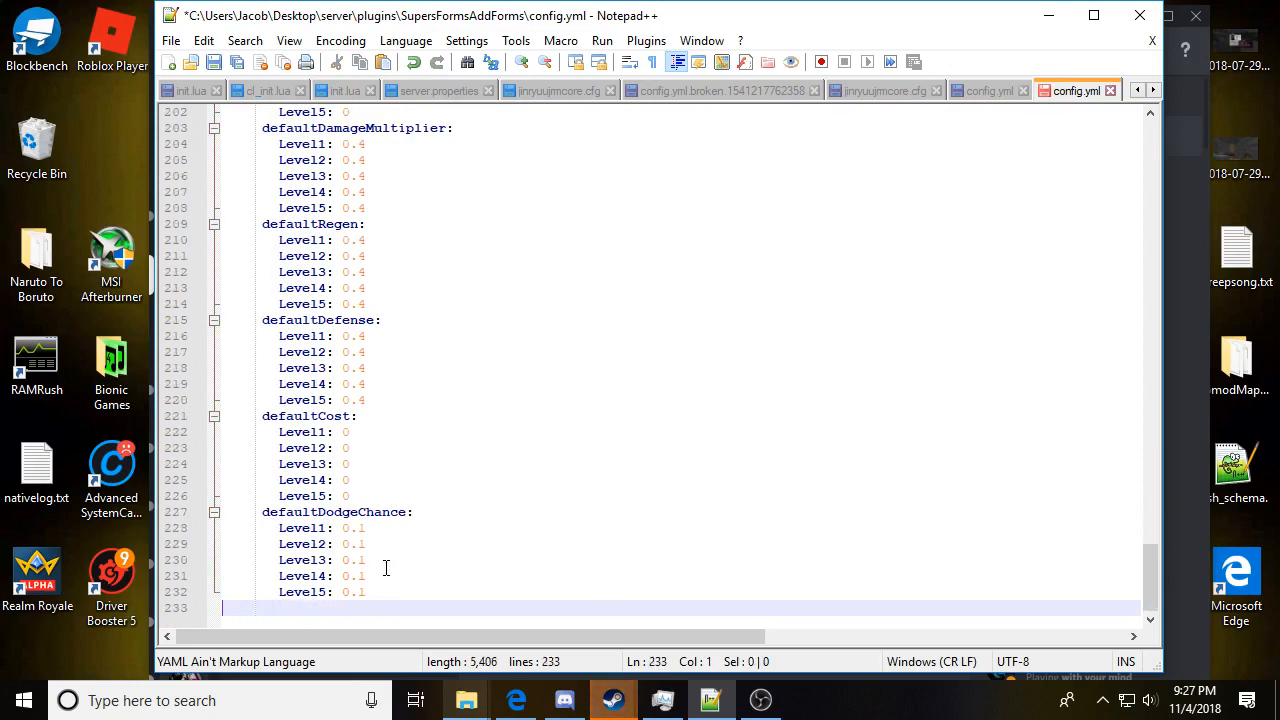
scroll("up", 3)
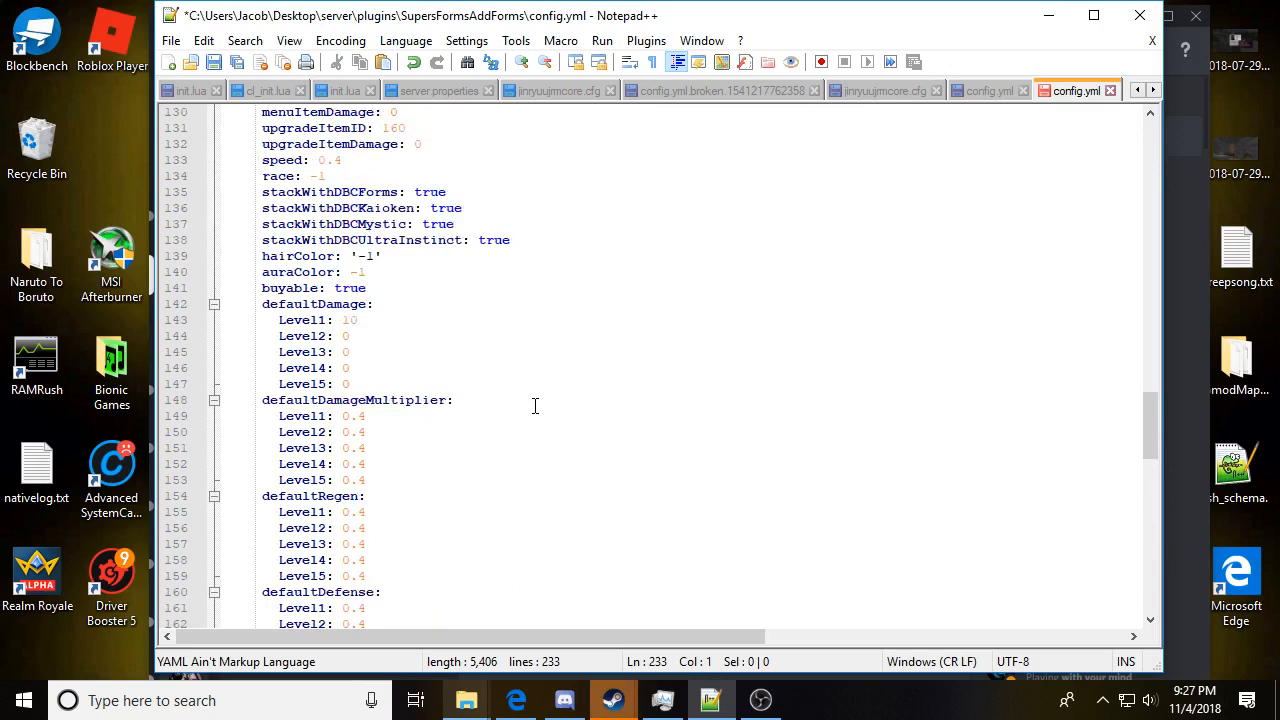
scroll("down", 3)
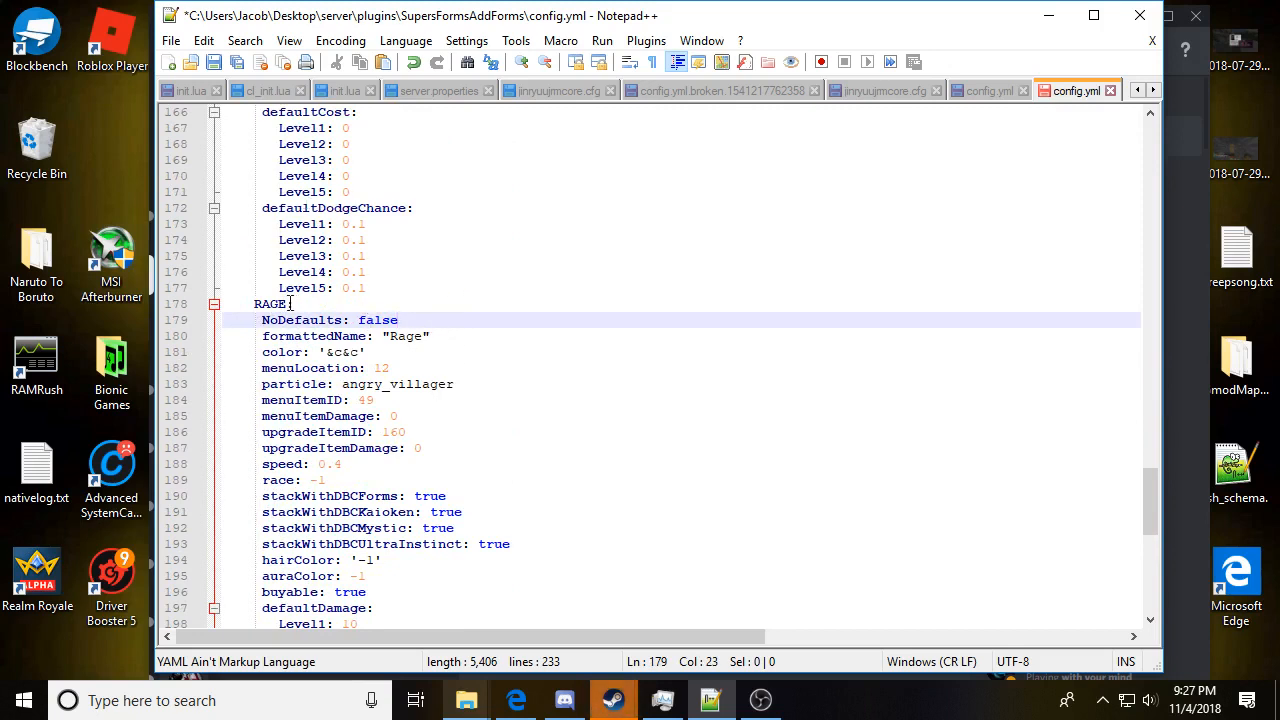
left_click(272, 304)
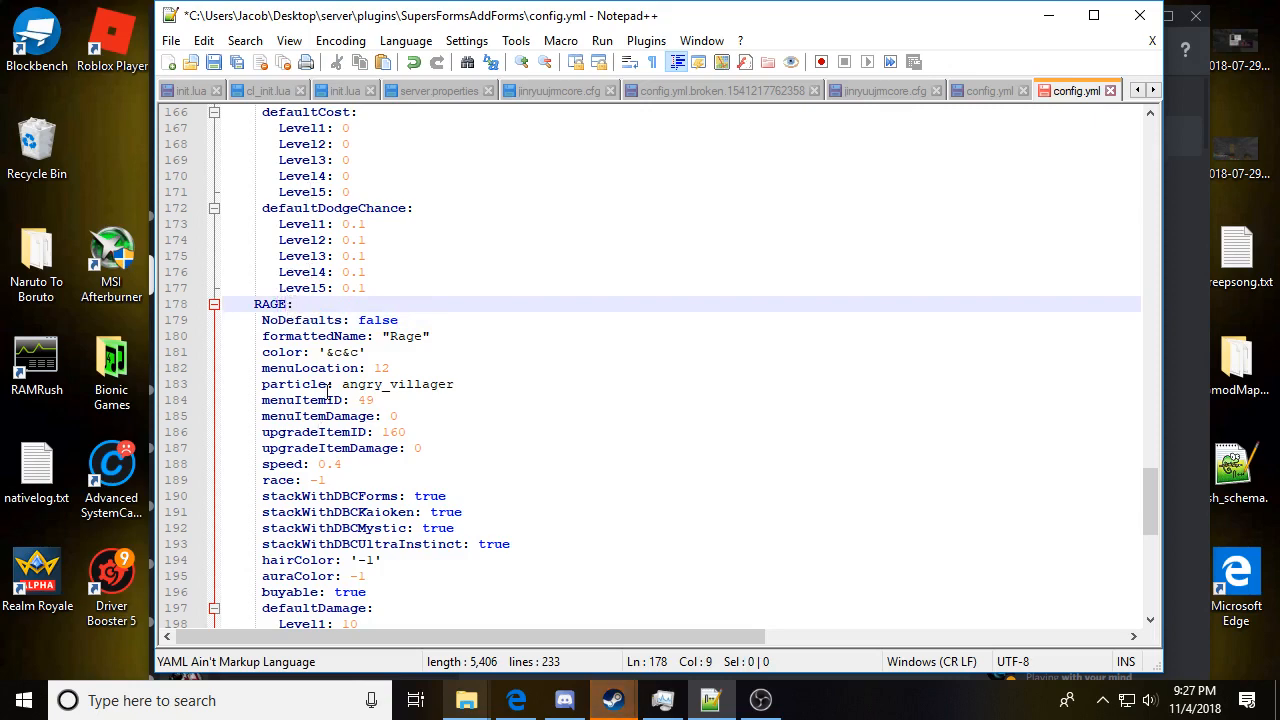
Step: Rename the copied form to SSJ4 with display name "Super Saiyan 4"
scroll("up", 3)
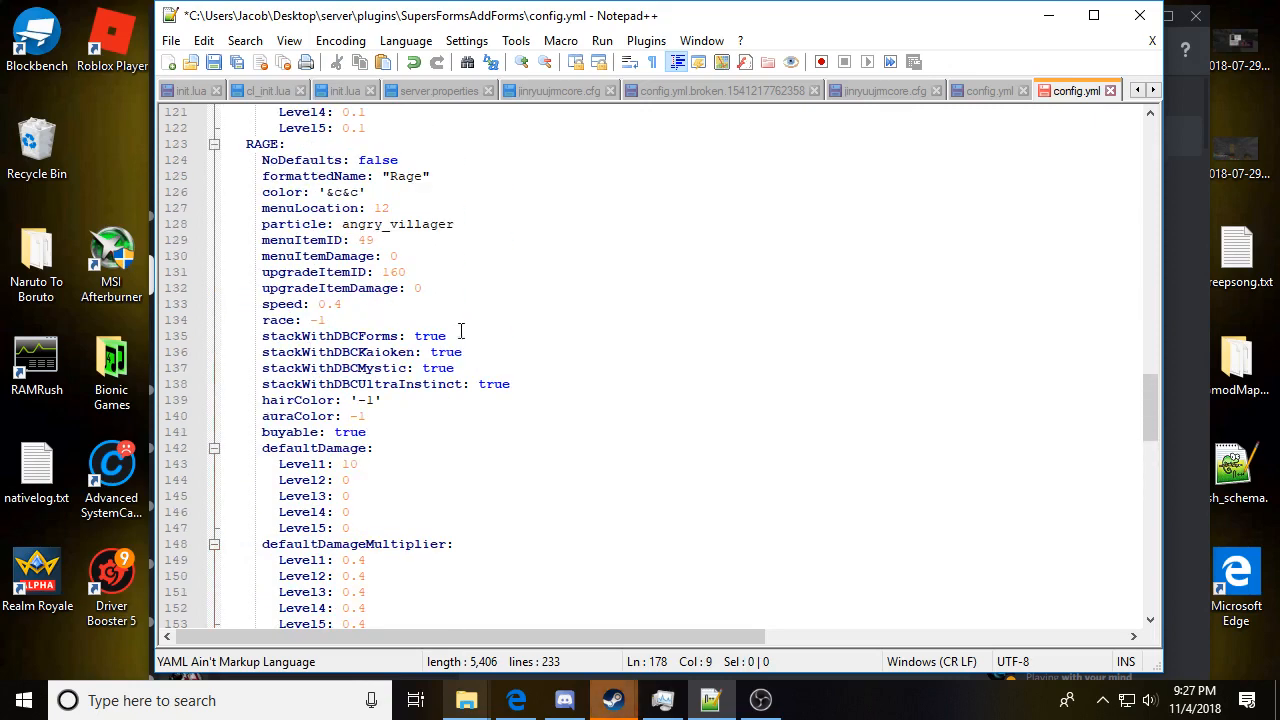
scroll("down", 3)
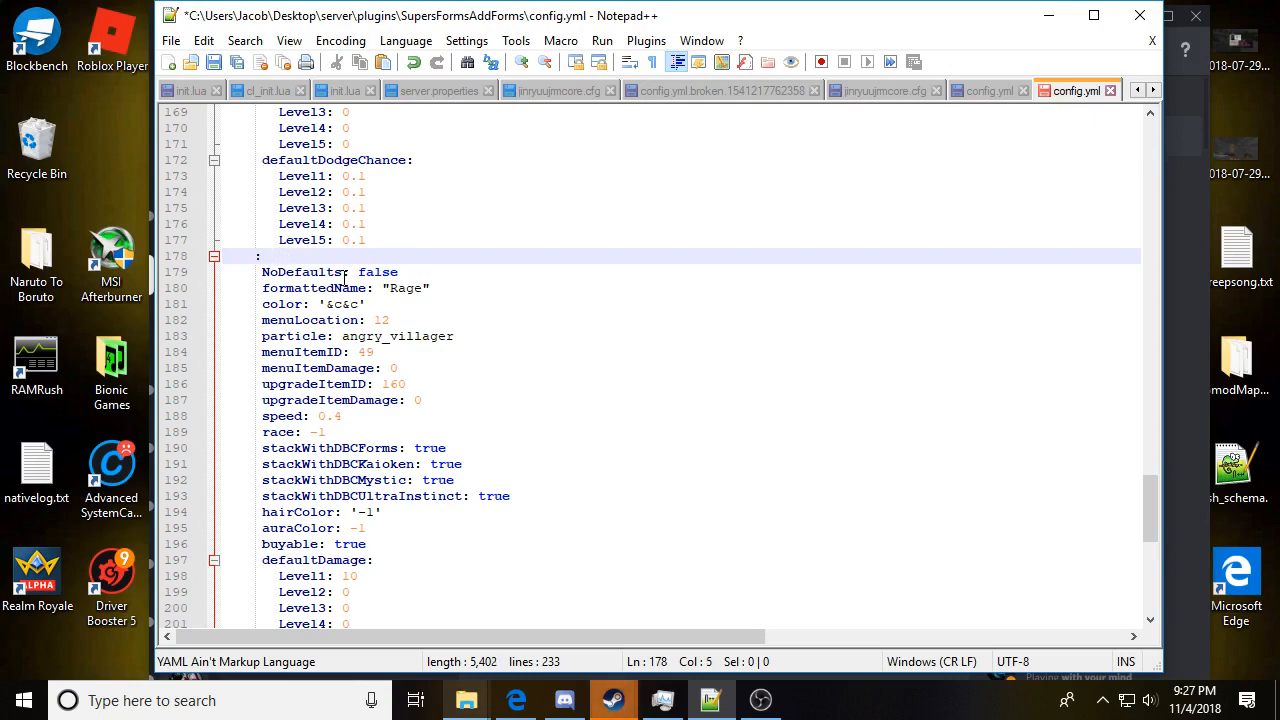
type("SSJ4")
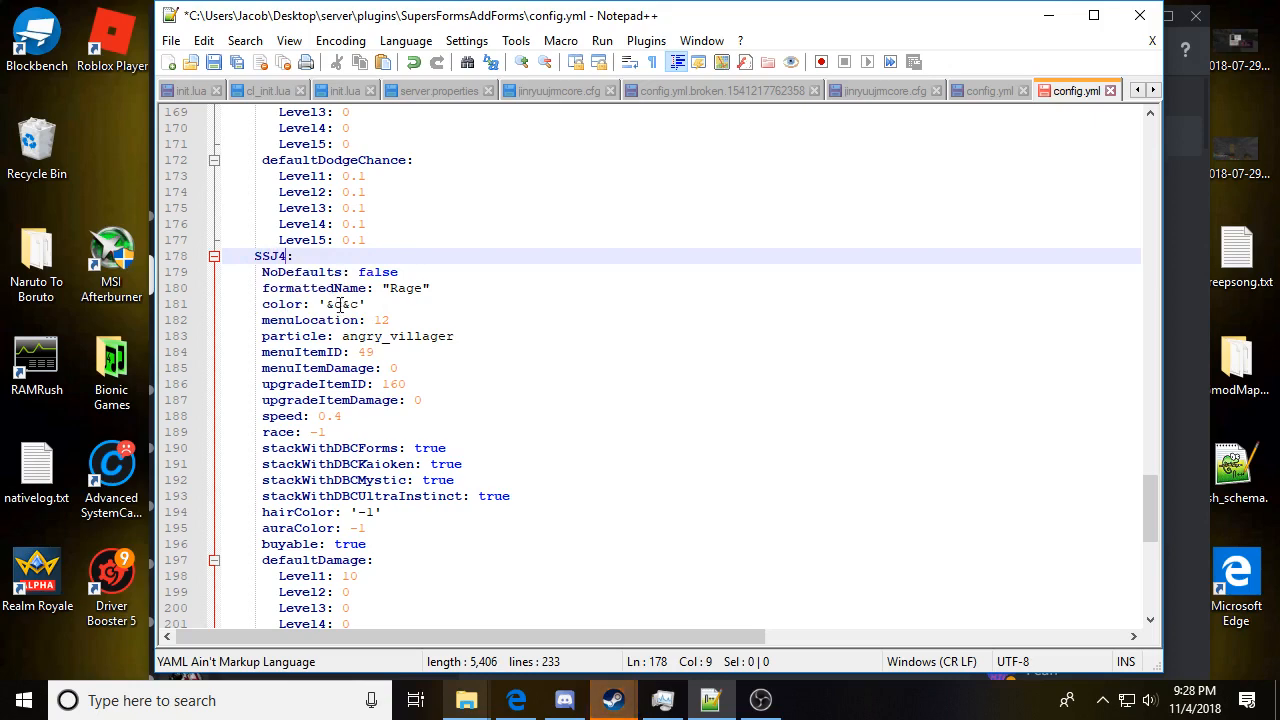
left_click(398, 272)
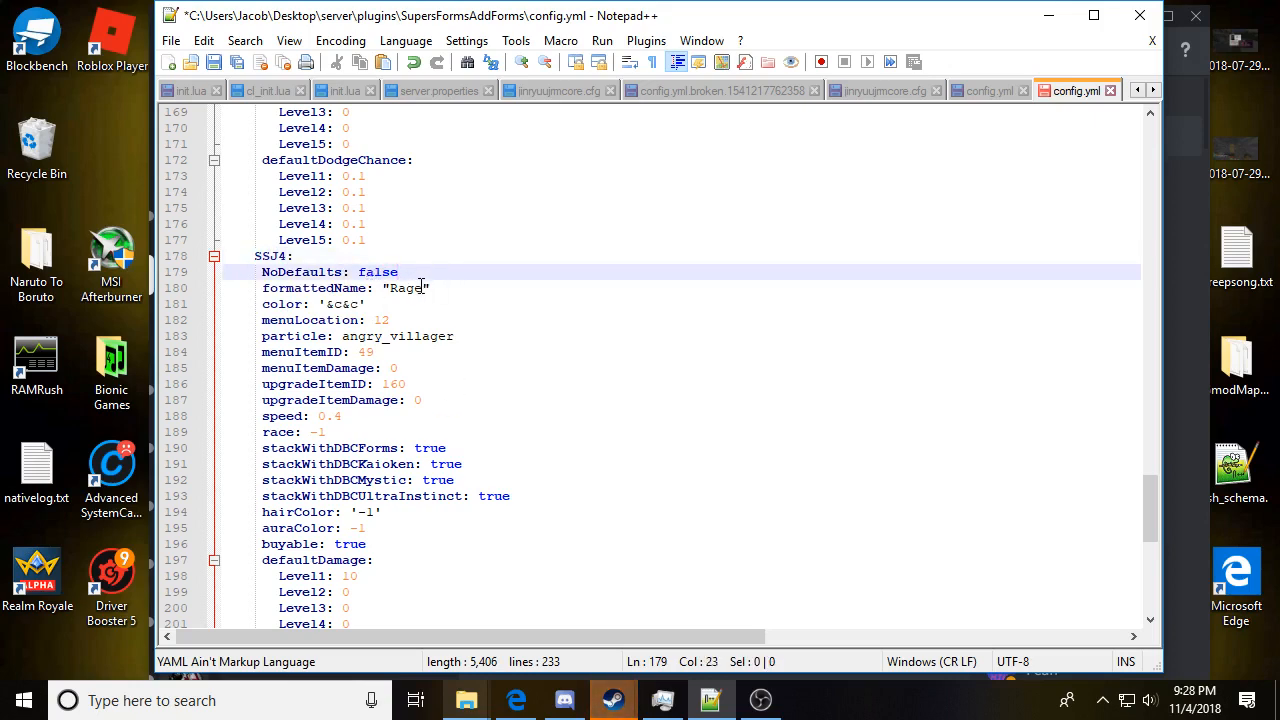
left_click(428, 288)
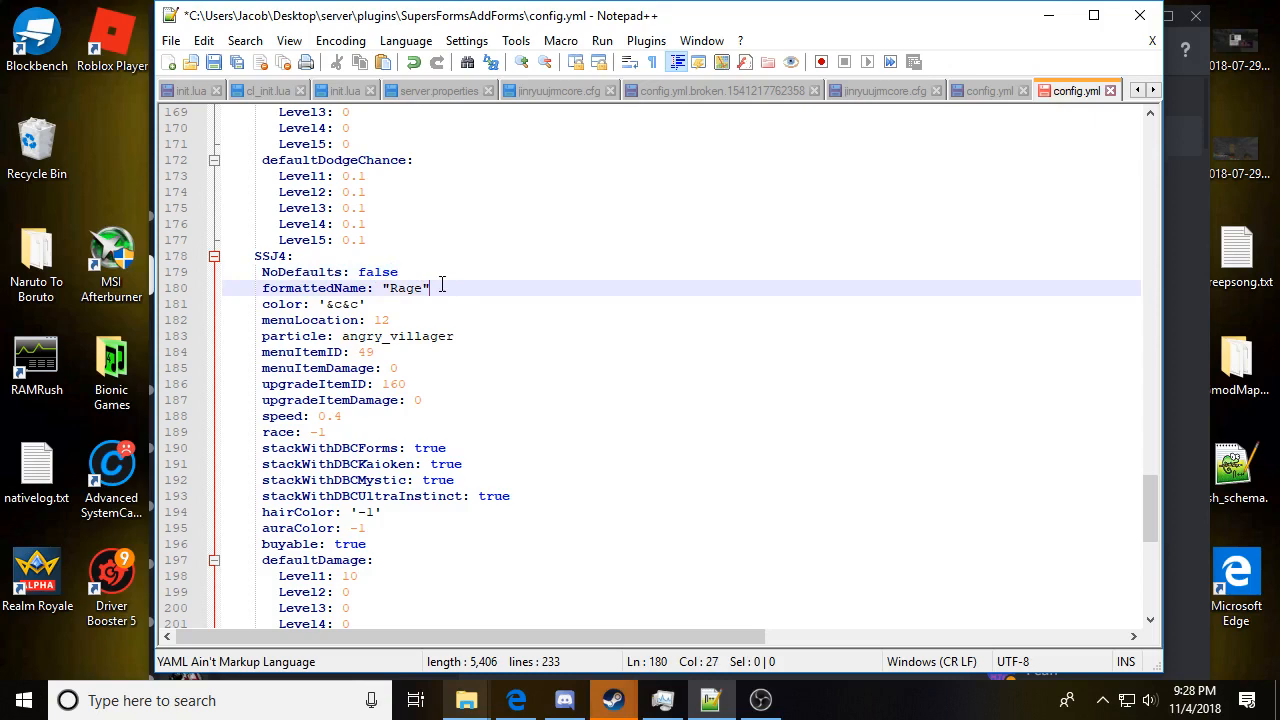
mouse_move(432, 288)
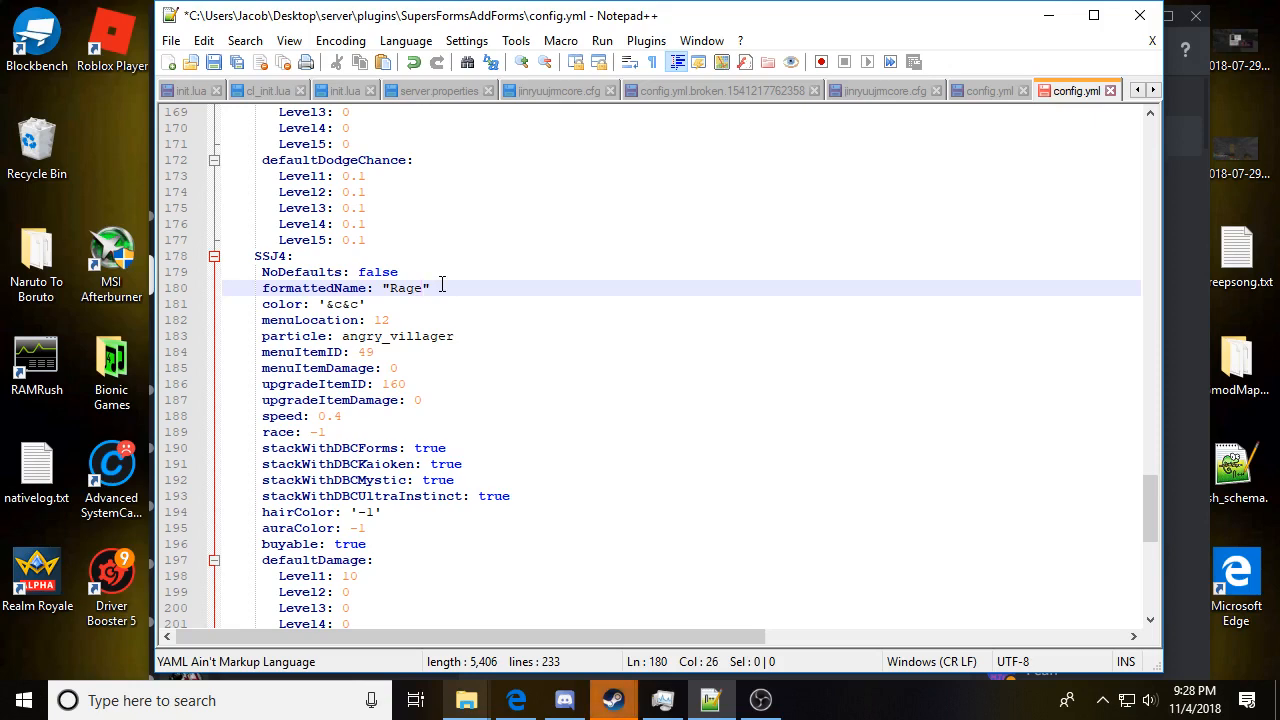
key("BackSpace")
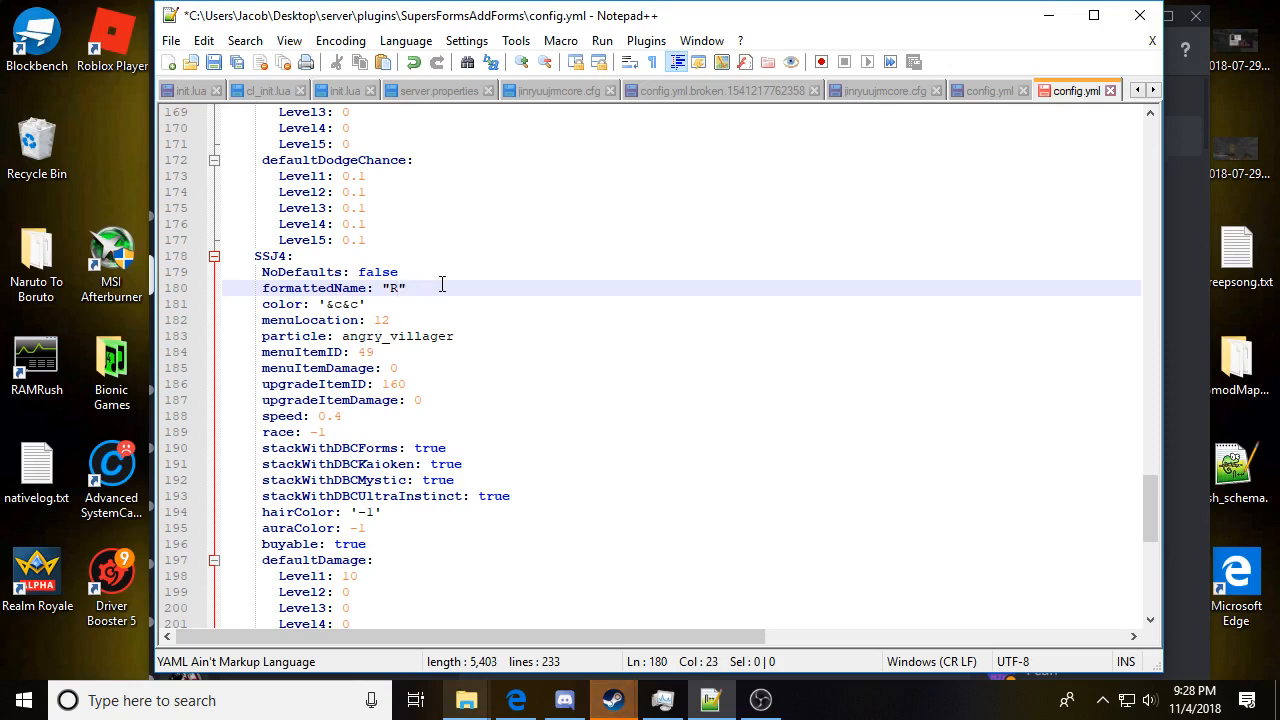
type("Super Saiyan 4")
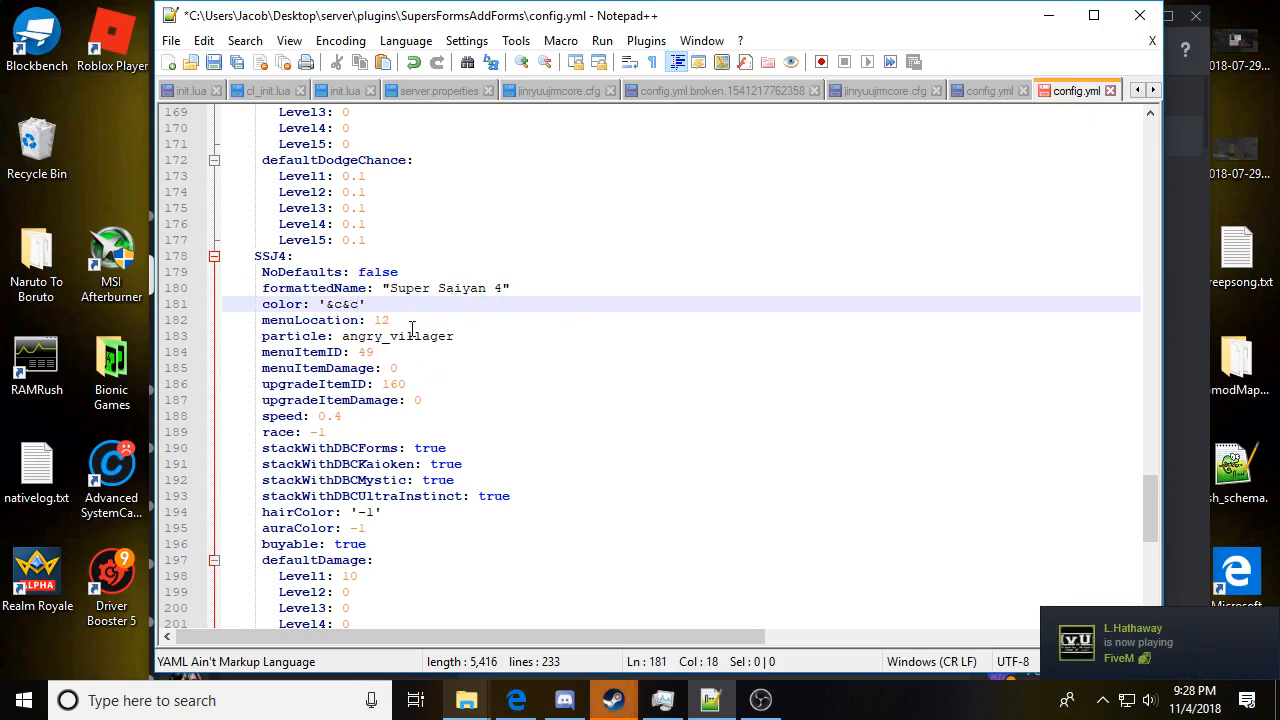
Step: Set the particle to angry_villager and switch to the Minecraft Wiki particle list
left_click(390, 320)
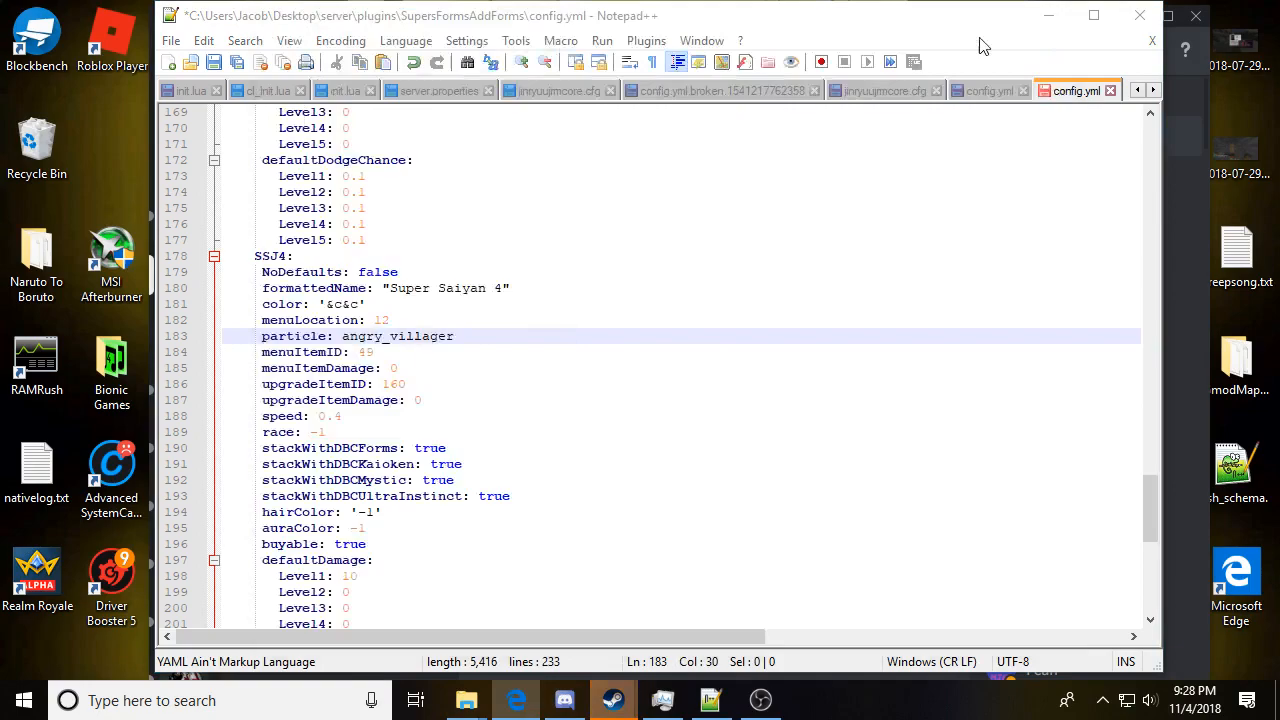
left_click(516, 700)
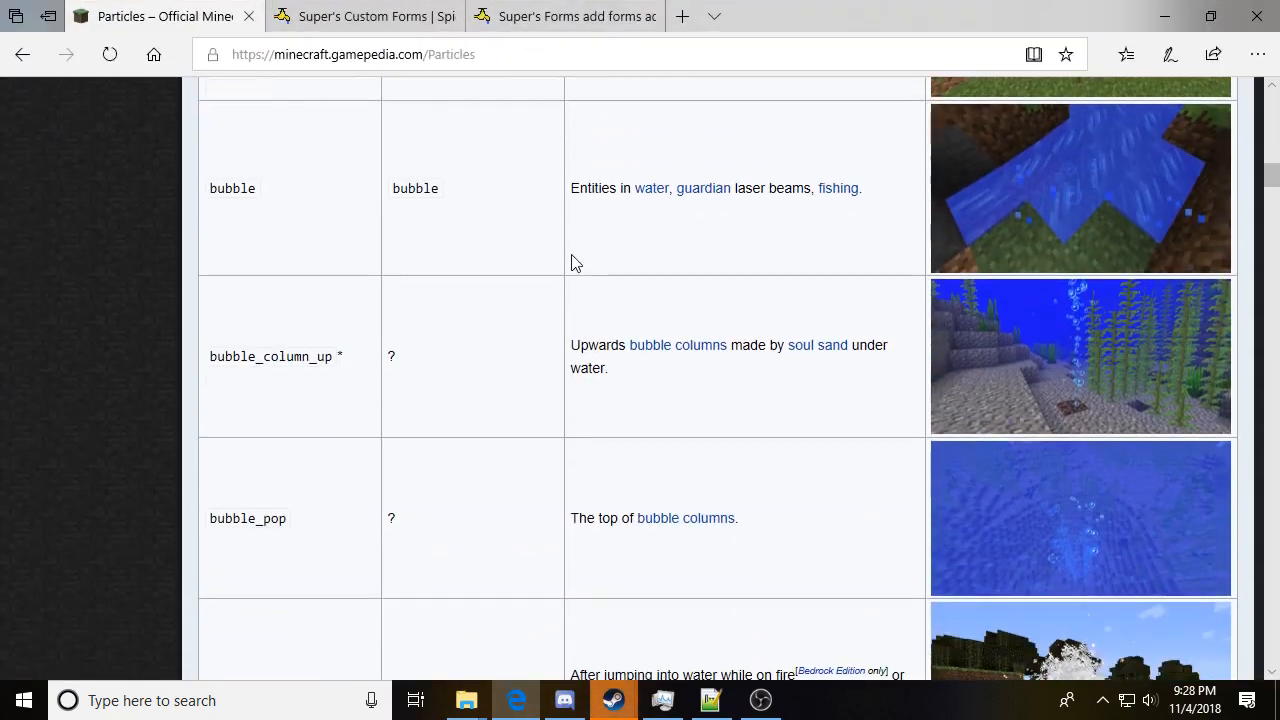
Step: Browse the Particles table (bubble, cloud, crit) and return to the SSJ4 config
scroll("down", 3)
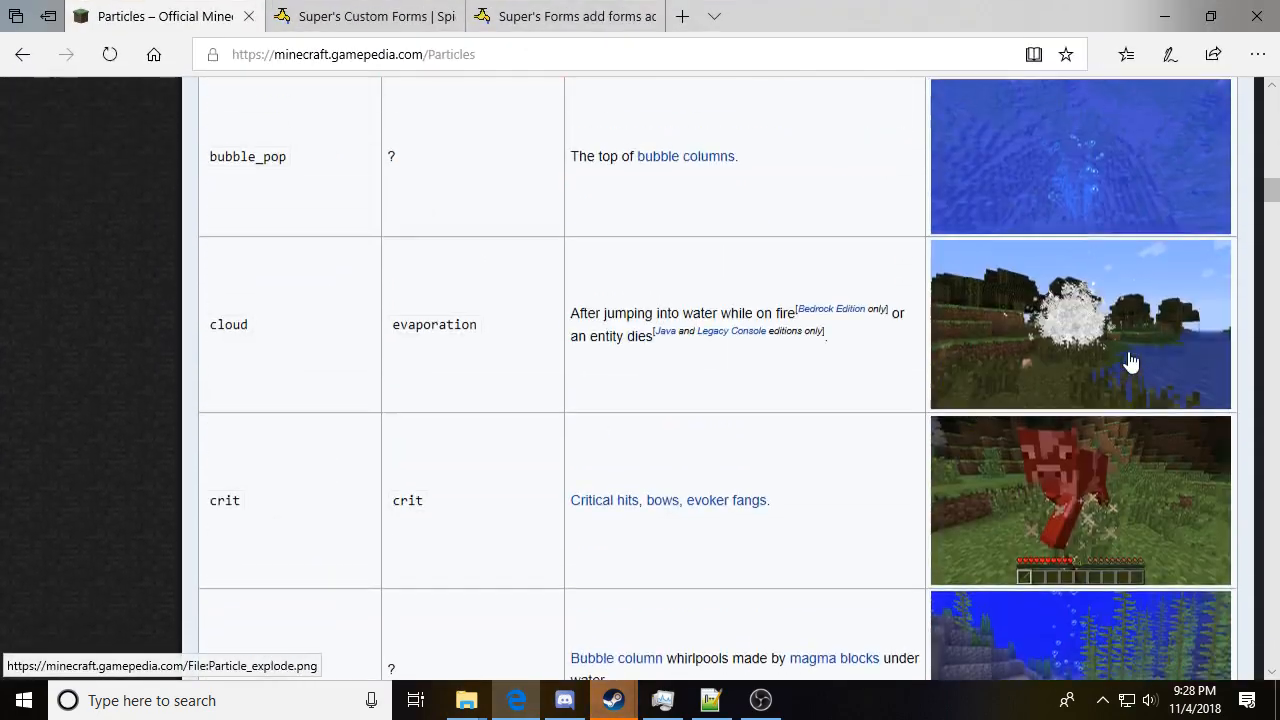
scroll("down", 3)
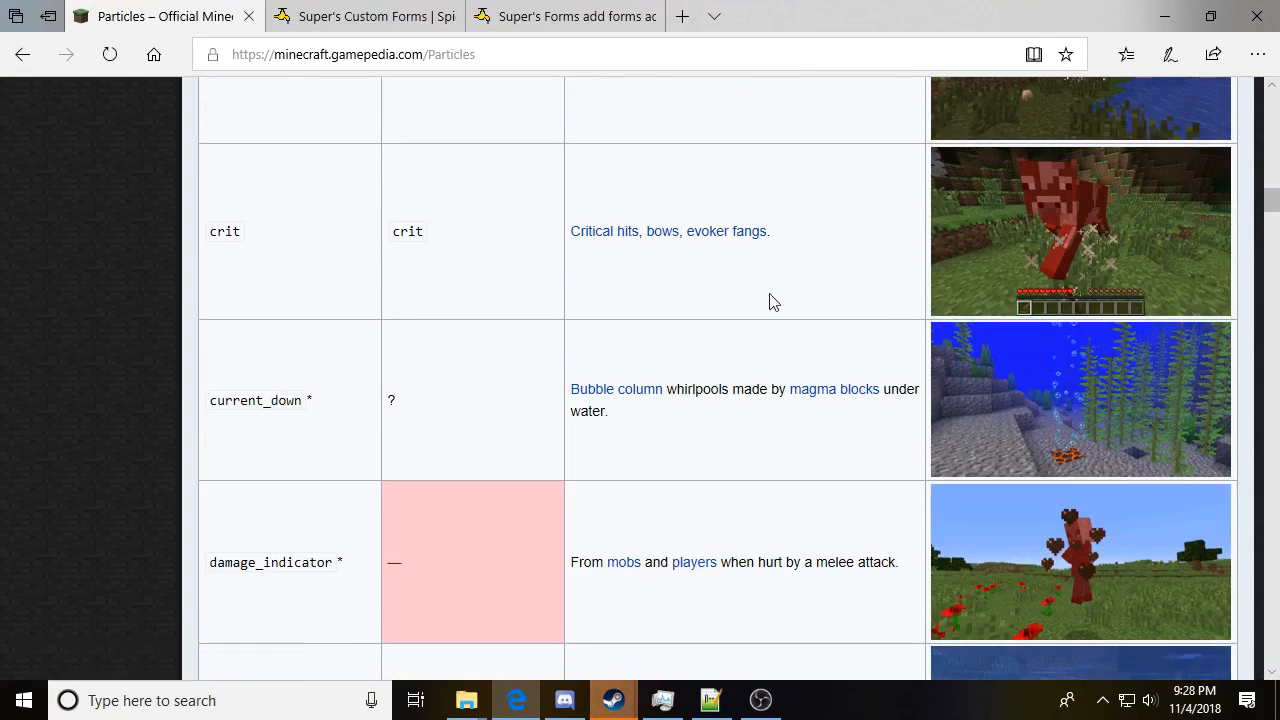
scroll("up", 3)
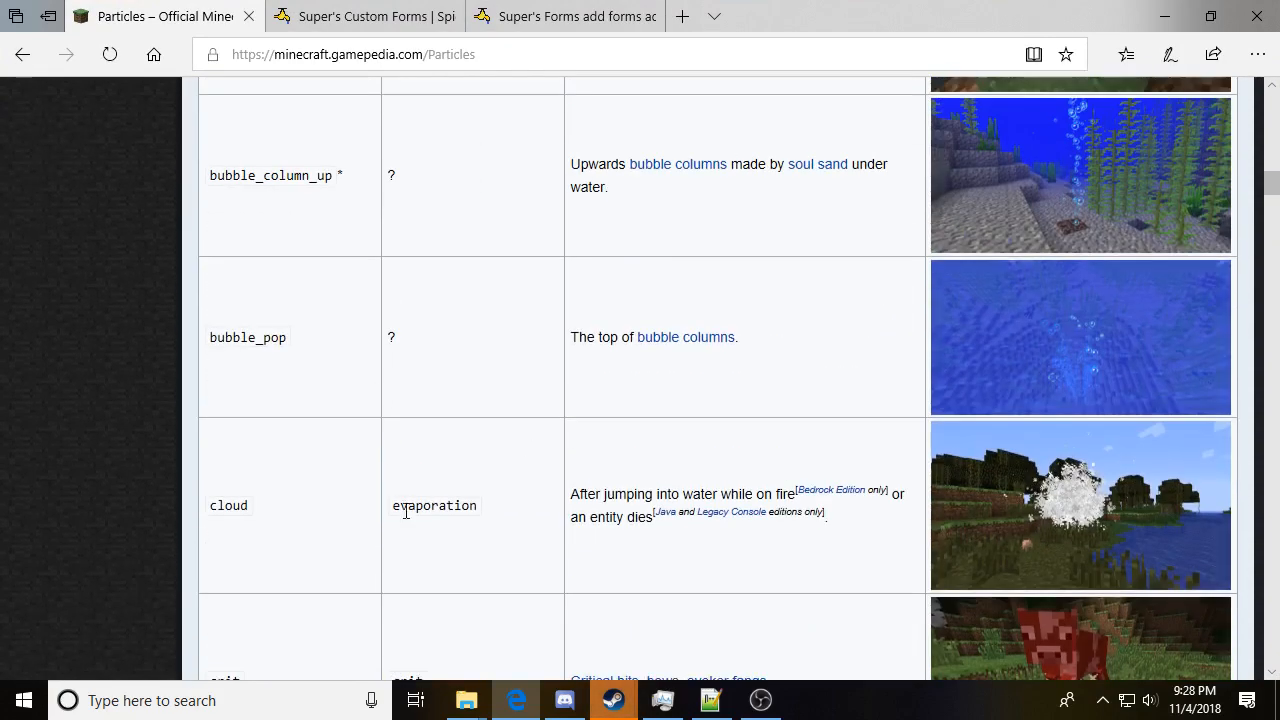
scroll("up", 3)
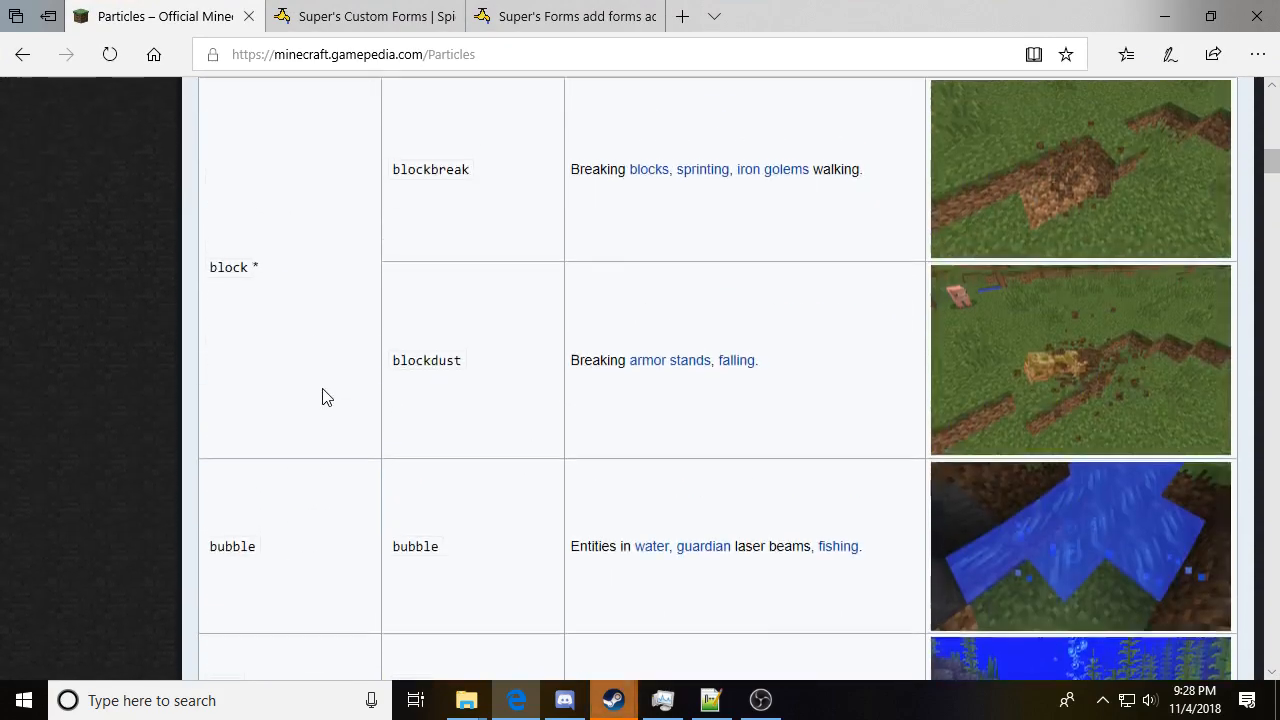
scroll("up", 3)
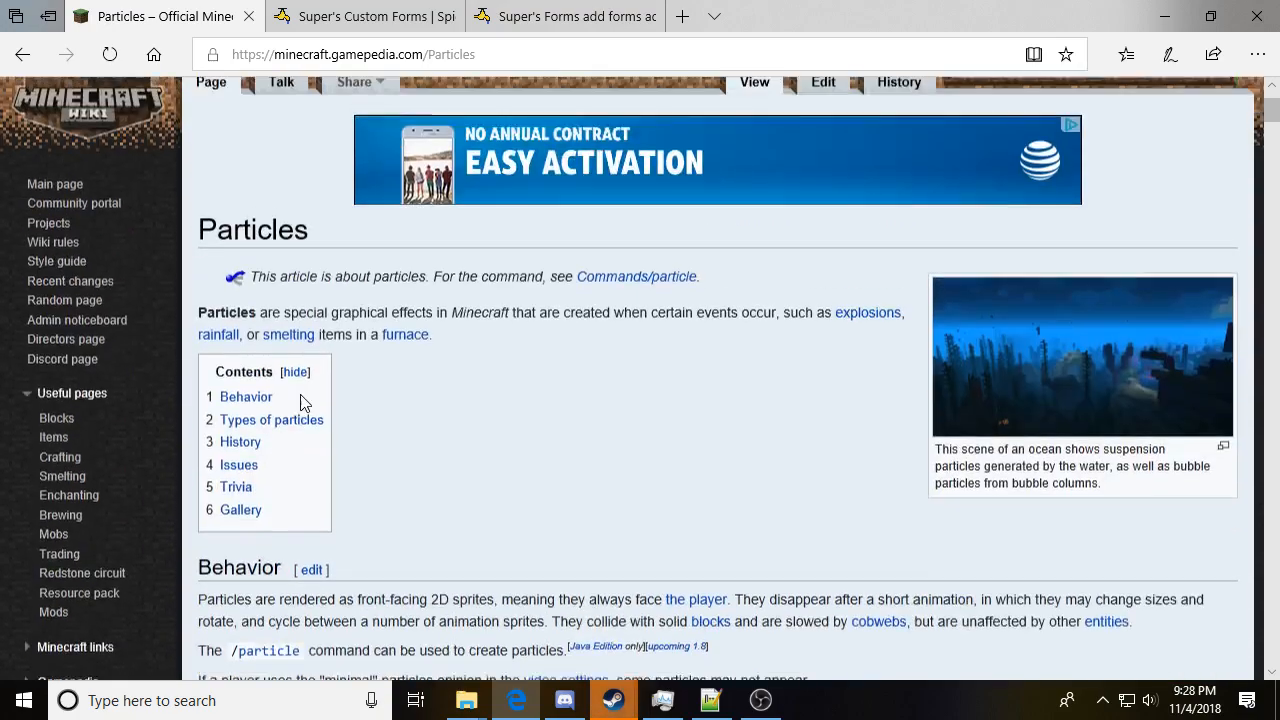
scroll("down", 3)
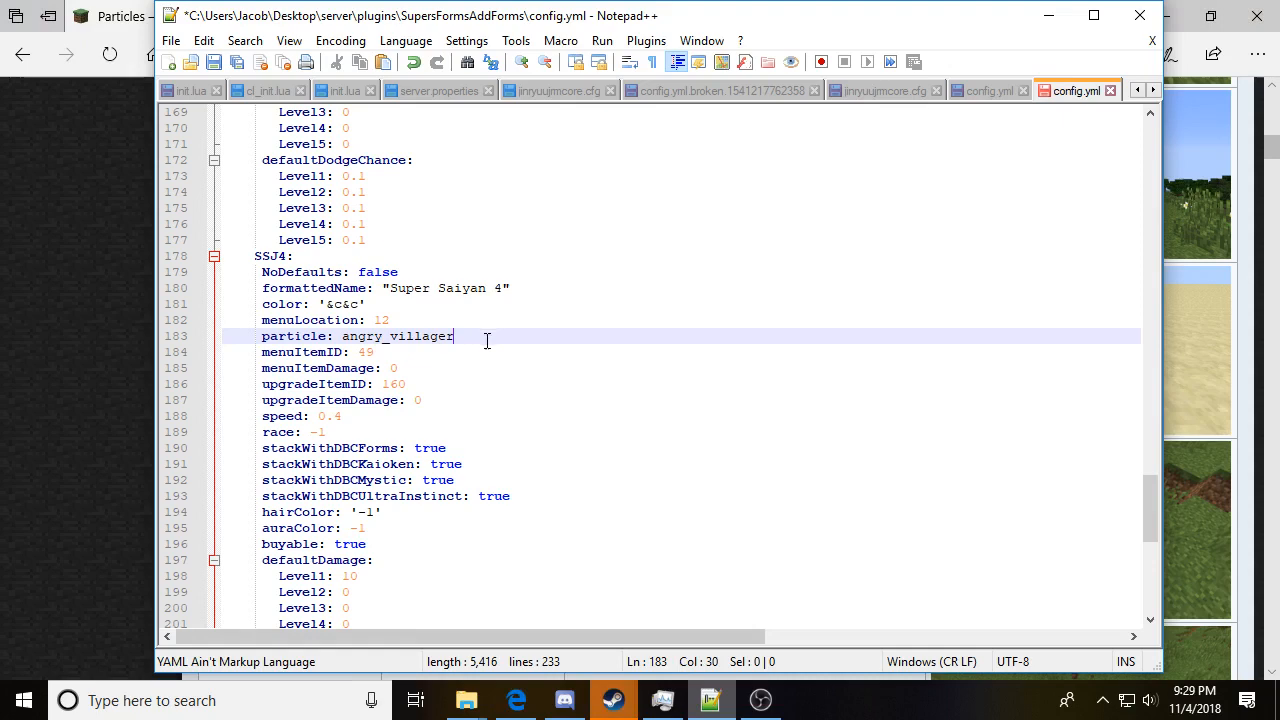
Step: Set the SSJ4 form's speed to 0.5 and race to 1, then bring Discord to the front
left_click(400, 352)
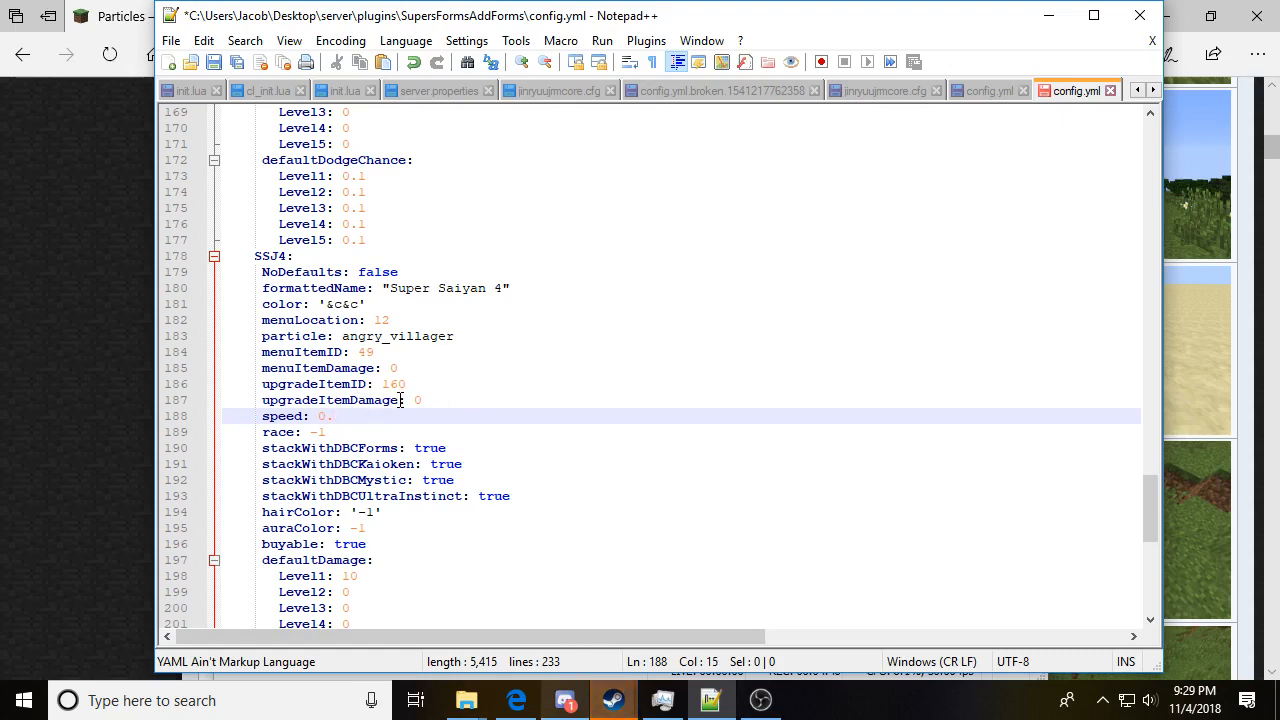
type("5")
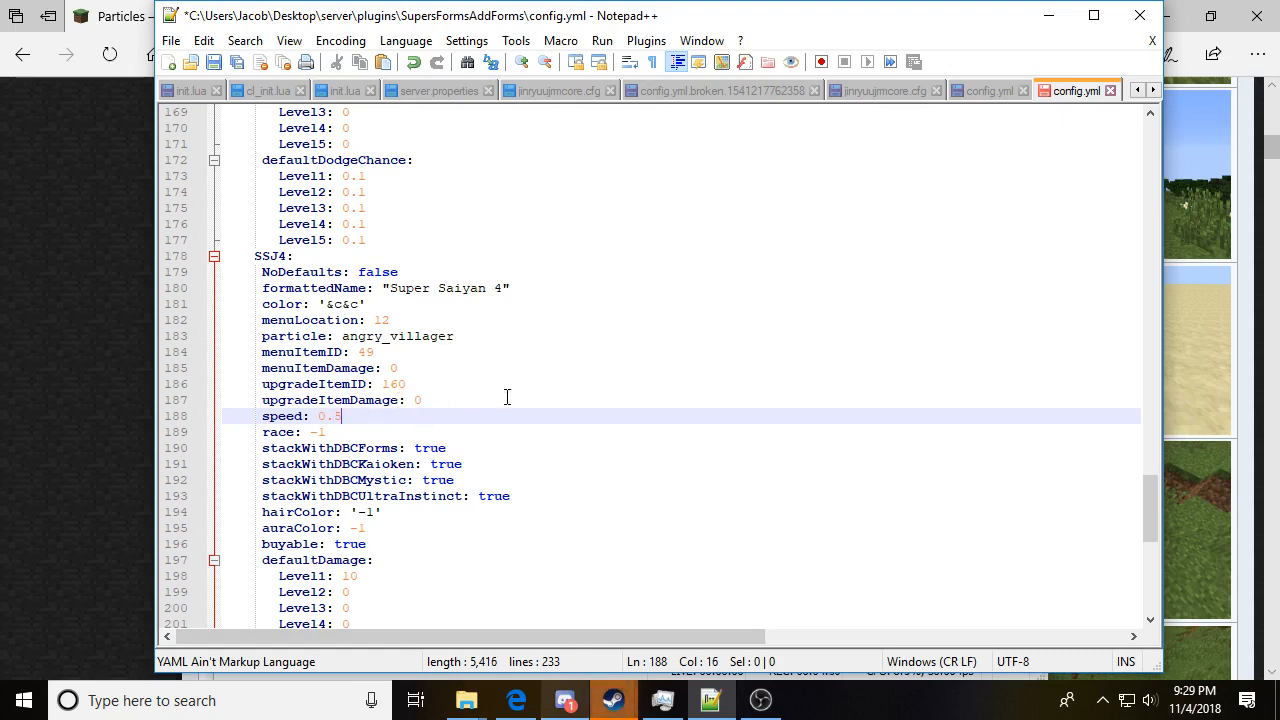
left_click(376, 432)
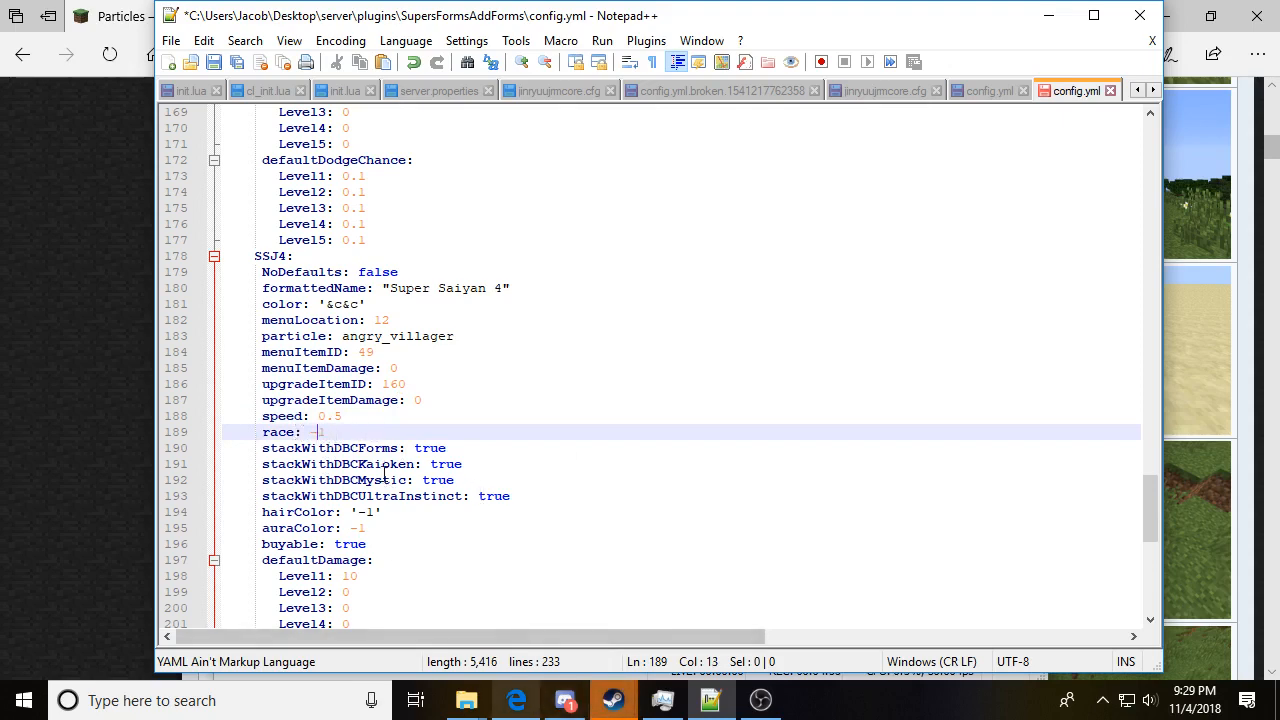
type("1")
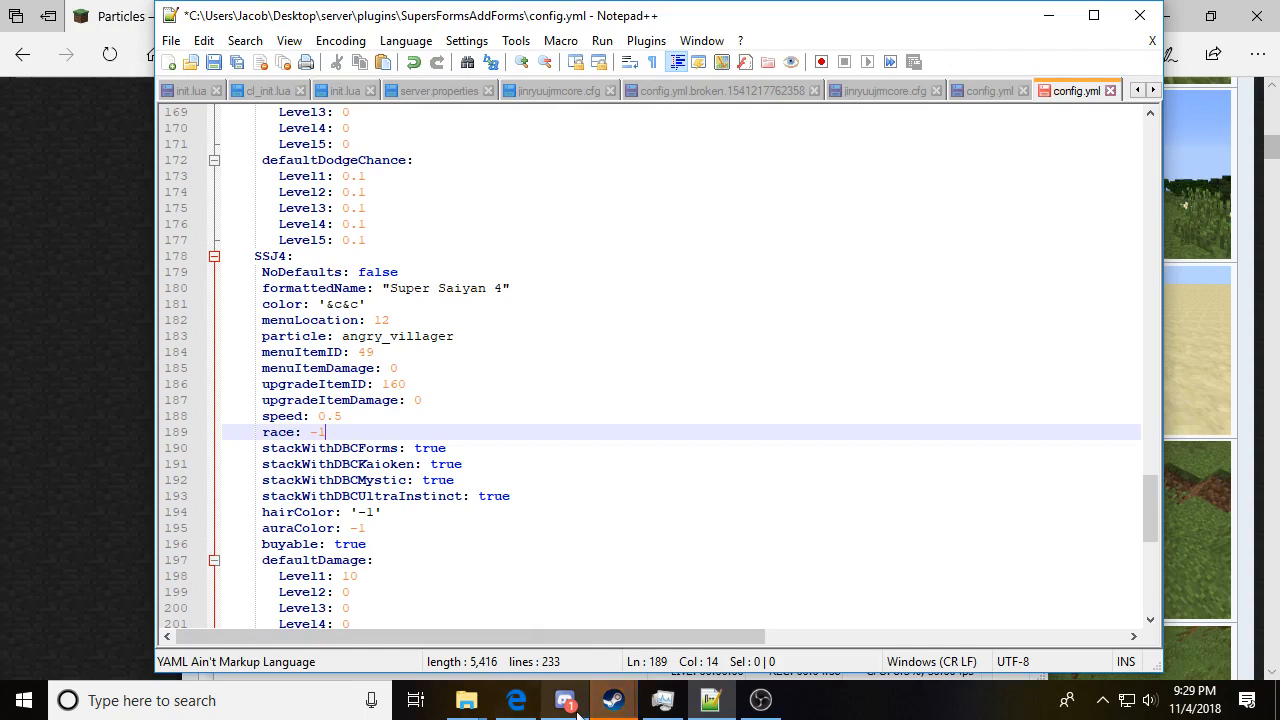
left_click(564, 700)
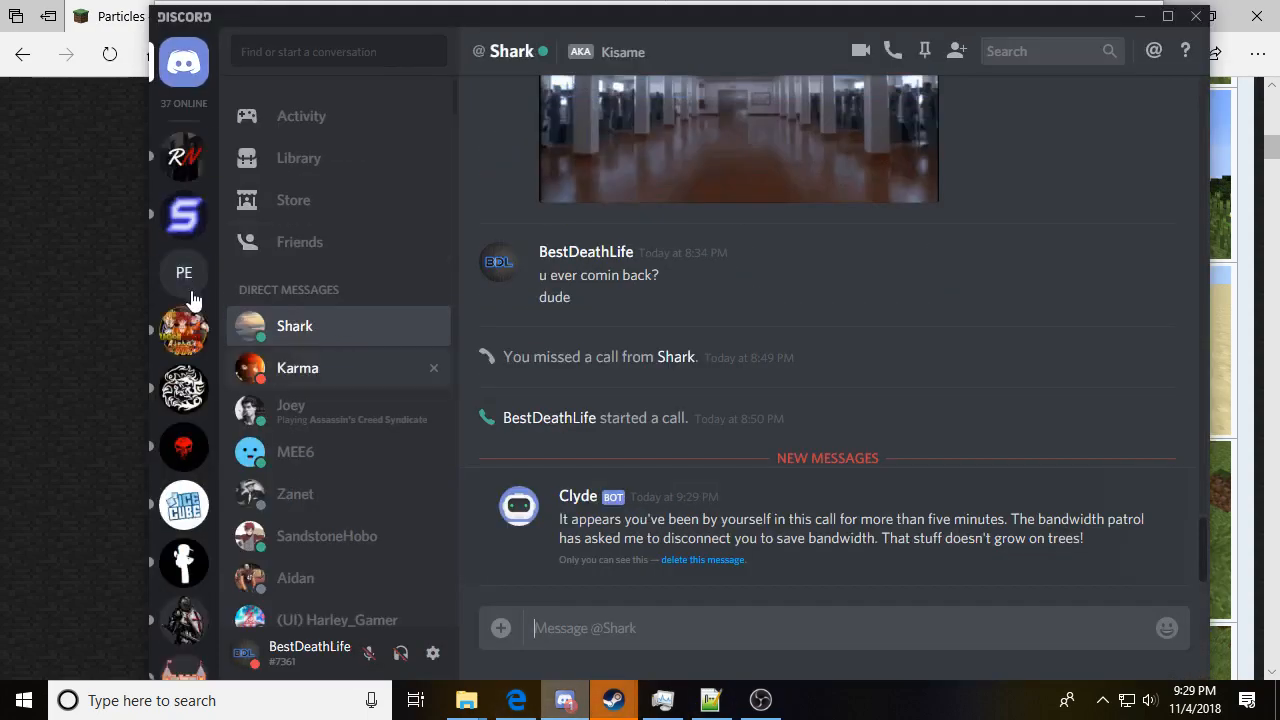
Step: Browse Super's Server channels and read the DBC race value list in #public-notes
left_click(184, 214)
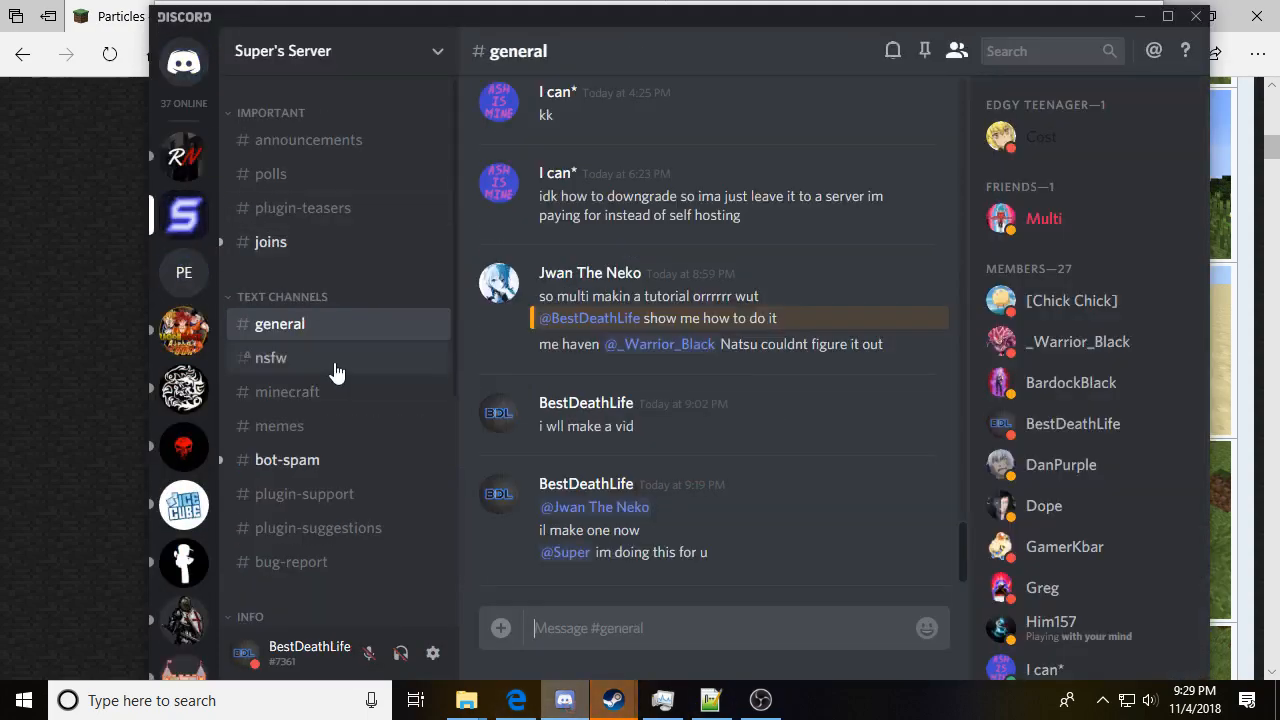
left_click(304, 208)
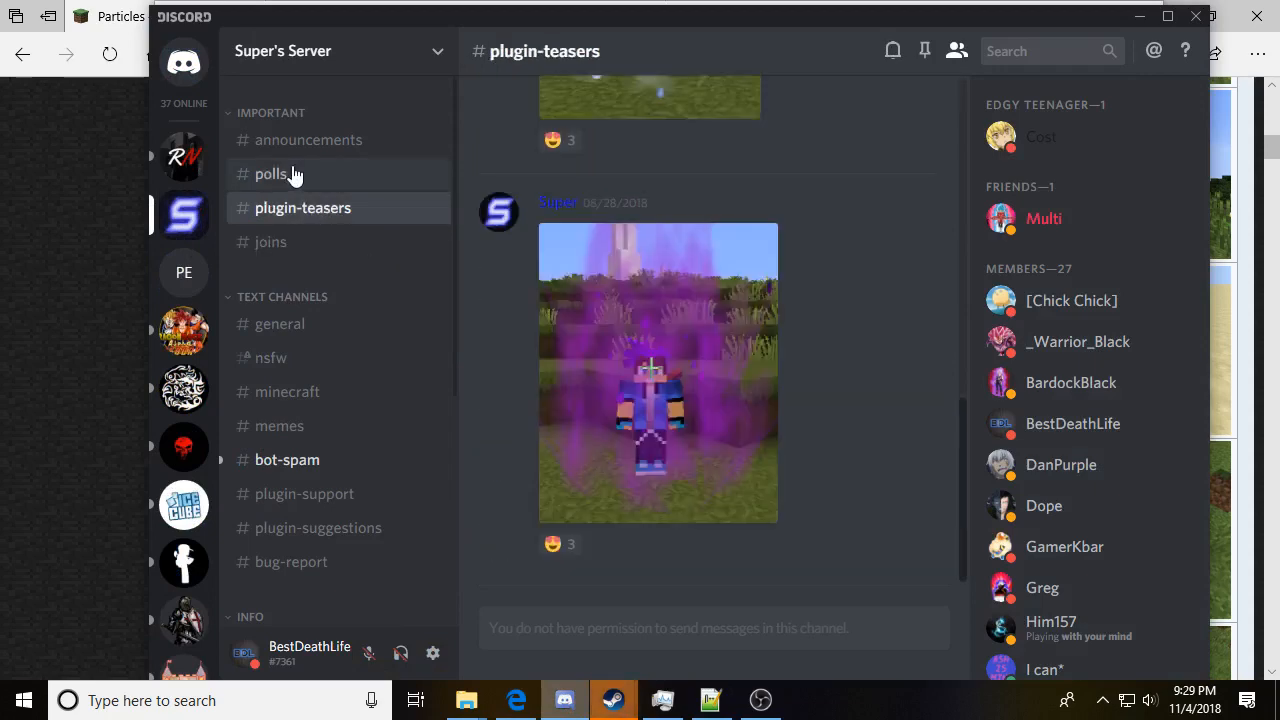
left_click(308, 140)
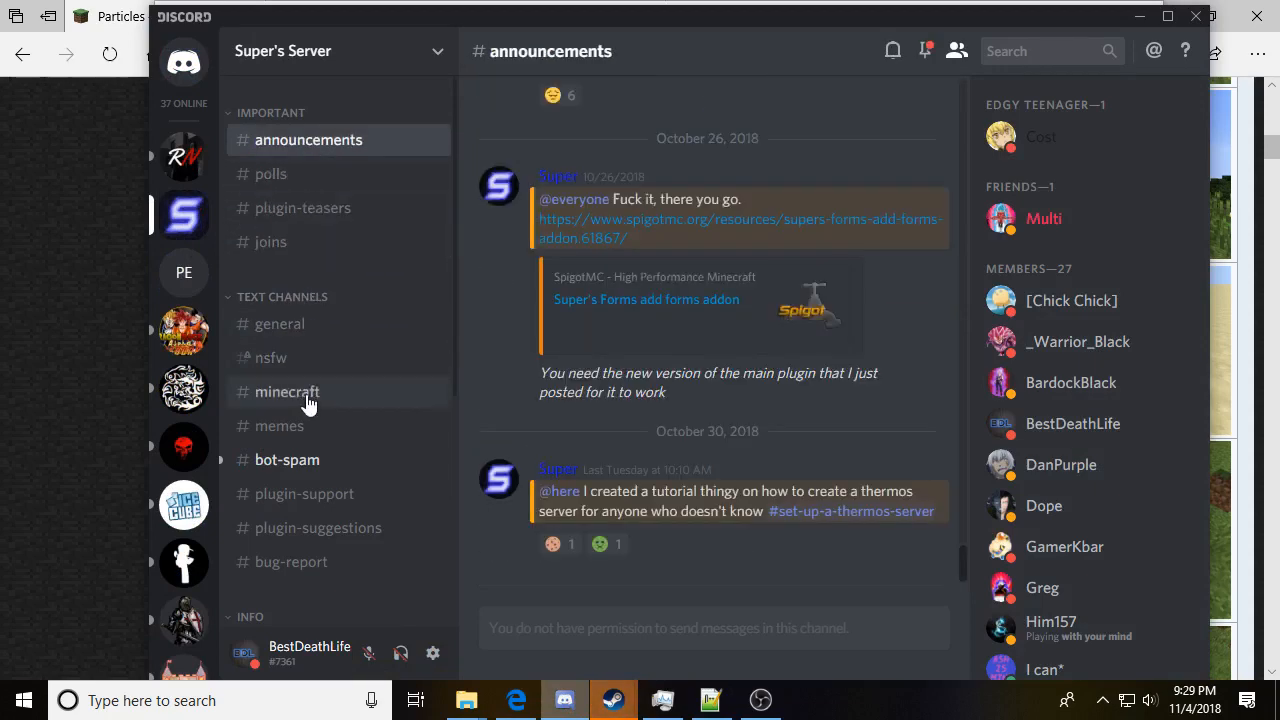
left_click(304, 492)
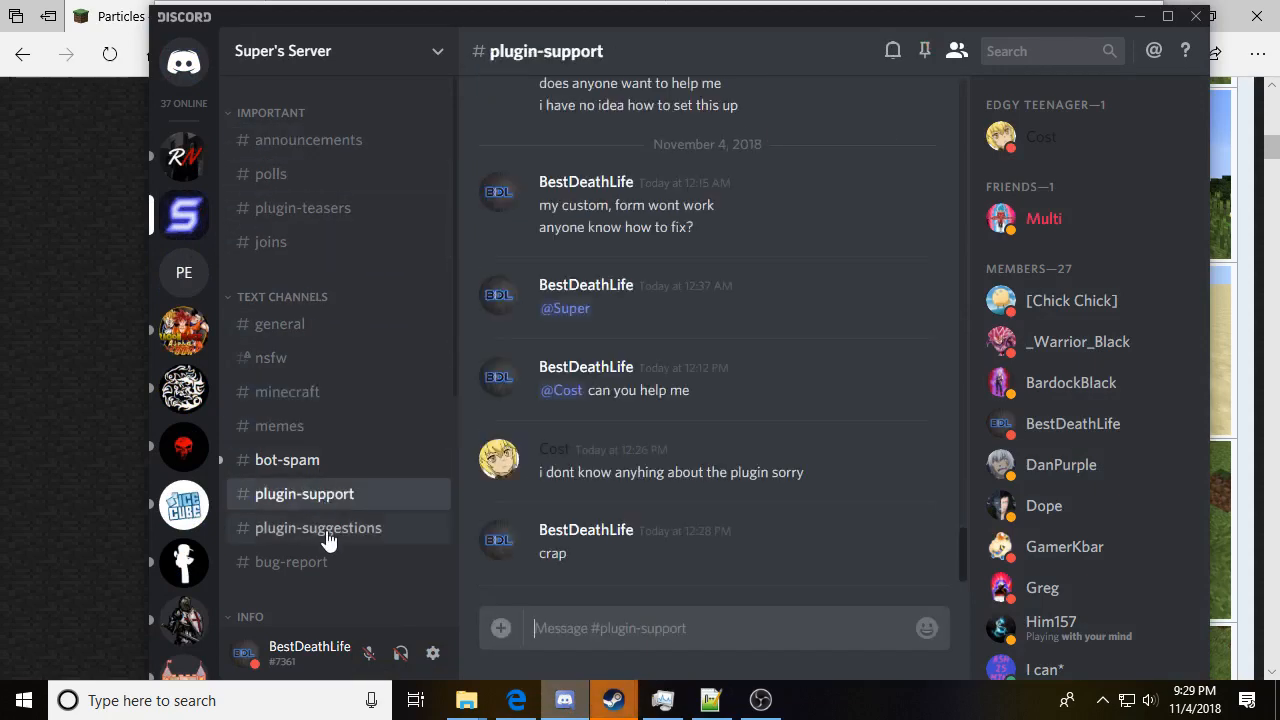
left_click(292, 560)
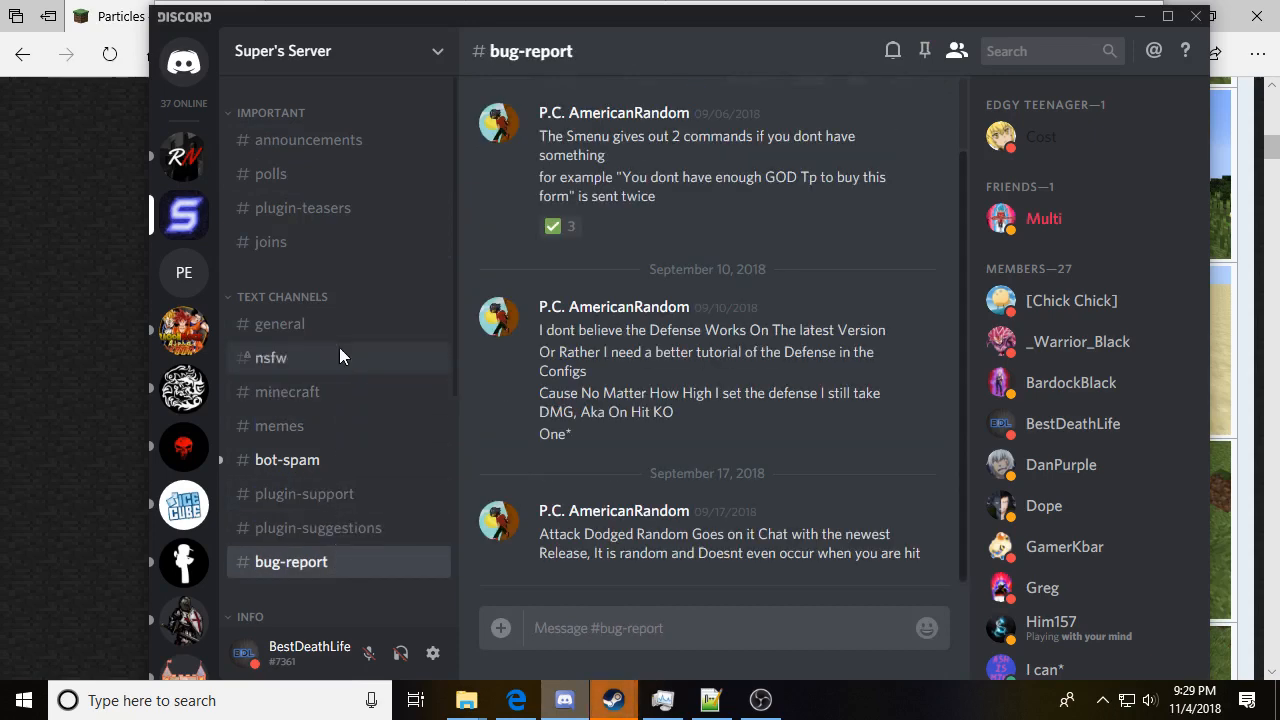
left_click(288, 390)
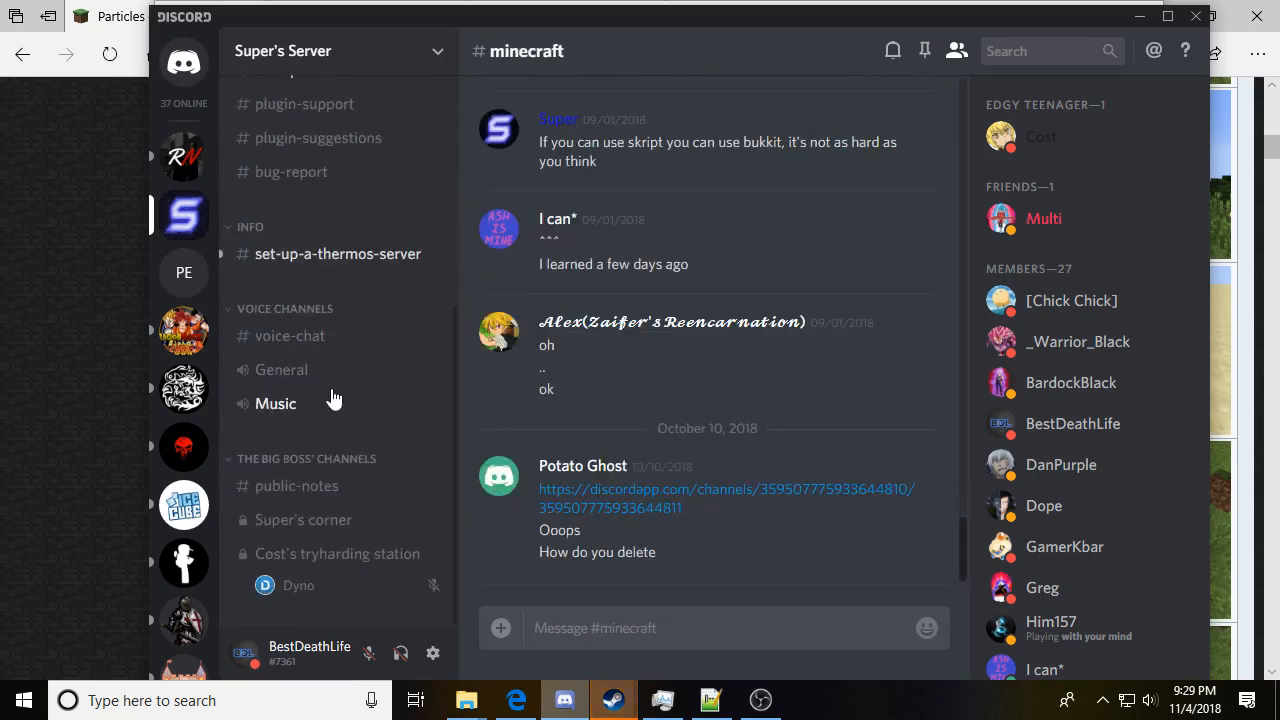
left_click(336, 252)
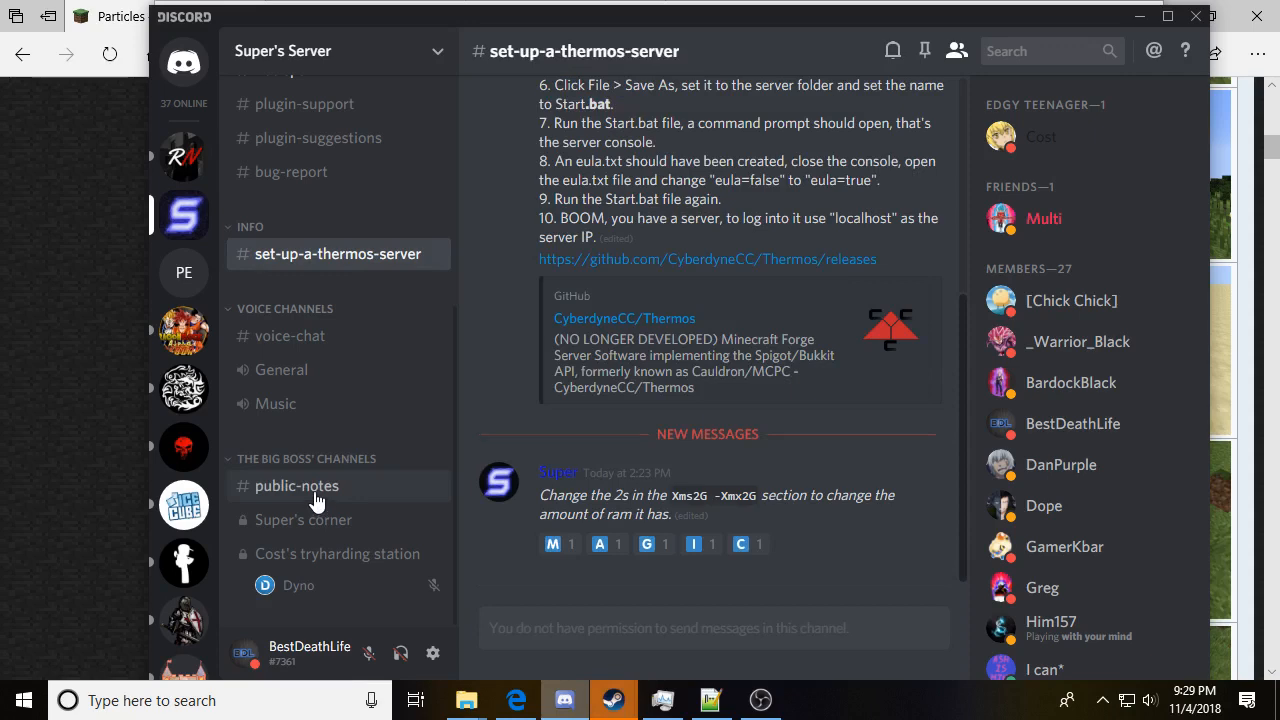
left_click(296, 486)
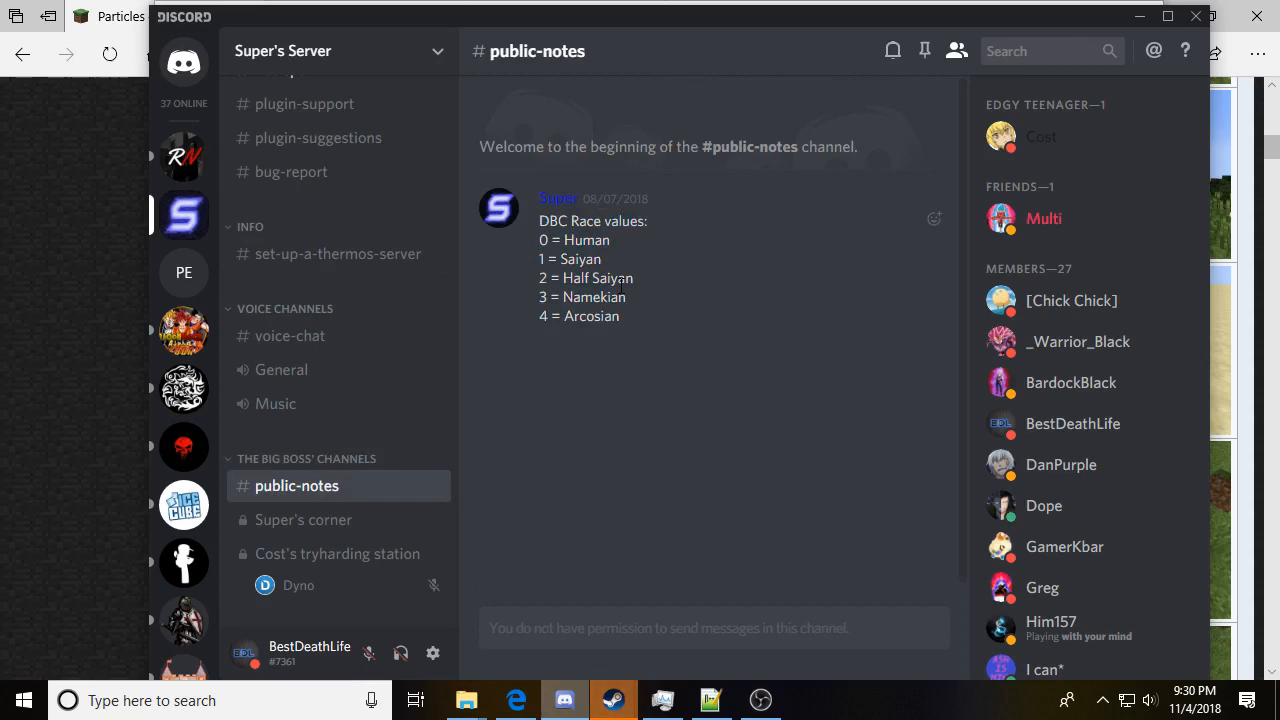
mouse_move(714, 428)
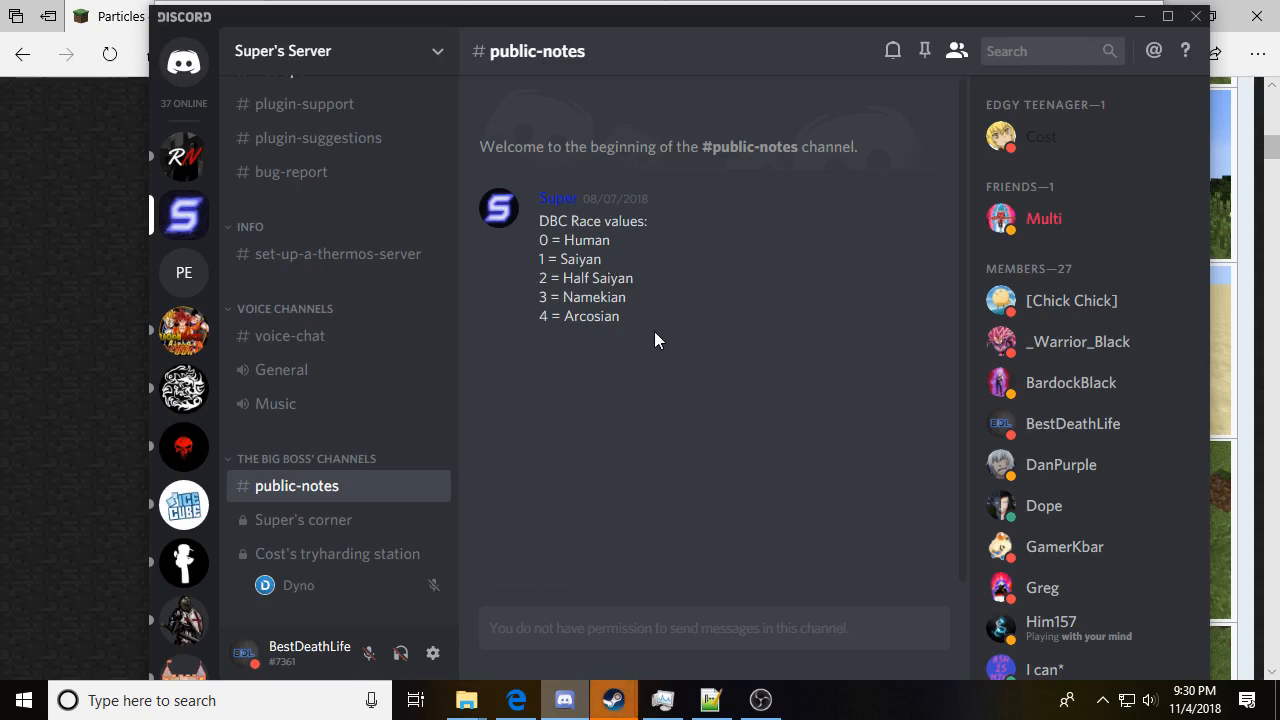
left_click_drag(538, 240, 620, 316)
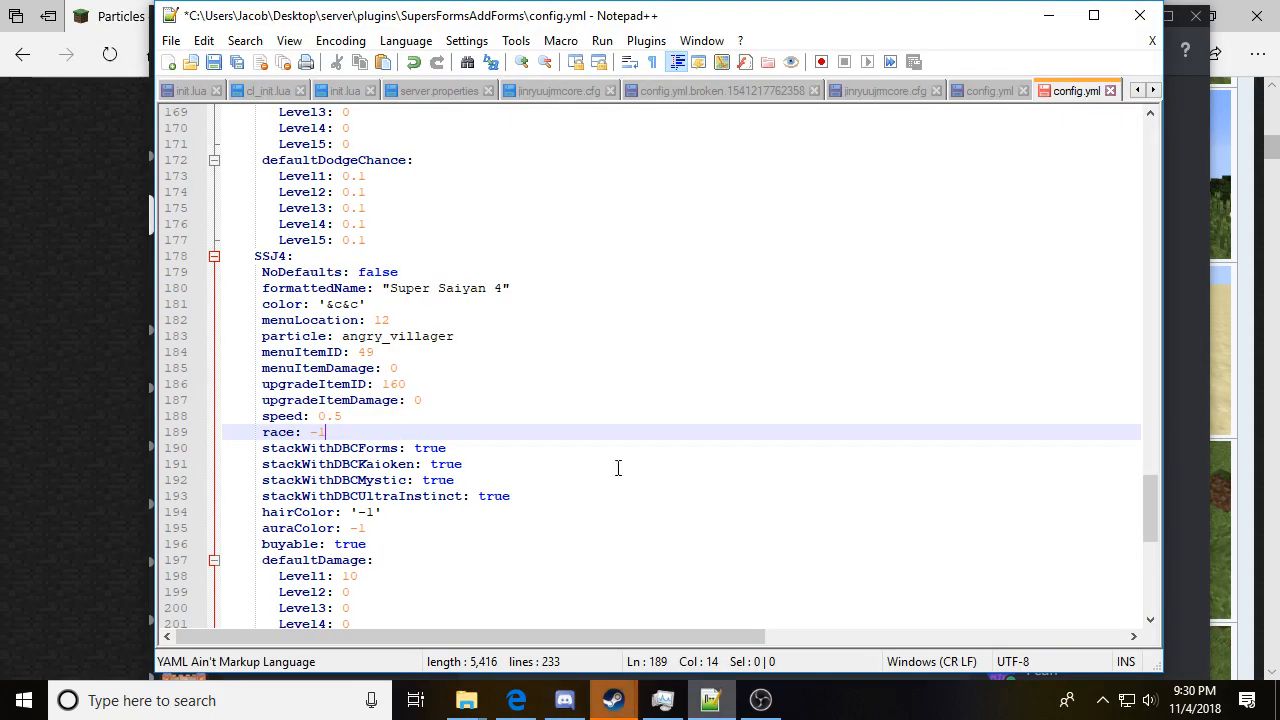
mouse_move(172, 472)
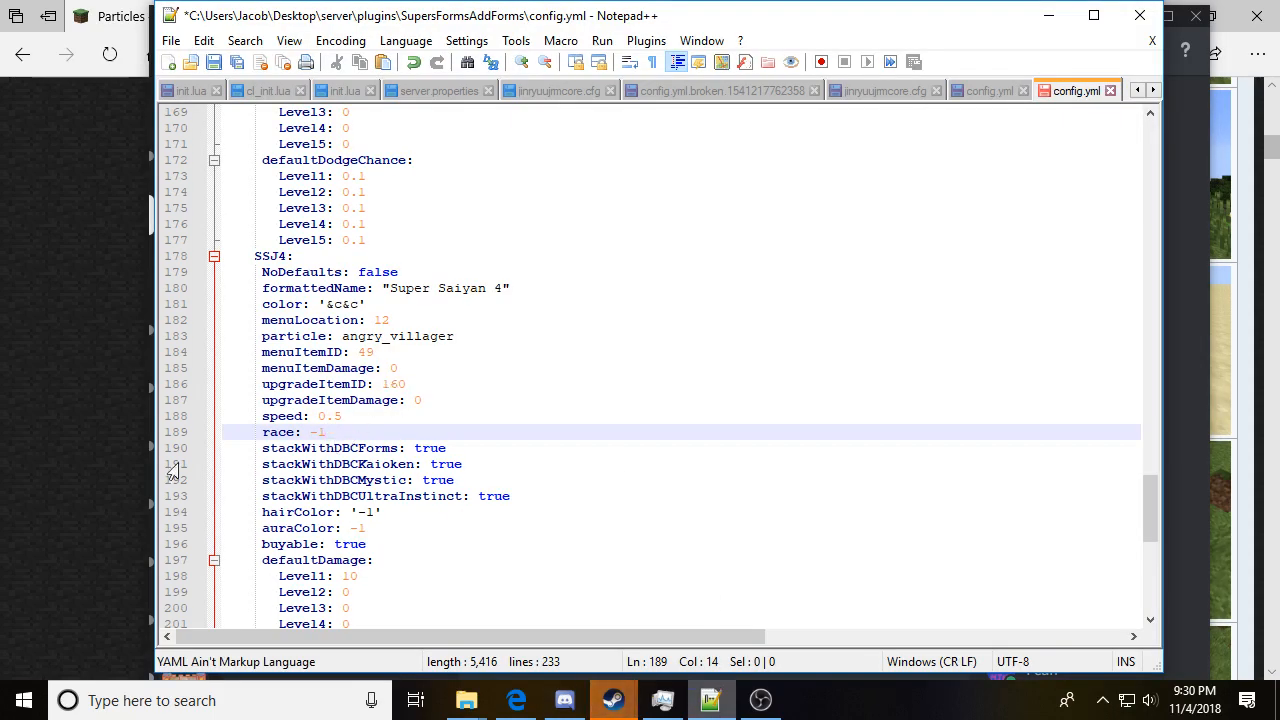
left_click(456, 448)
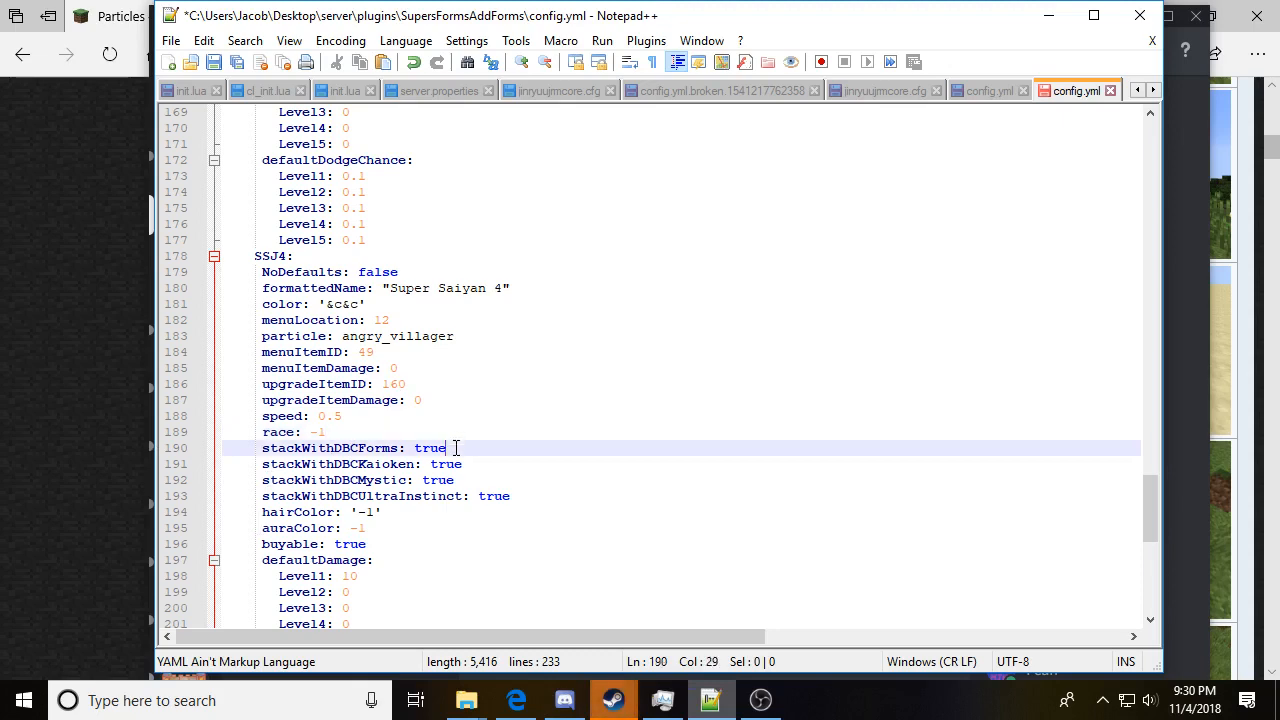
mouse_move(488, 460)
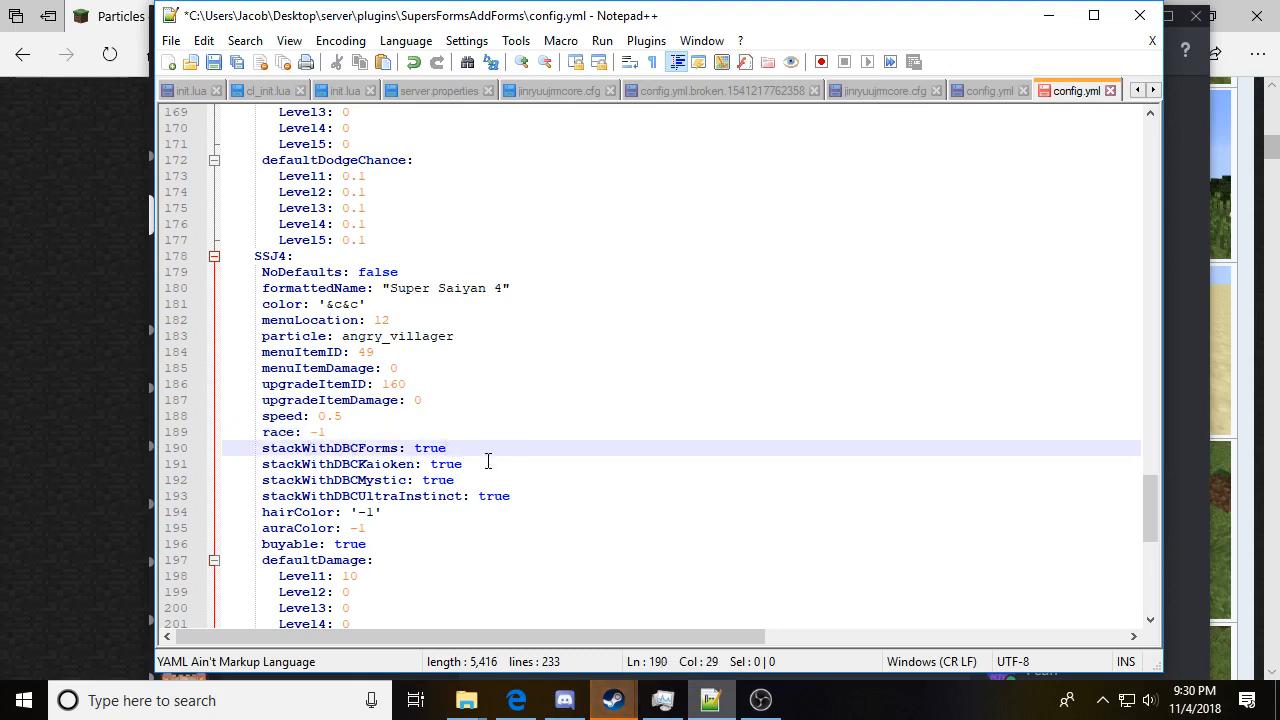
left_click(448, 448)
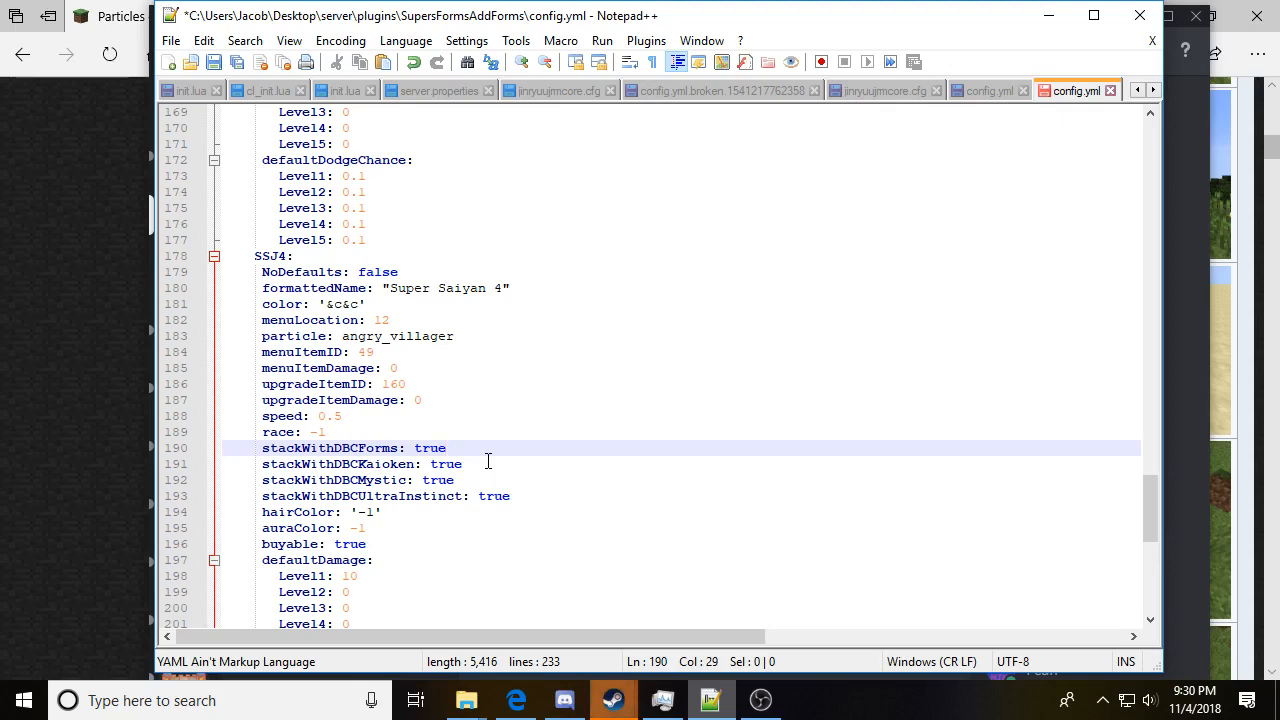
left_click(444, 448)
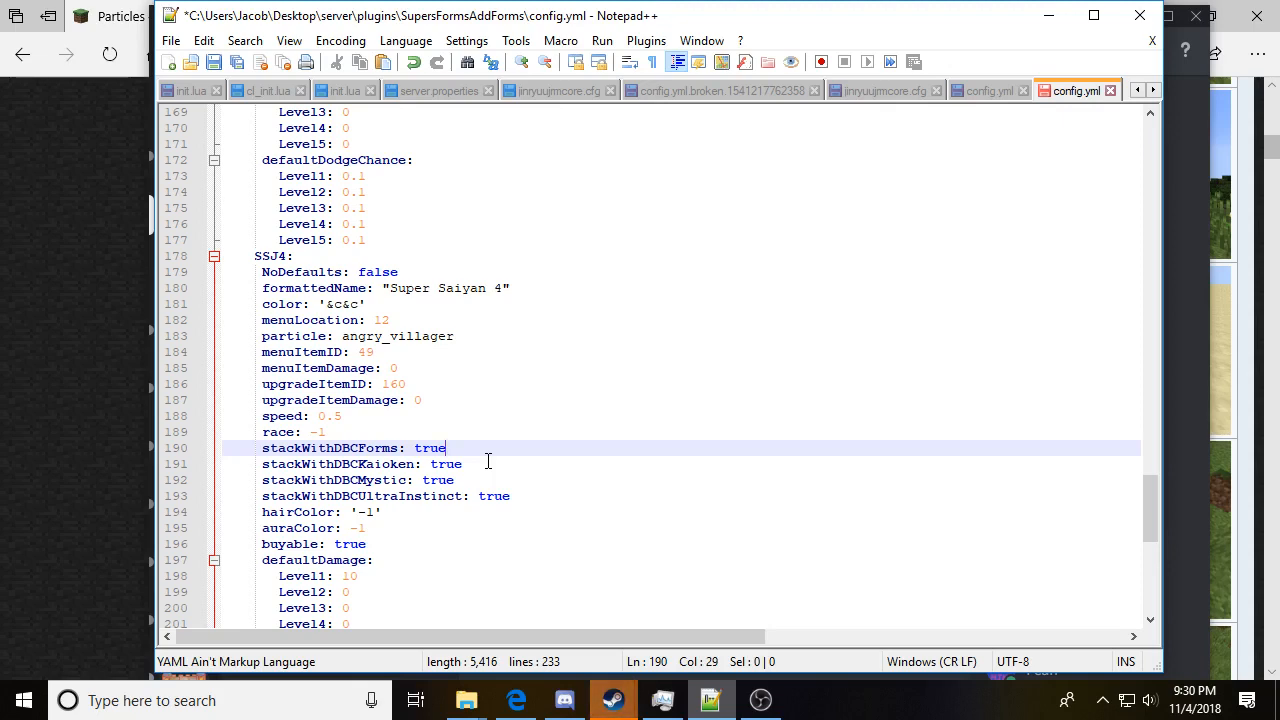
mouse_move(708, 536)
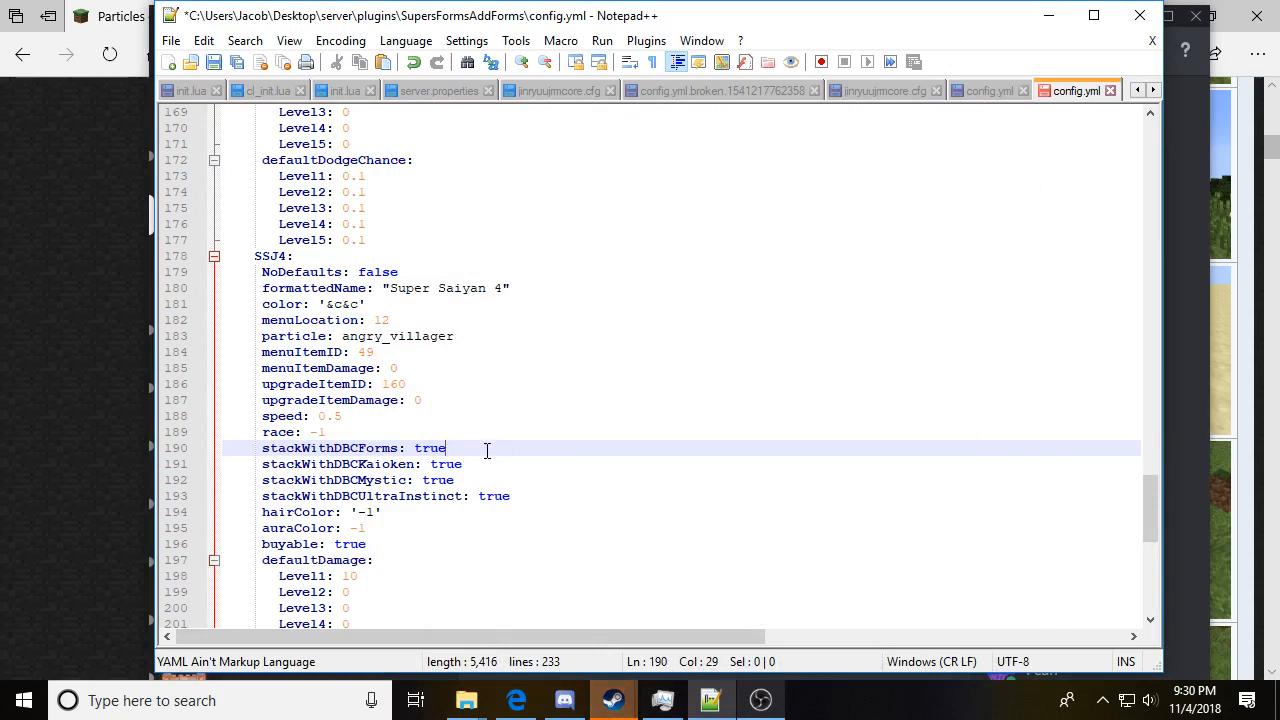
mouse_move(424, 454)
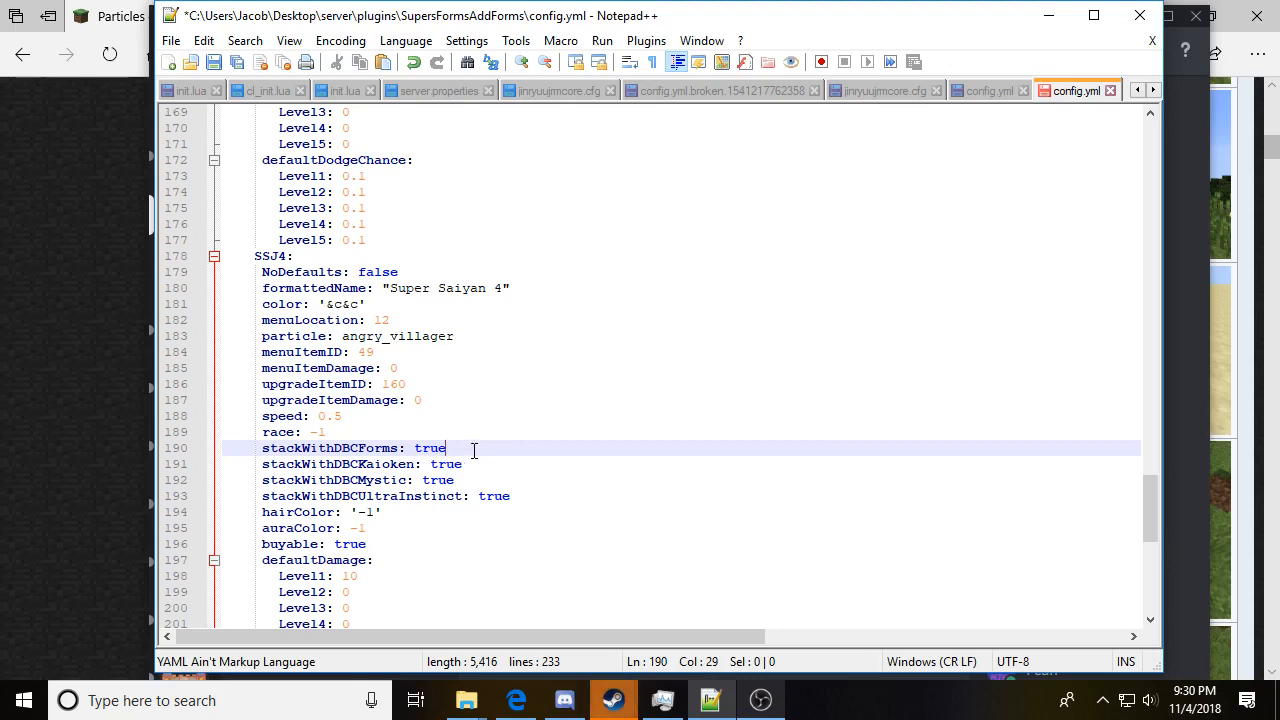
mouse_move(582, 388)
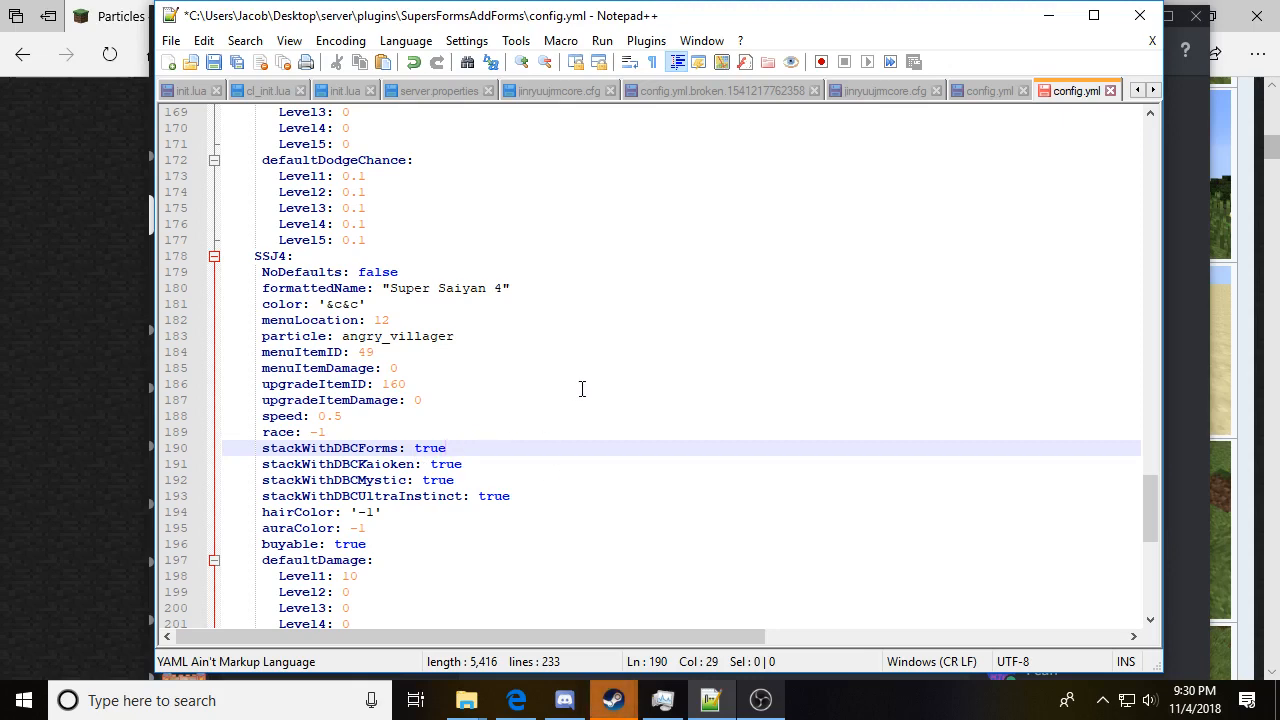
left_click(448, 448)
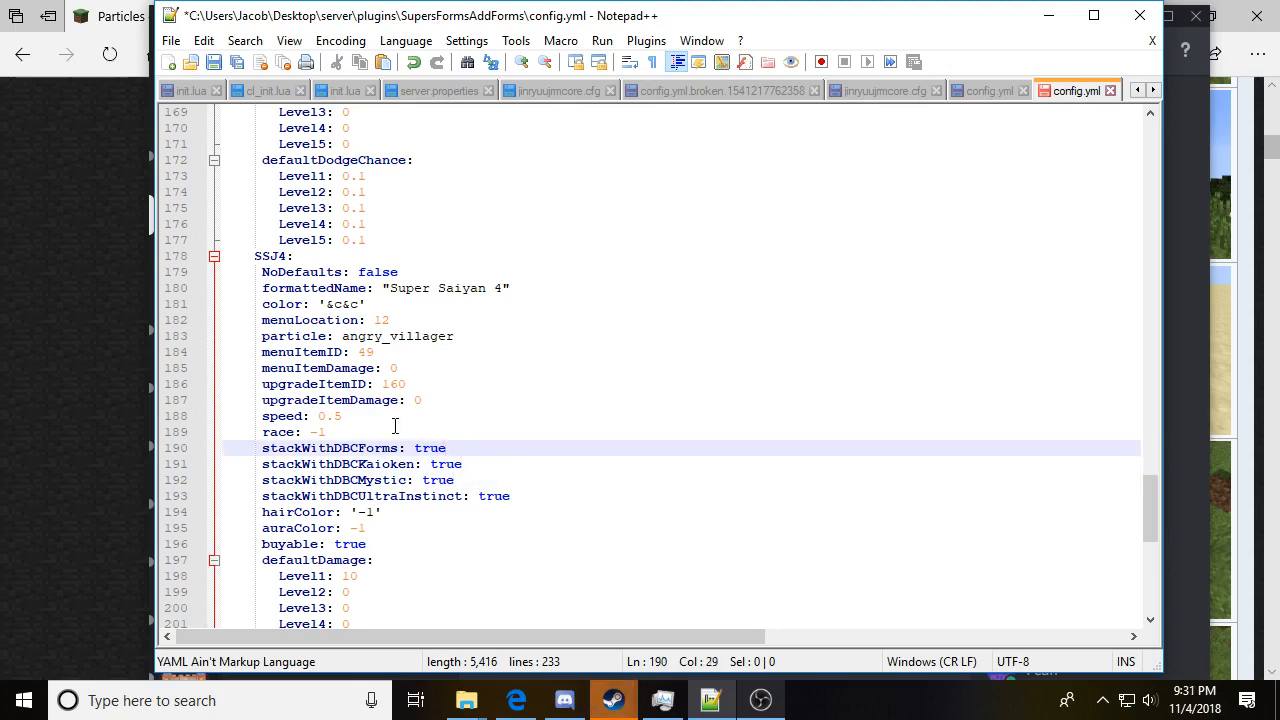
left_click(448, 448)
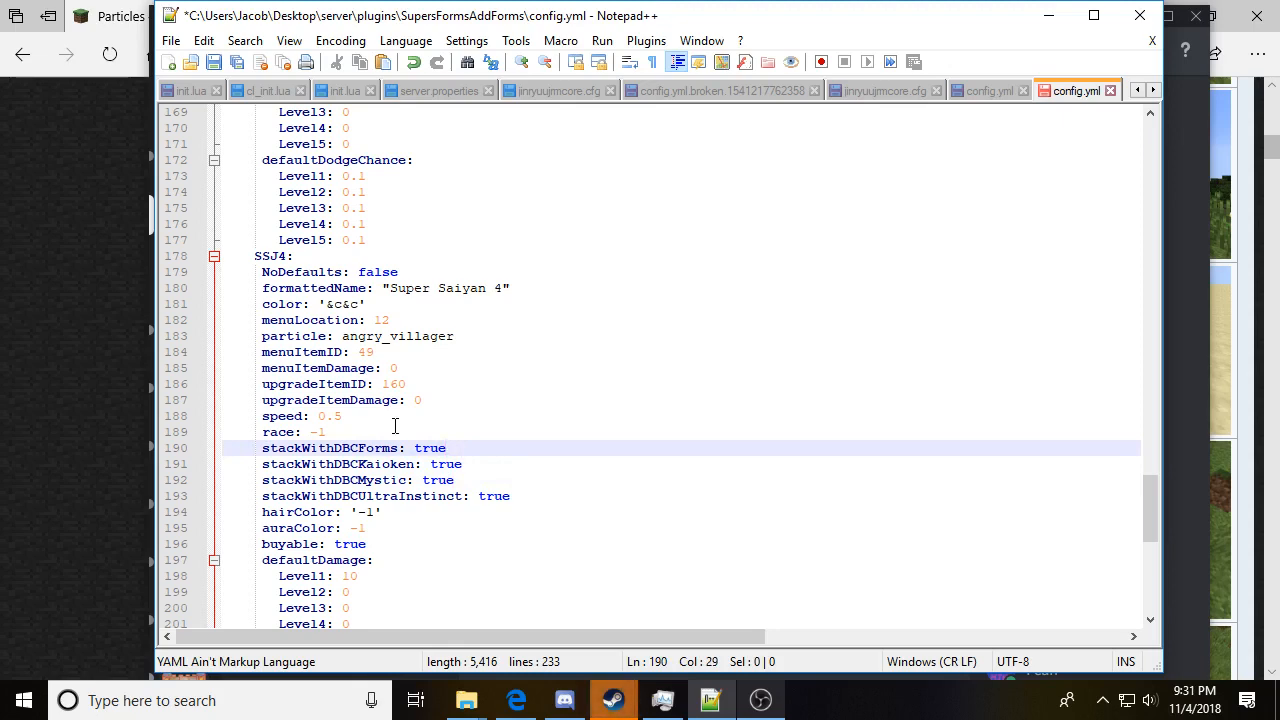
mouse_move(520, 484)
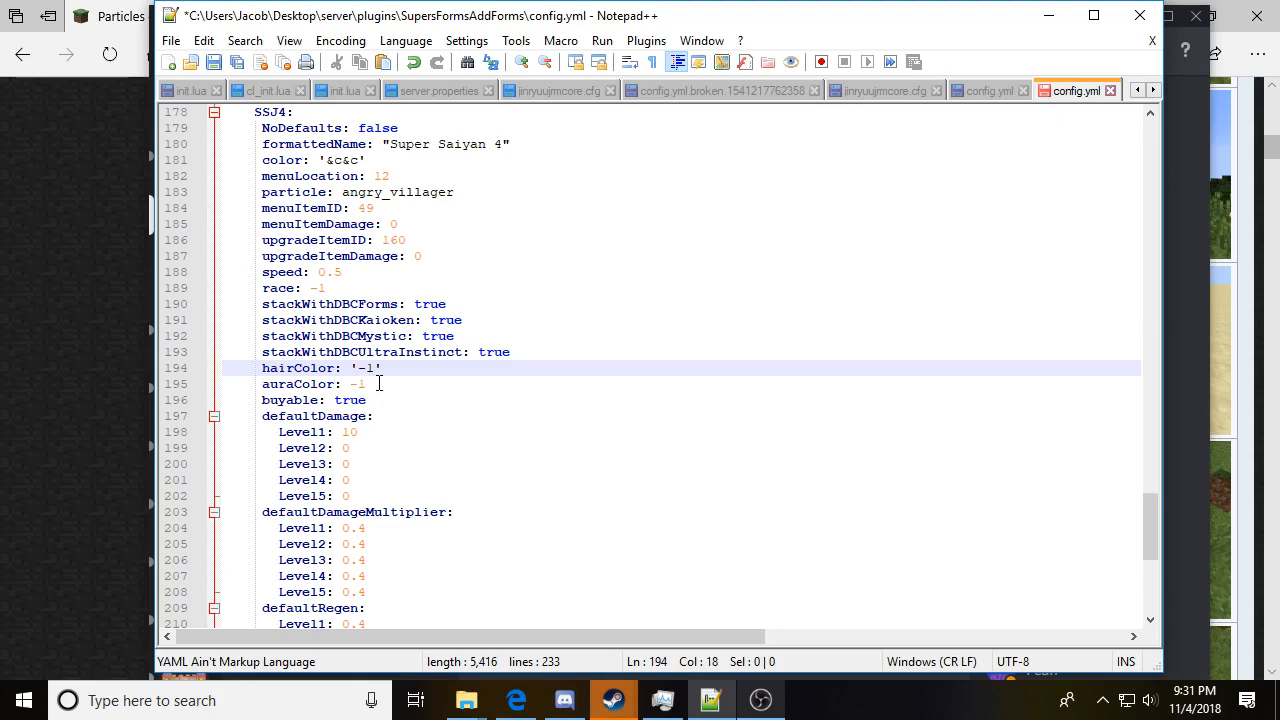
left_click(378, 384)
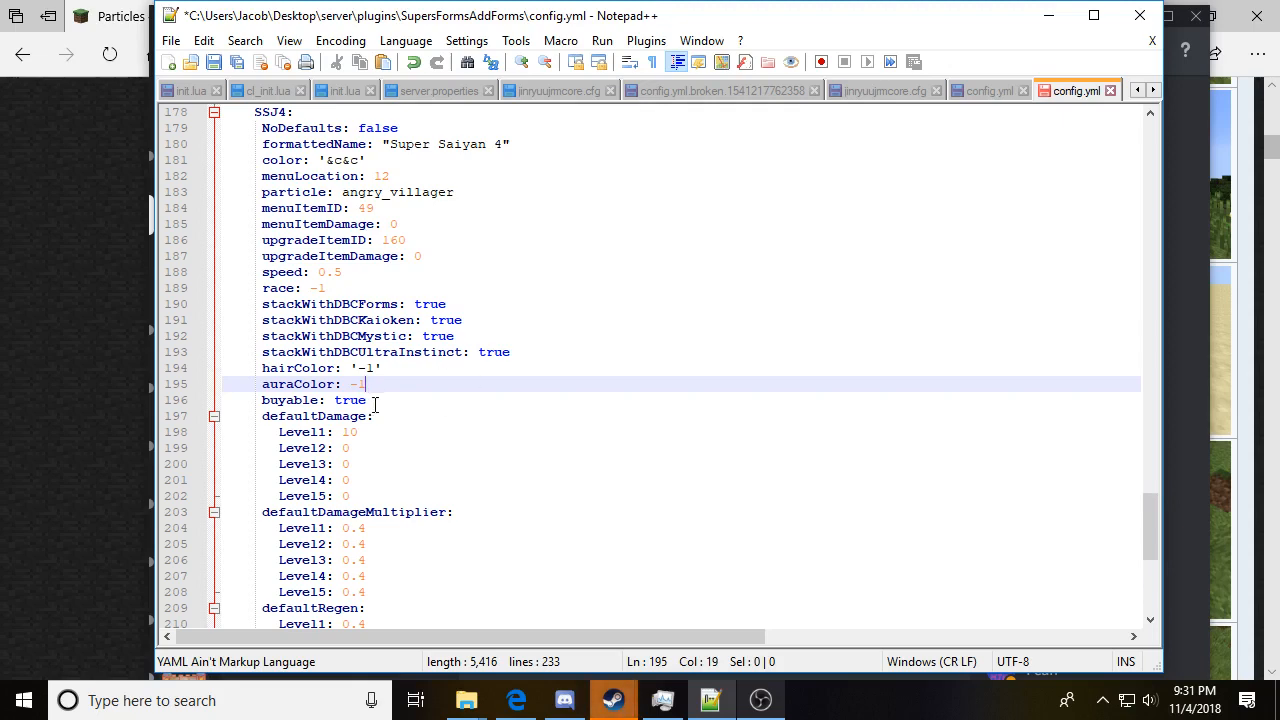
left_click(368, 400)
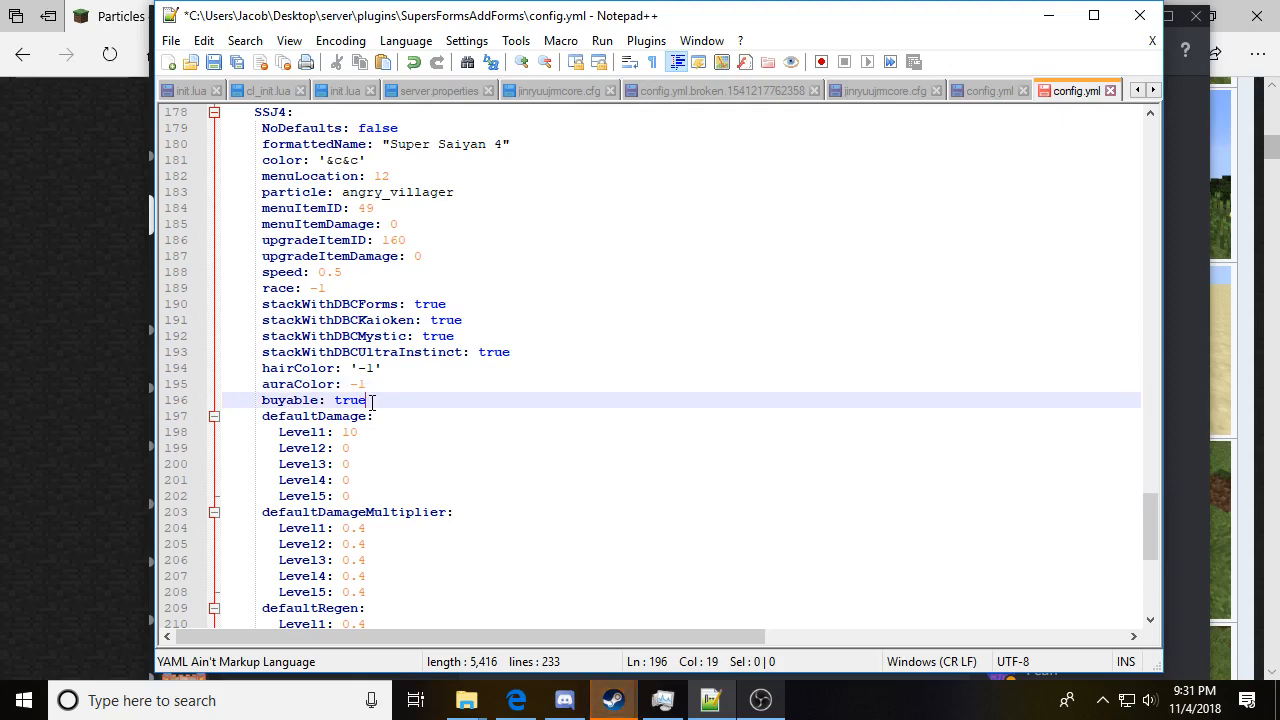
key("BackSpace")
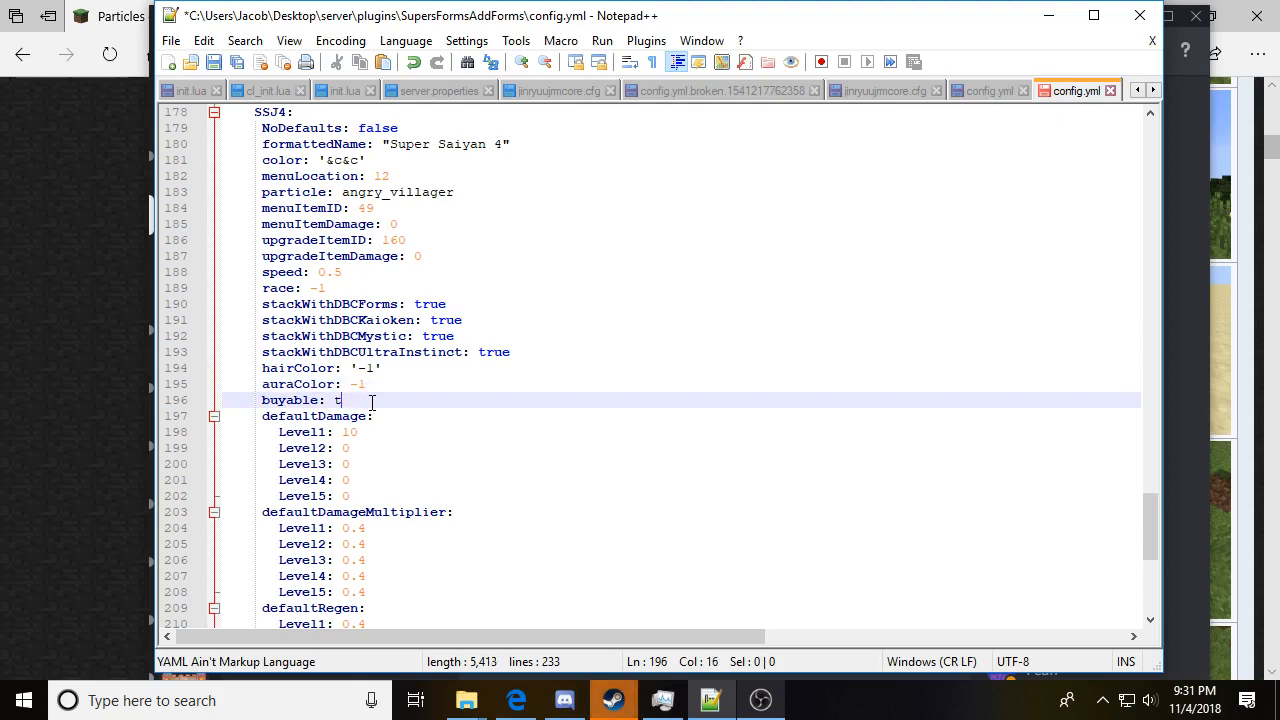
type("rue")
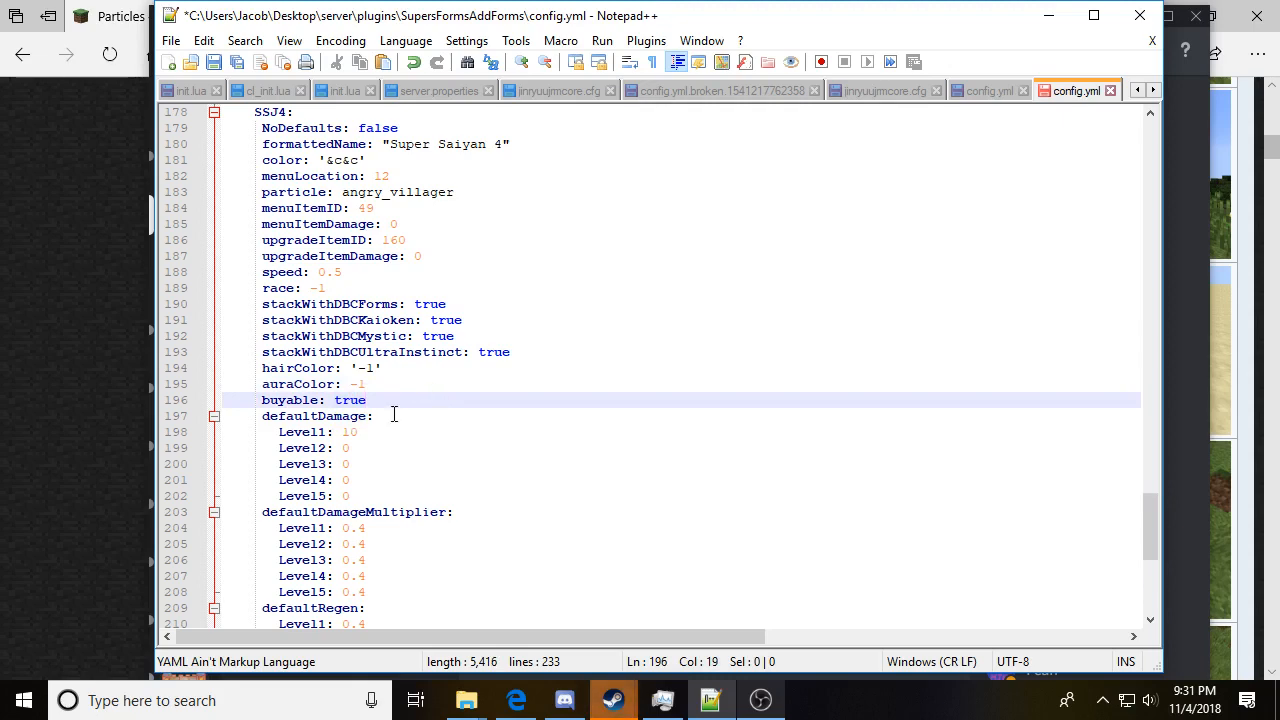
left_click(356, 432)
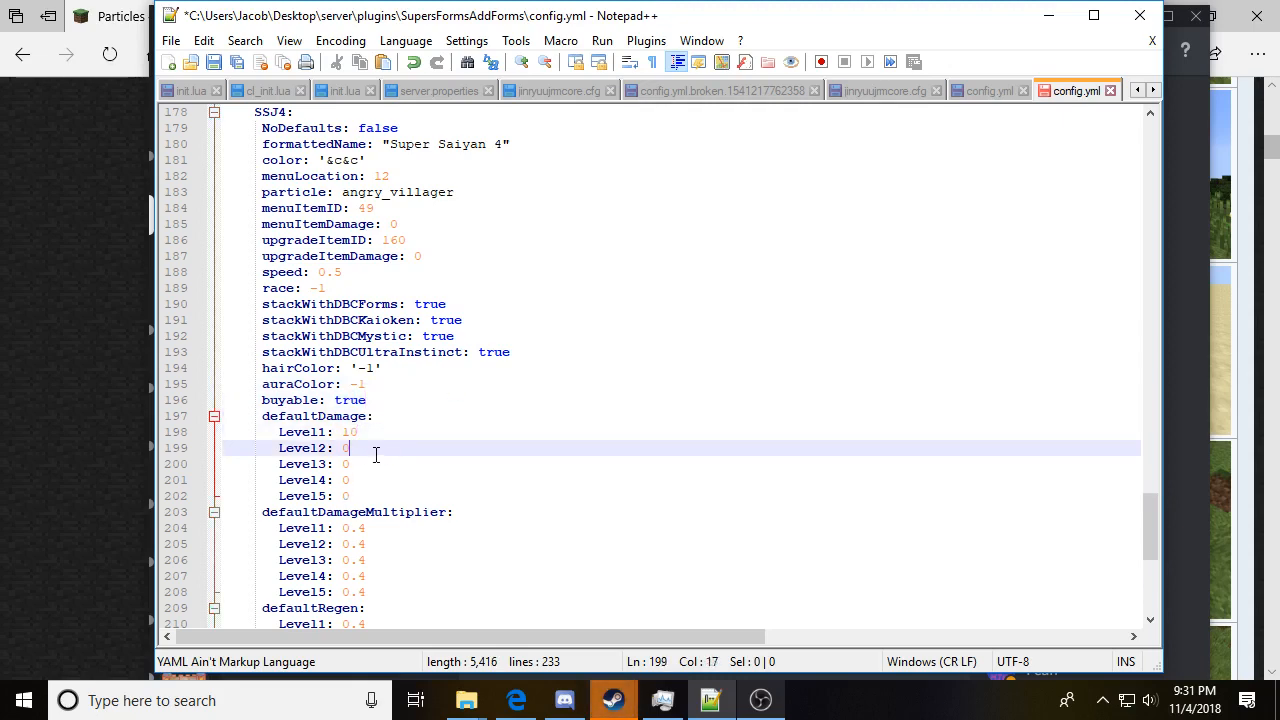
mouse_move(690, 310)
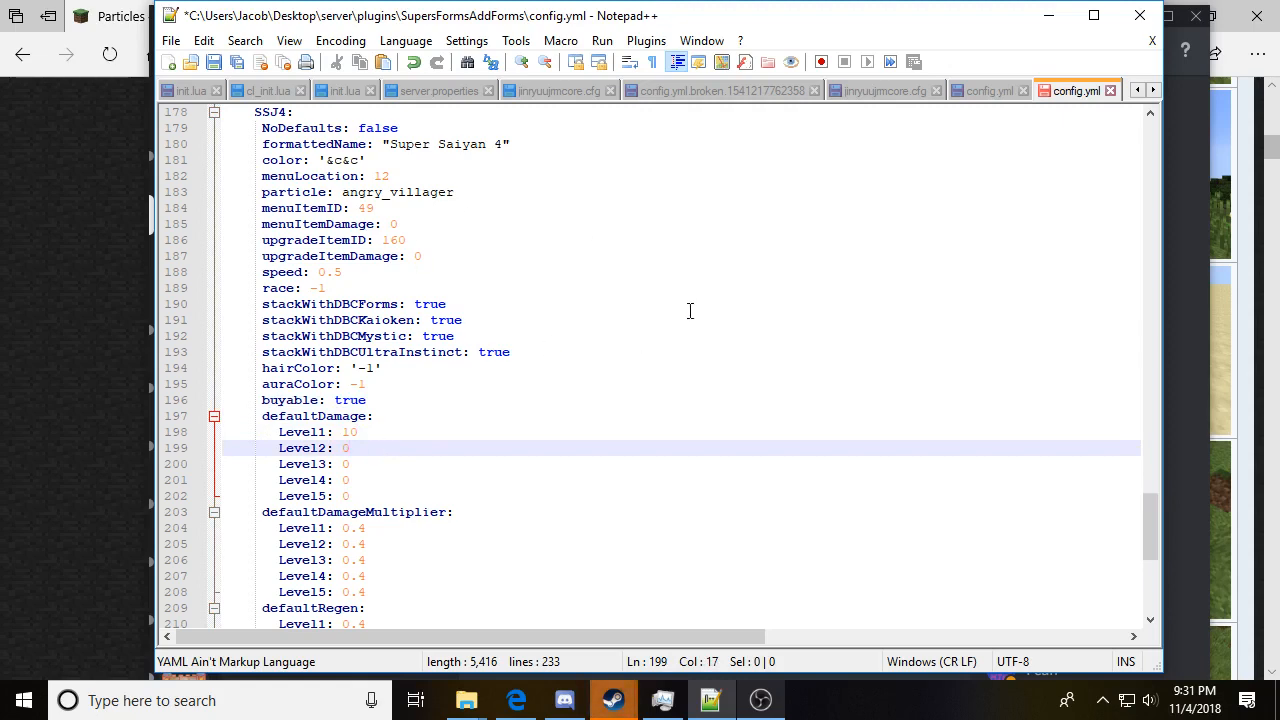
mouse_move(384, 424)
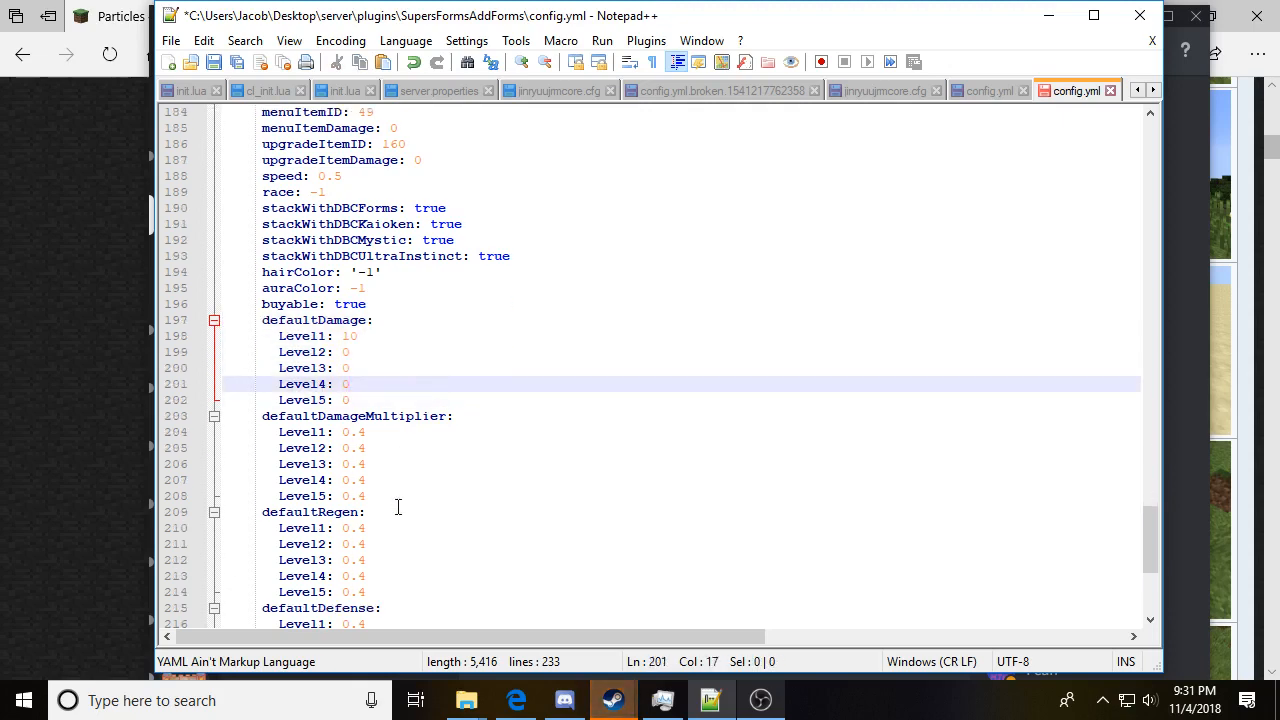
Step: Change the SSJ4 defaultDamageMultiplier Level1 value from 0.4 to 0.6 and move to Level3
left_click(456, 496)
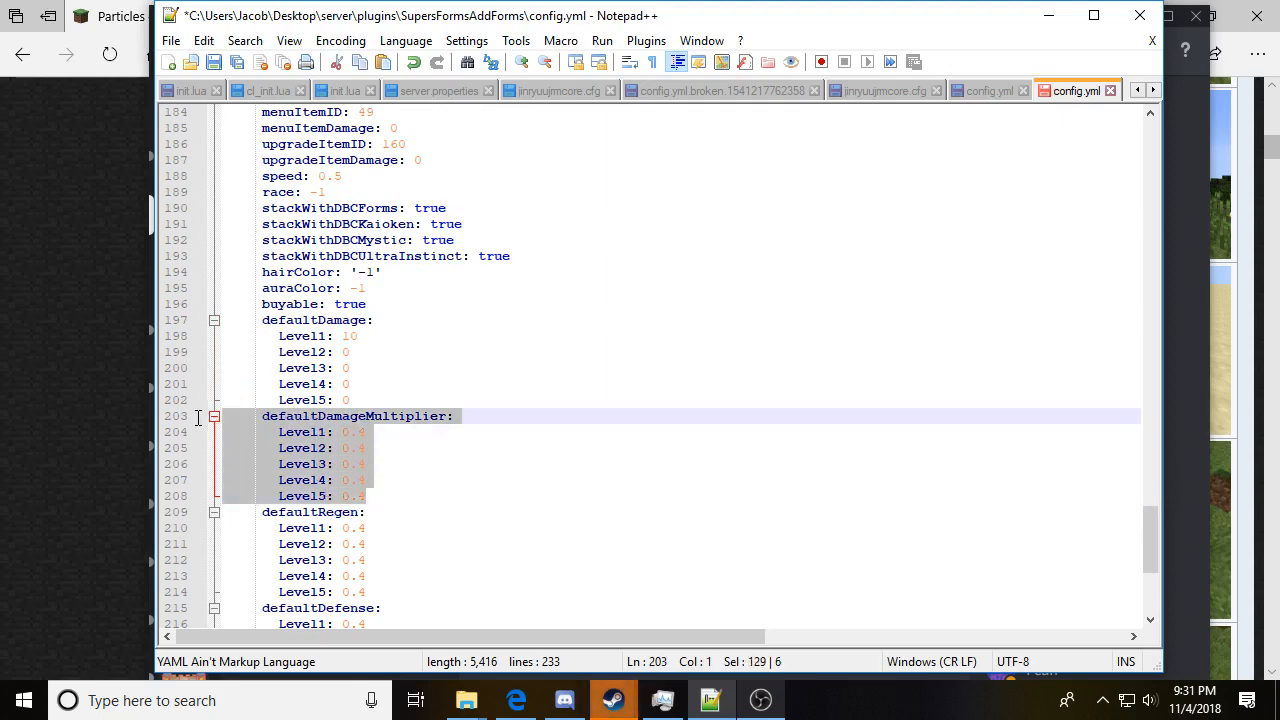
left_click(396, 432)
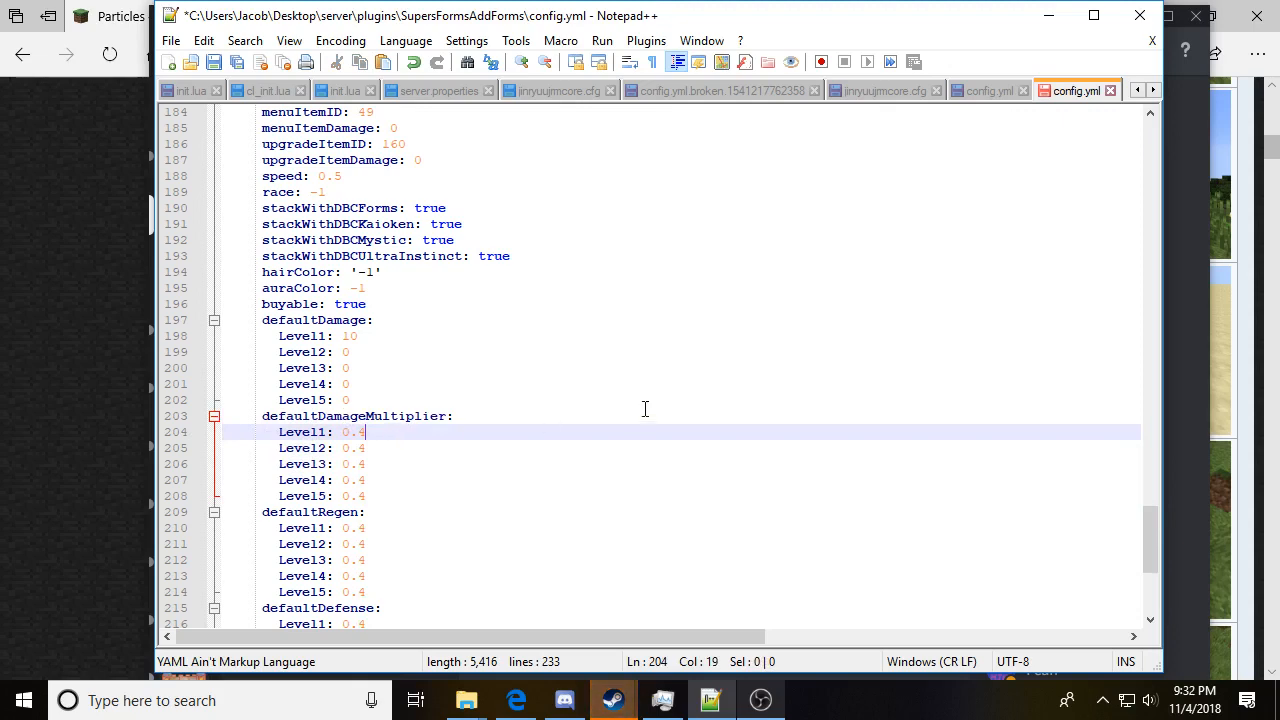
mouse_move(588, 464)
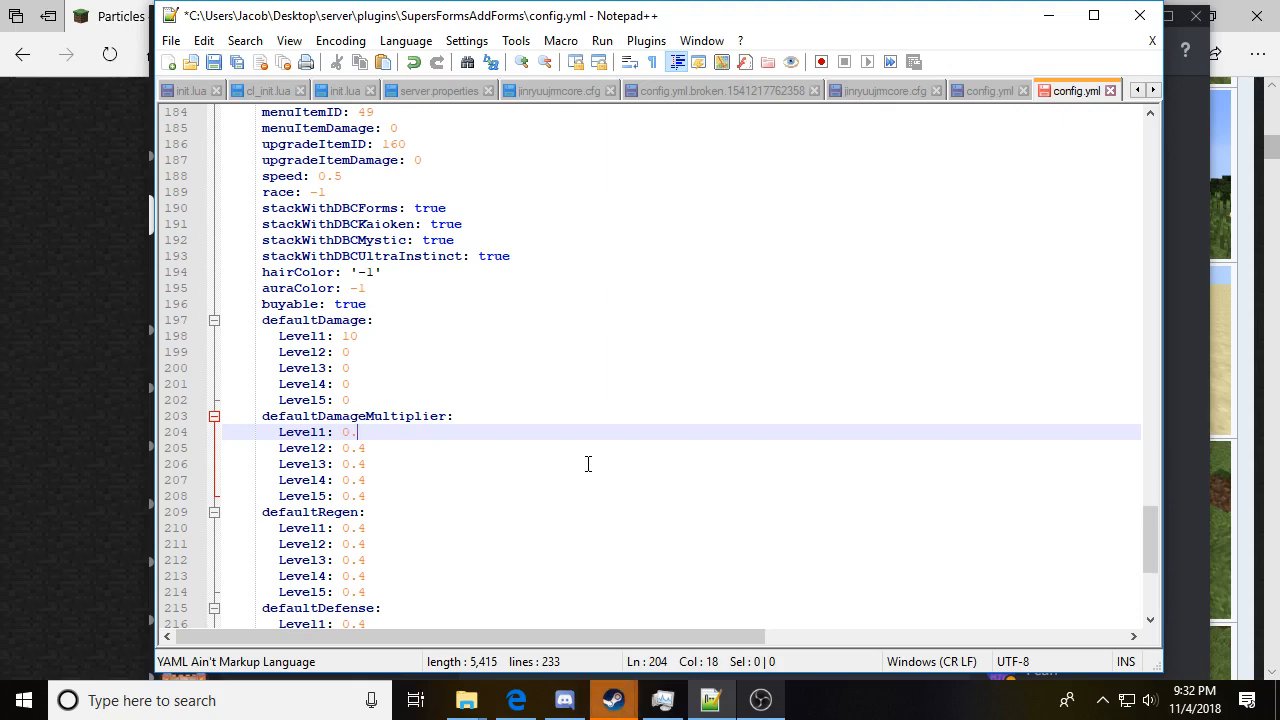
type("6")
left_click(680, 448)
type("6")
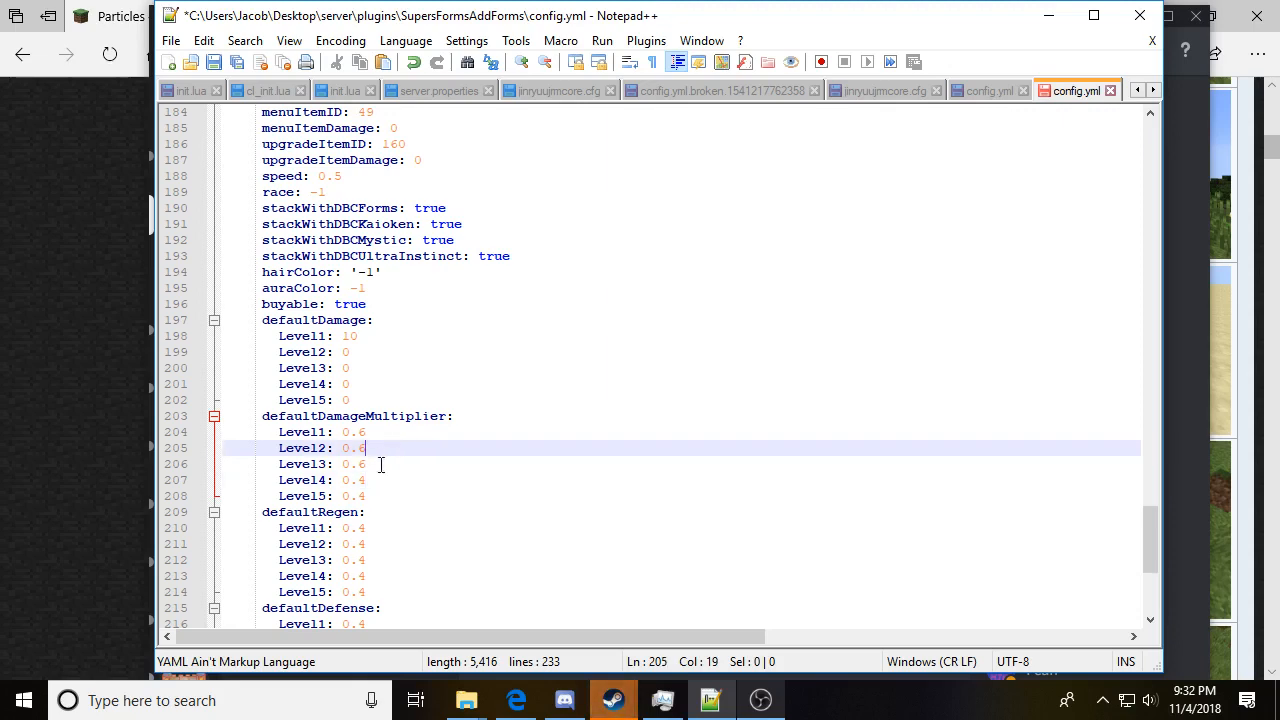
left_click(414, 496)
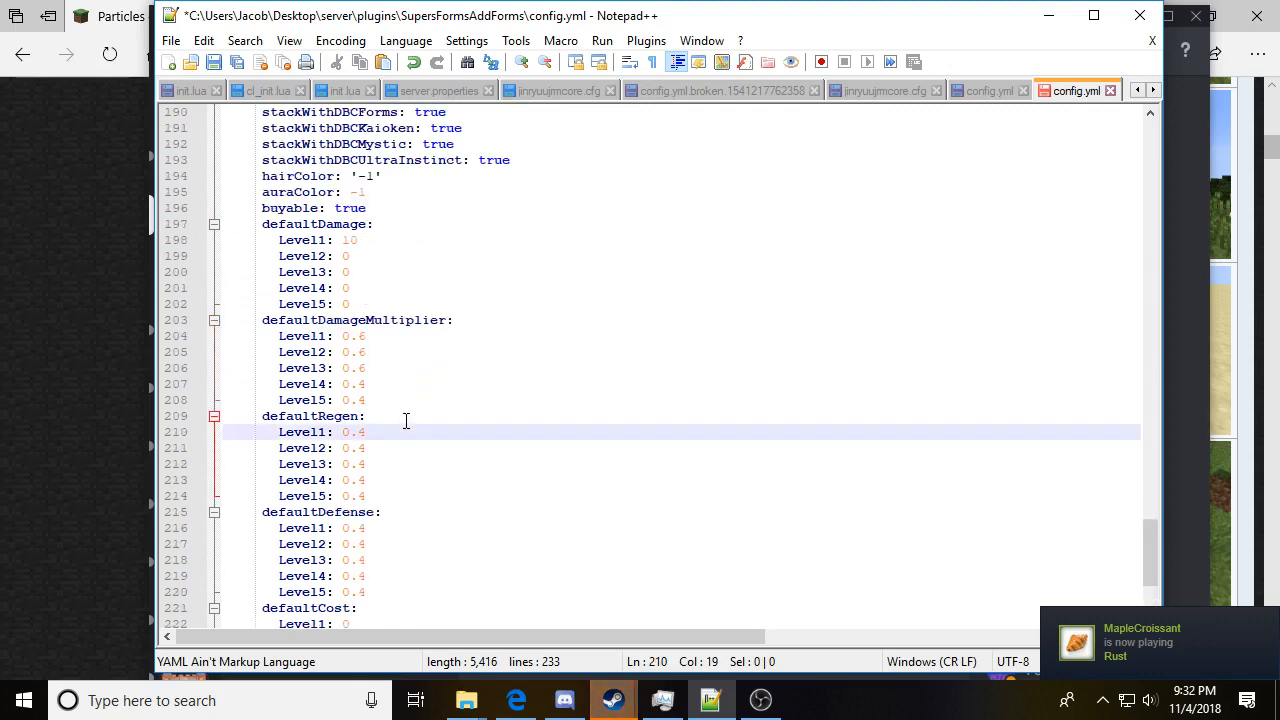
left_click(392, 528)
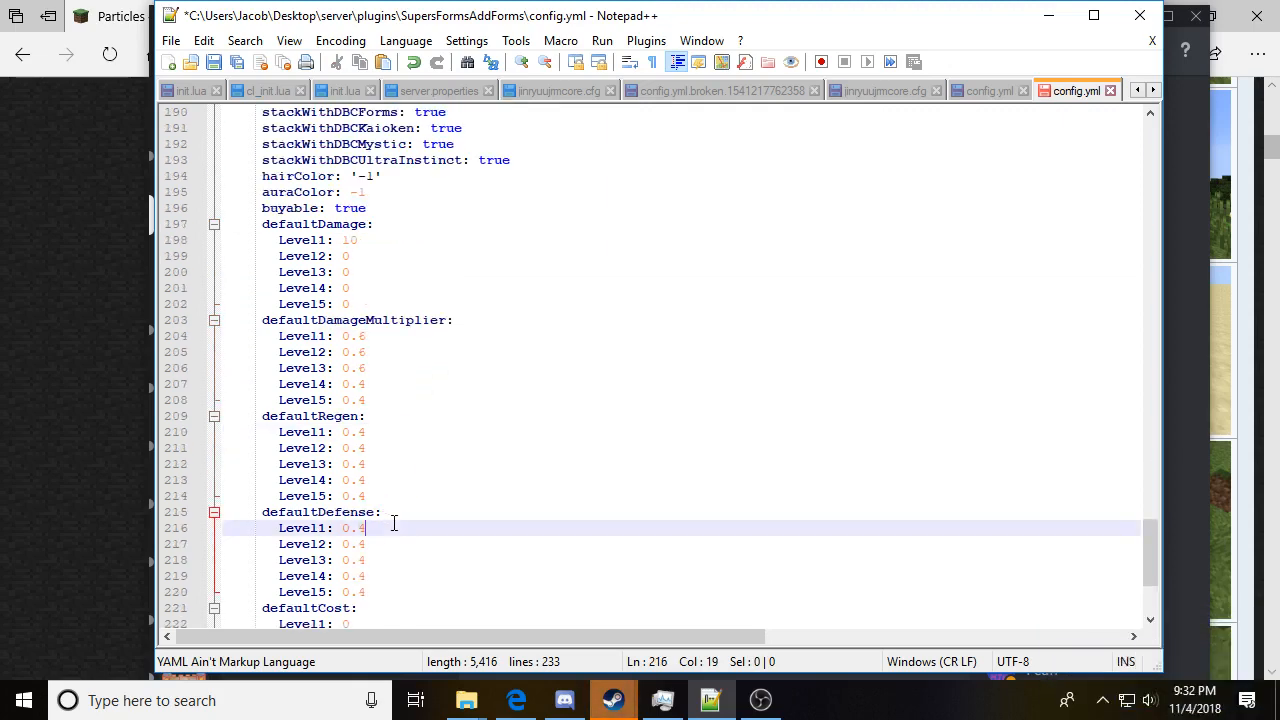
scroll("down", 3)
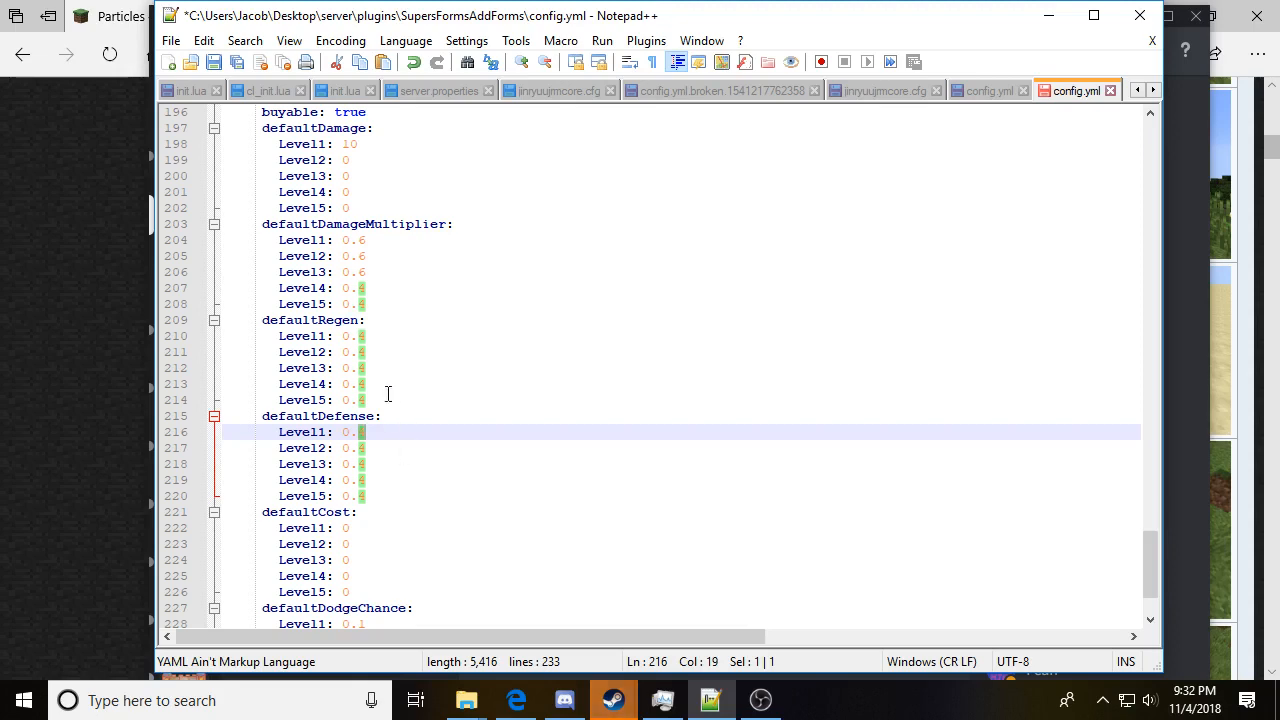
left_click(372, 528)
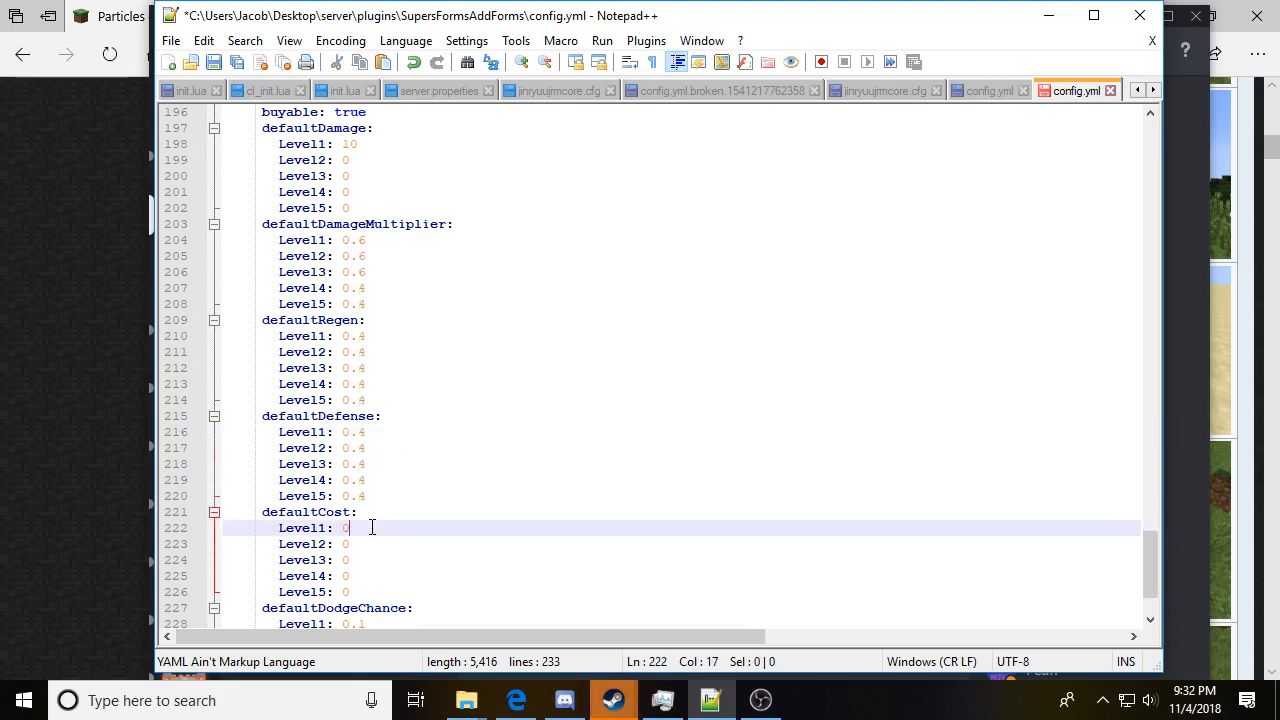
scroll("down", 3)
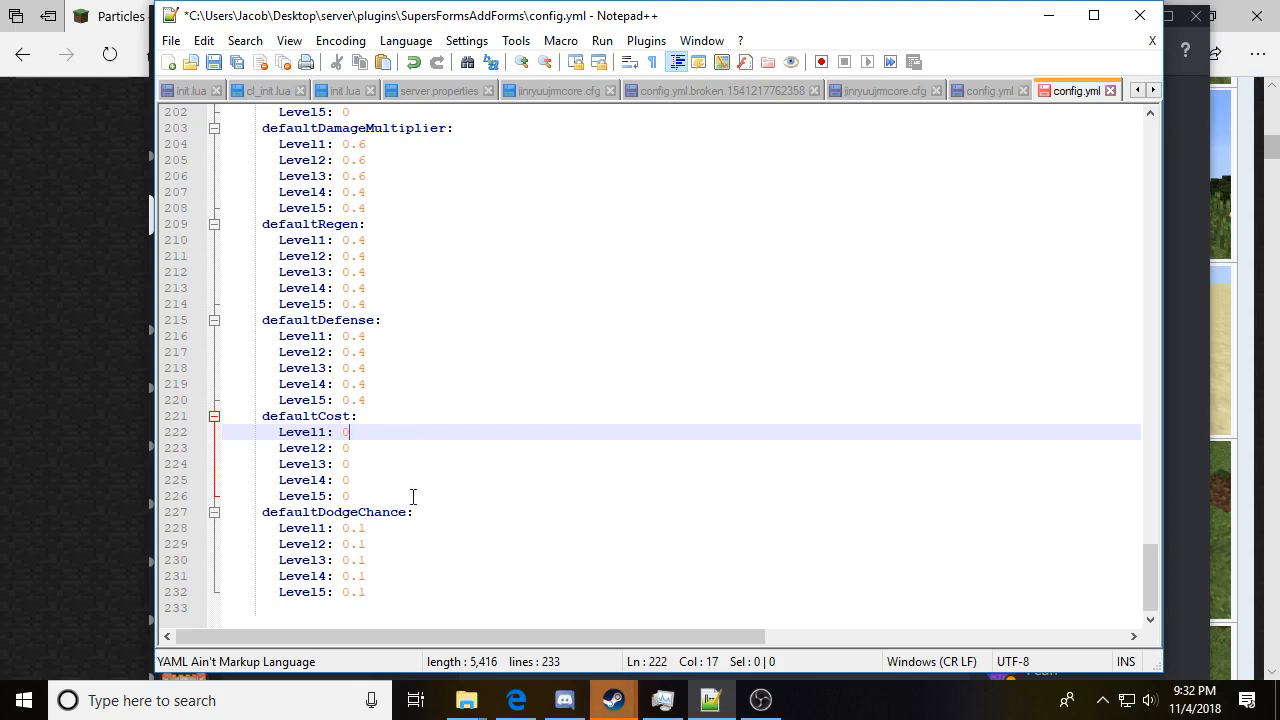
left_click(414, 512)
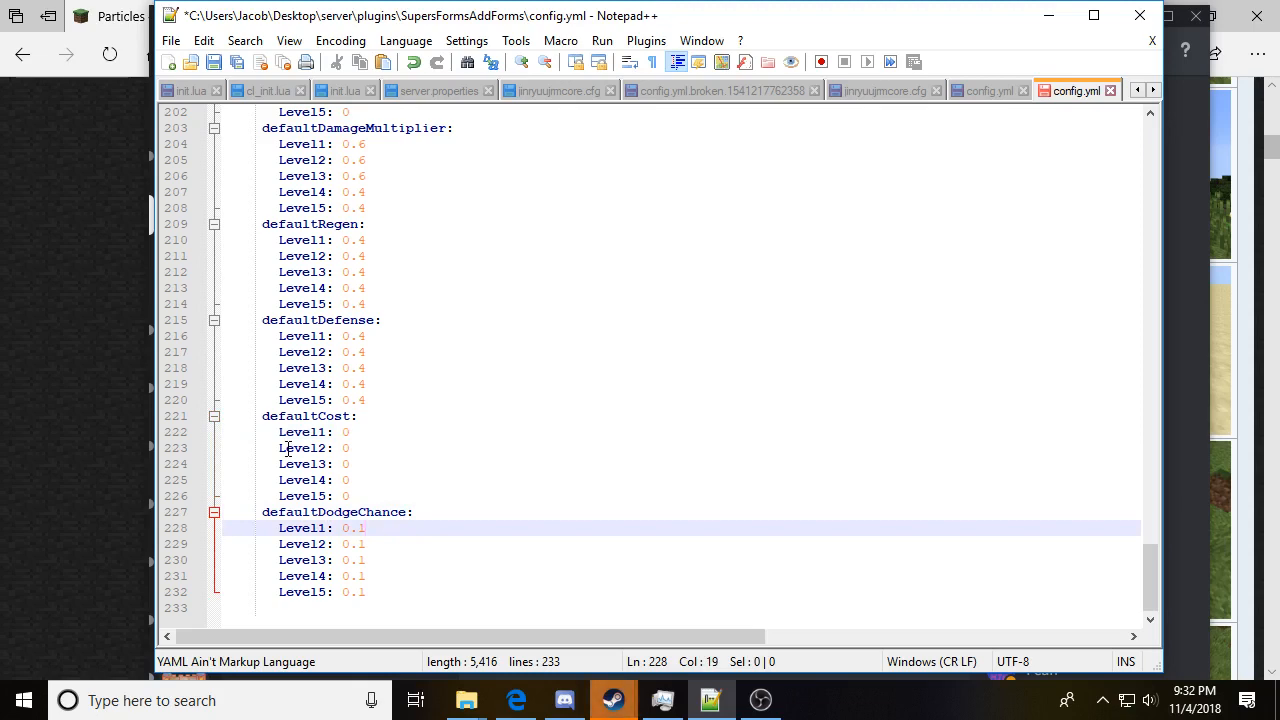
scroll("up", 3)
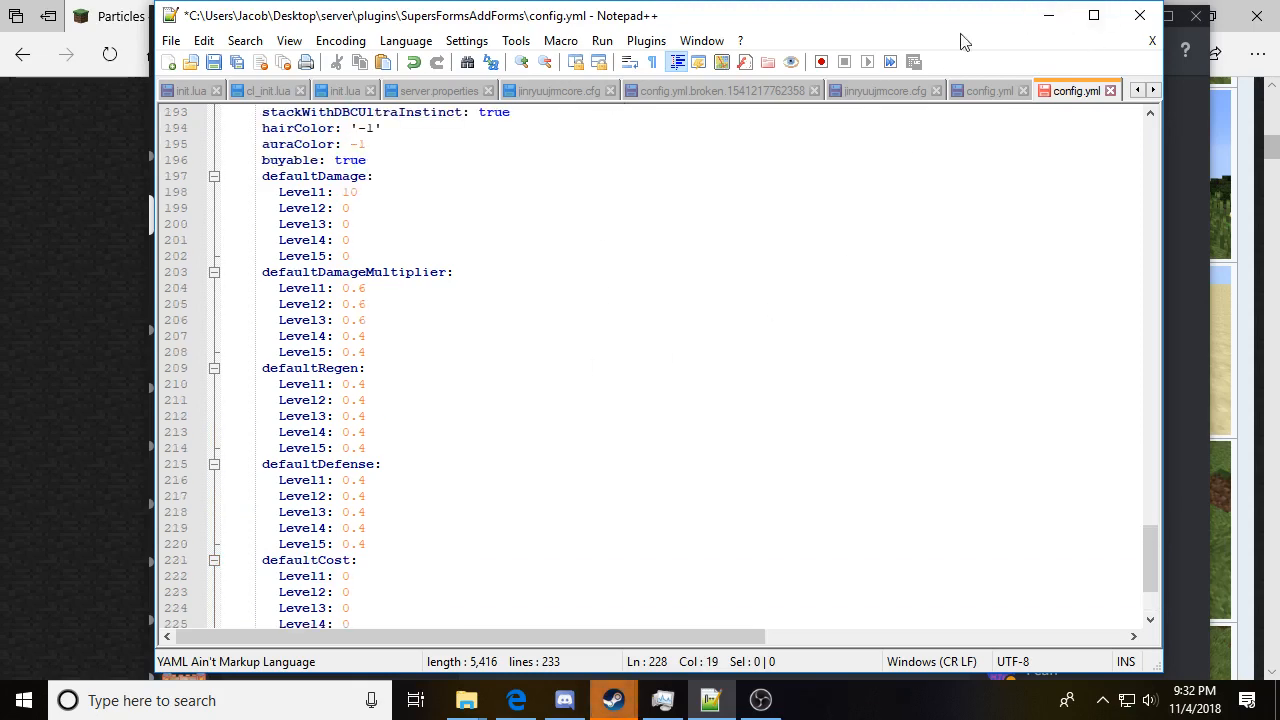
left_click(564, 700)
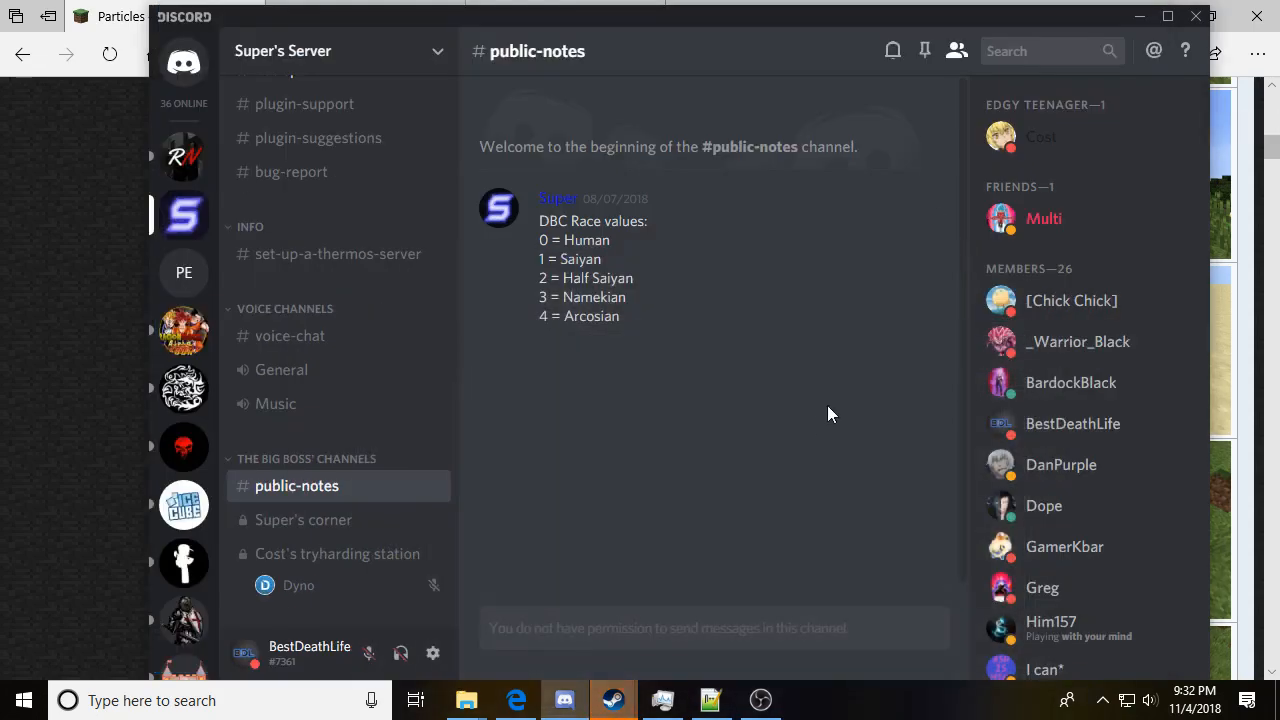
mouse_move(436, 404)
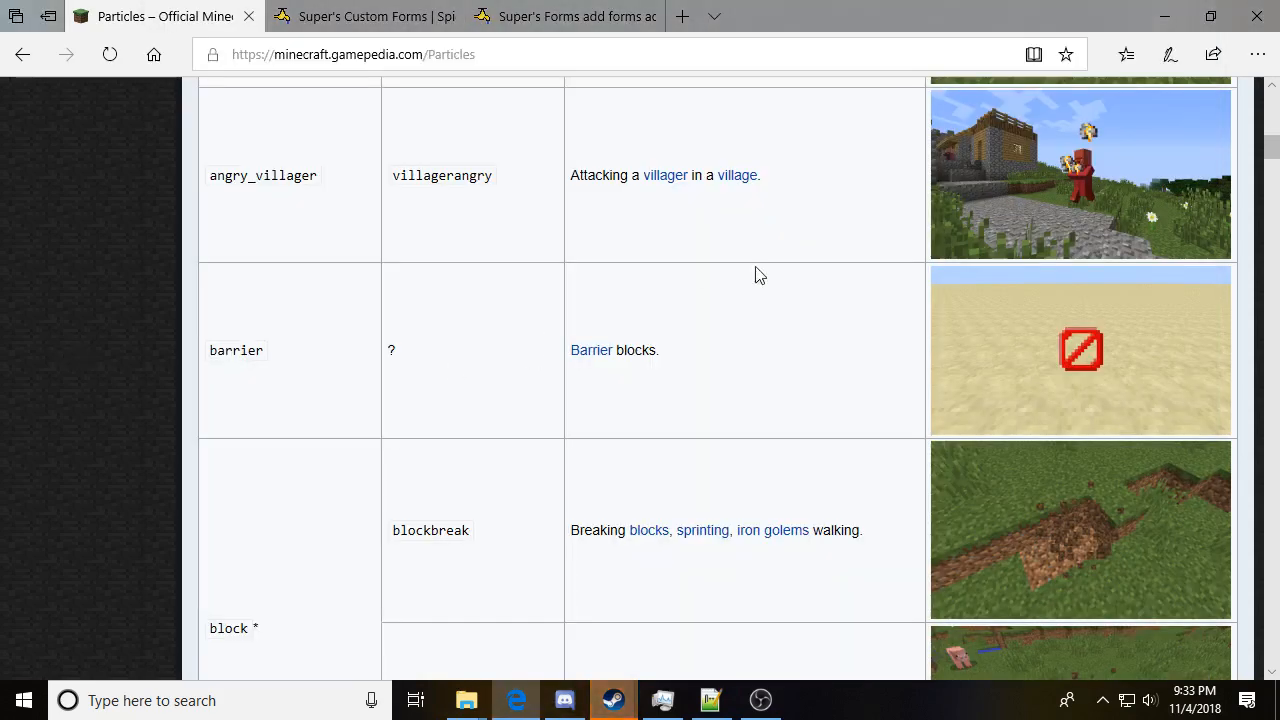
Step: Bring the OBS Studio recording window to the front
left_click(760, 700)
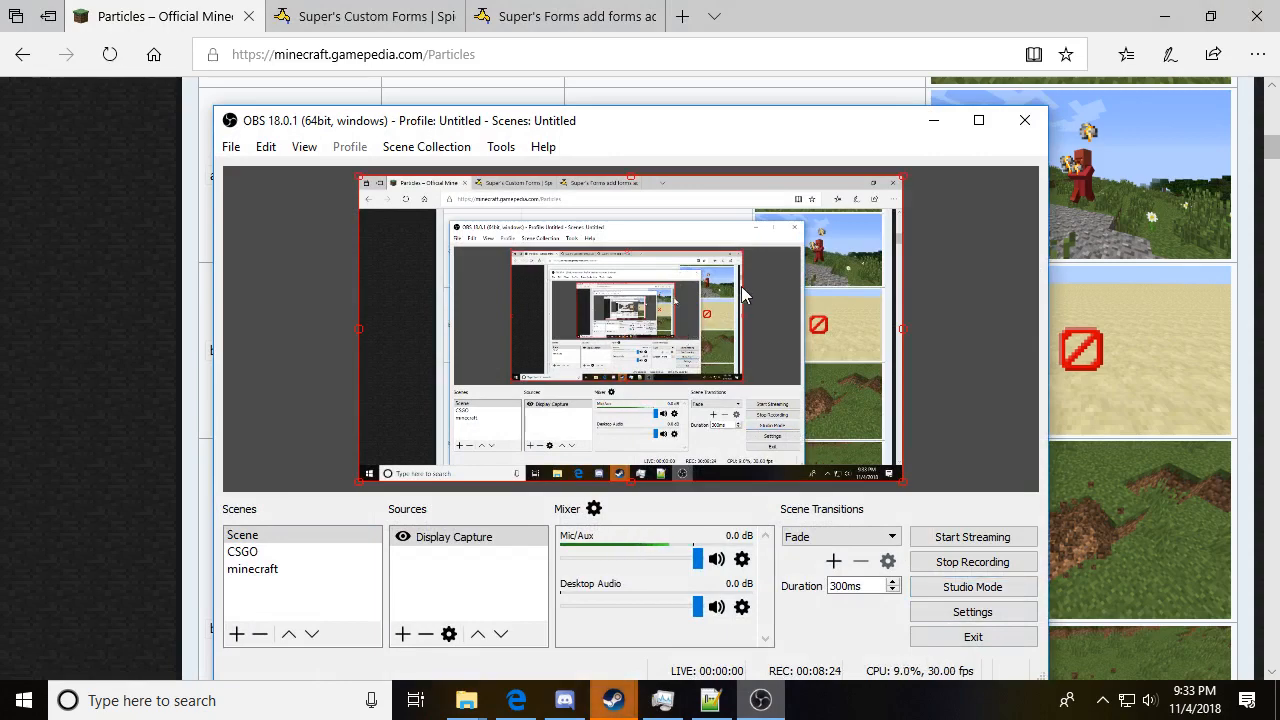
Step: Bring the Discord server back into view behind OBS Studio
left_click(564, 700)
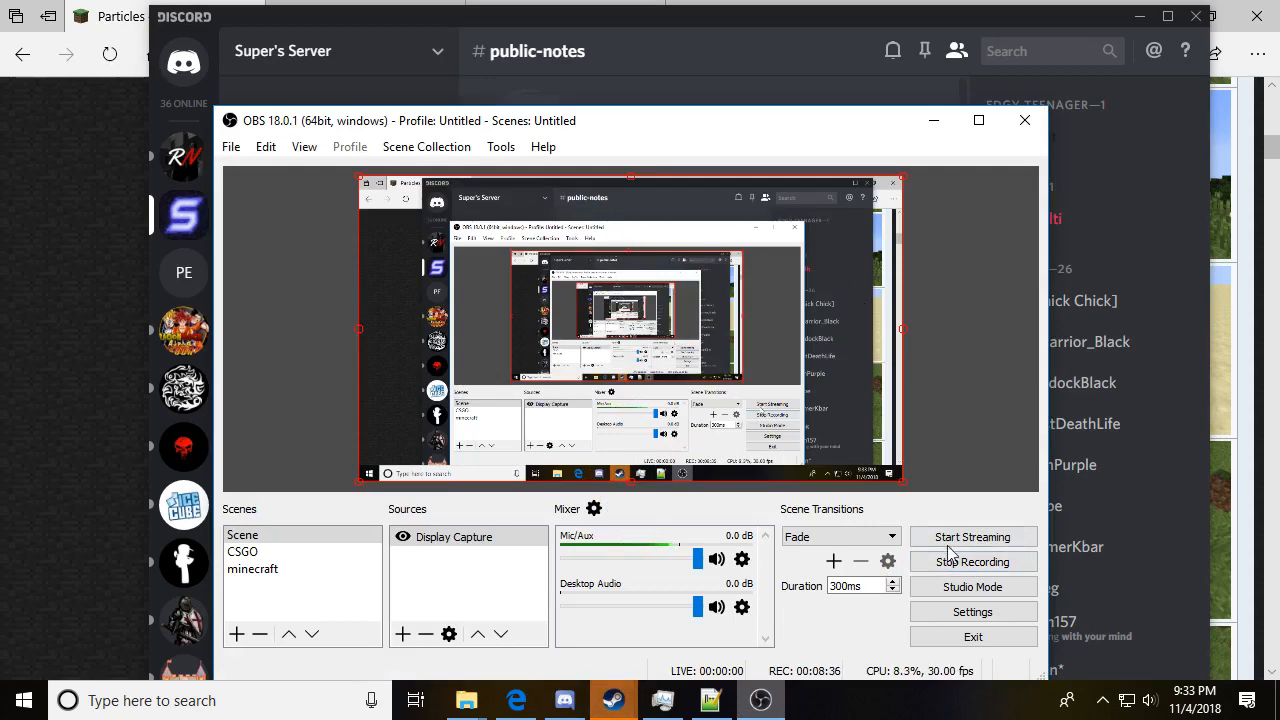
mouse_move(972, 560)
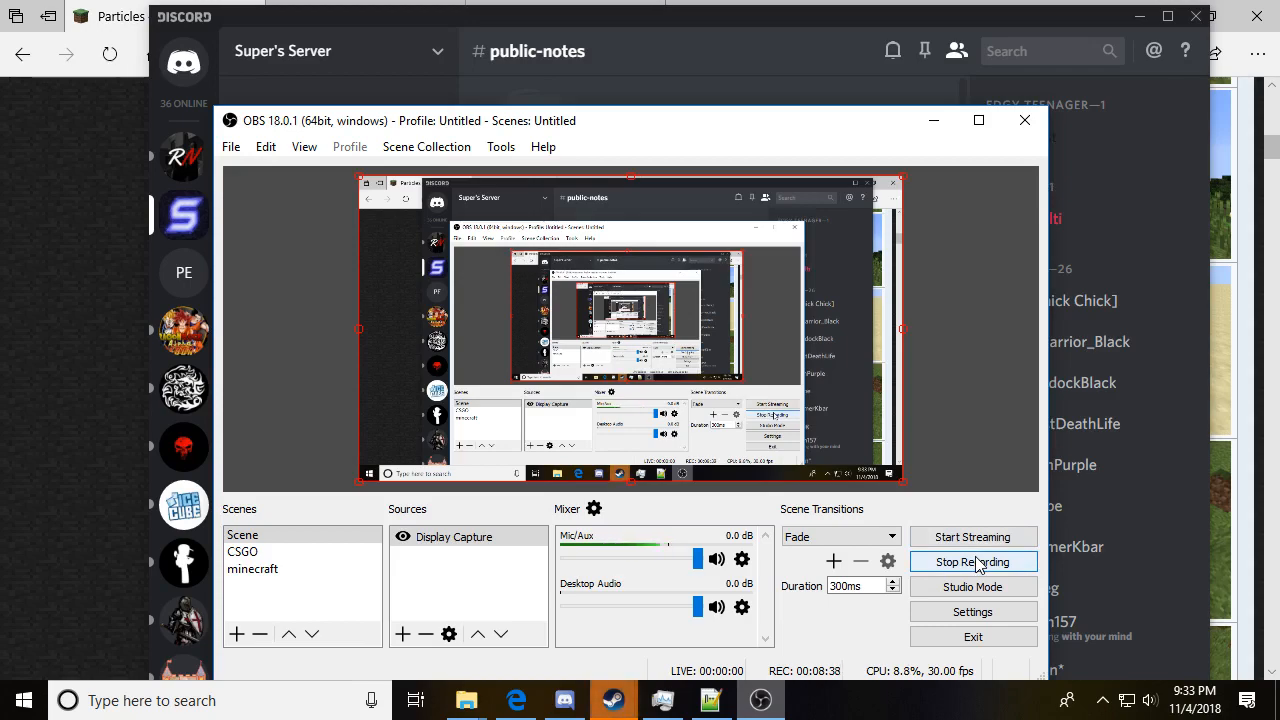